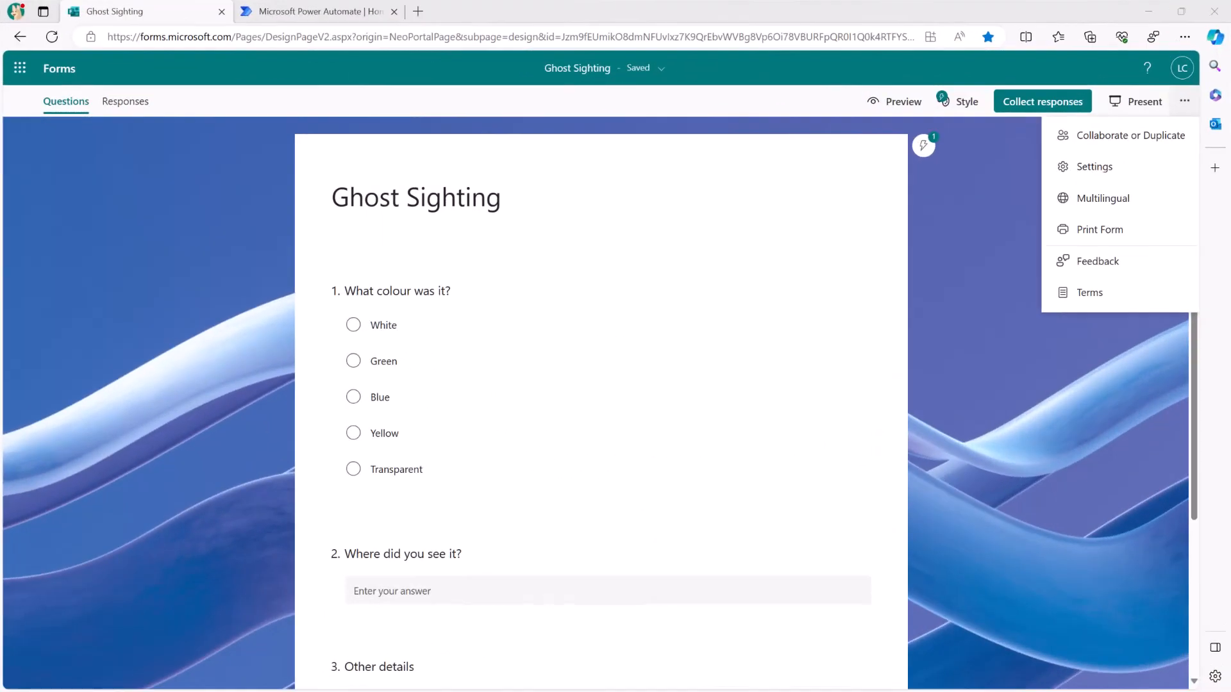
# Step: Describe the automation as 'when someone submits a form, post a message in teams' in the Copilot prompt
pyautogui.click(318, 11)
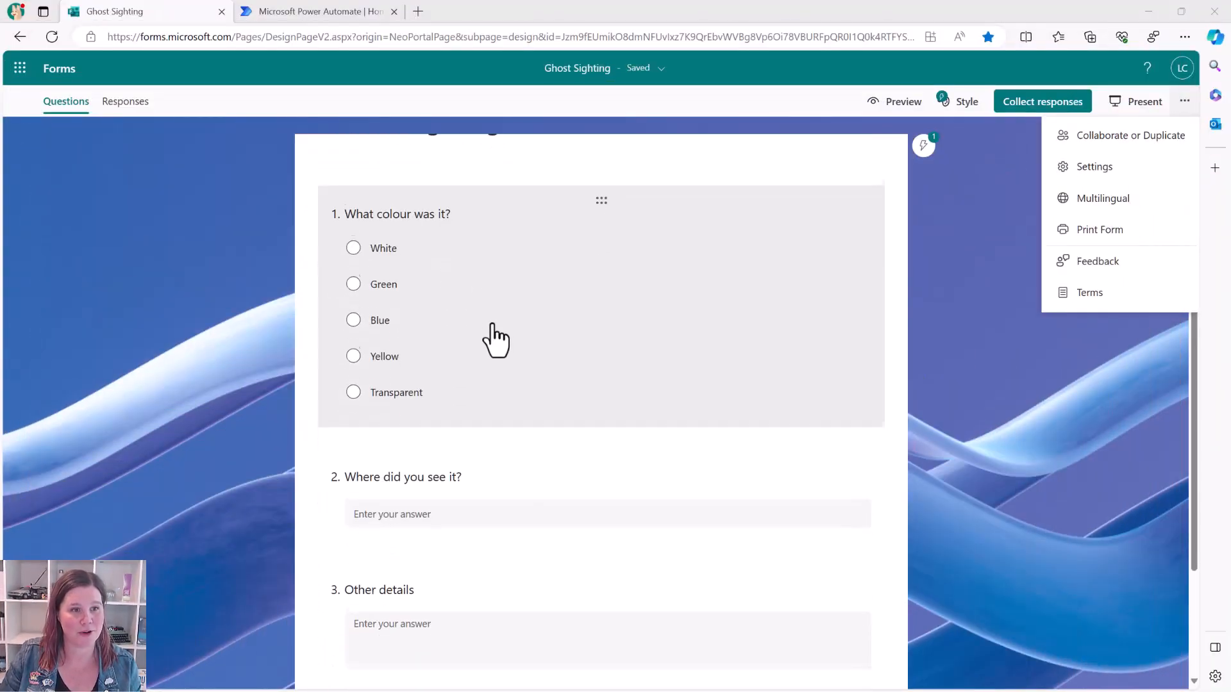
pyautogui.scroll(-3)
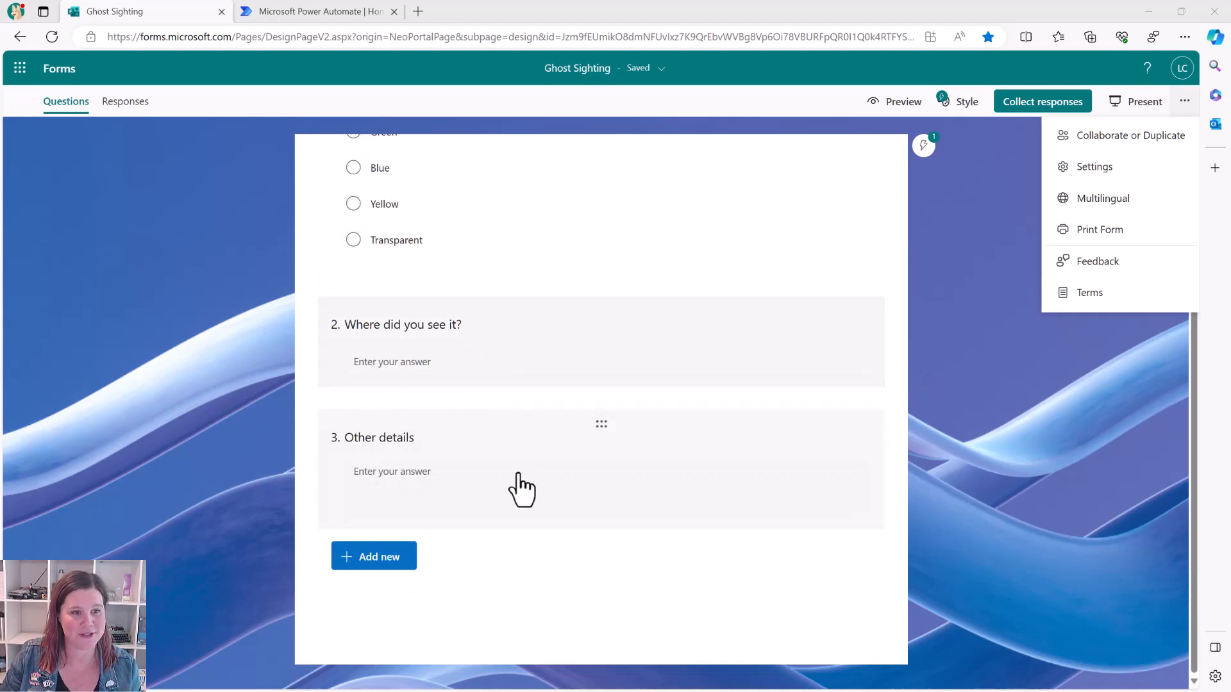
pyautogui.scroll(3)
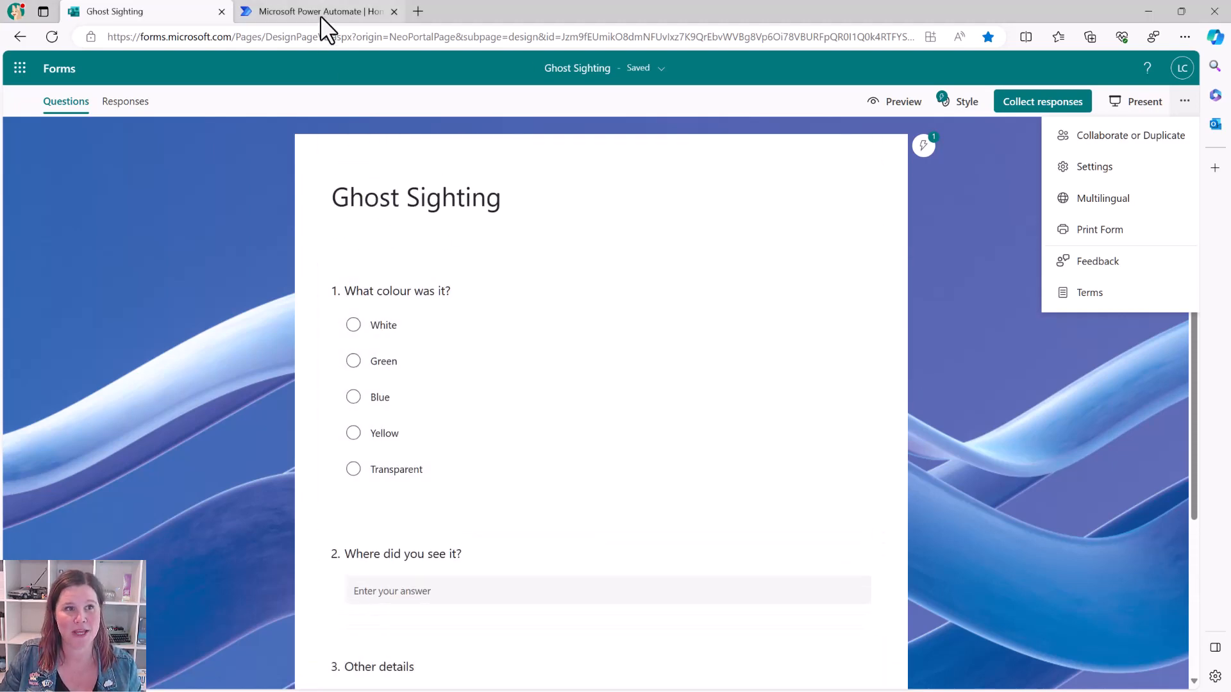
pyautogui.click(315, 12)
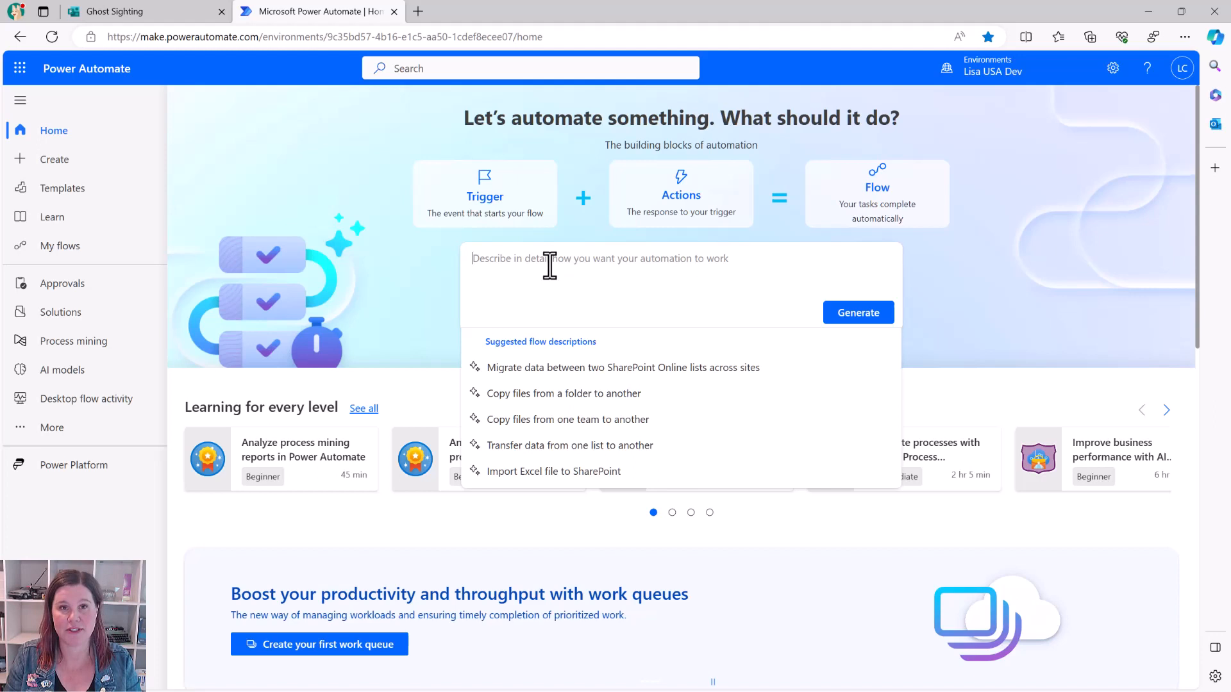
pyautogui.write('when someone')
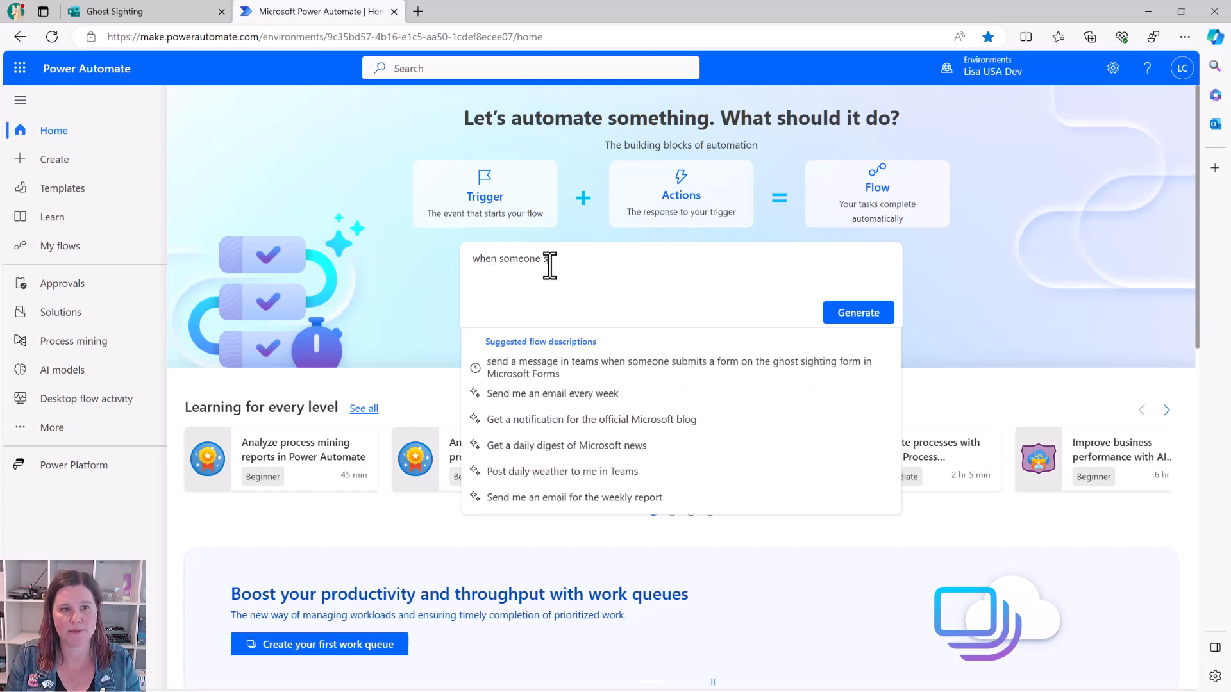
pyautogui.write('submits a form, p')
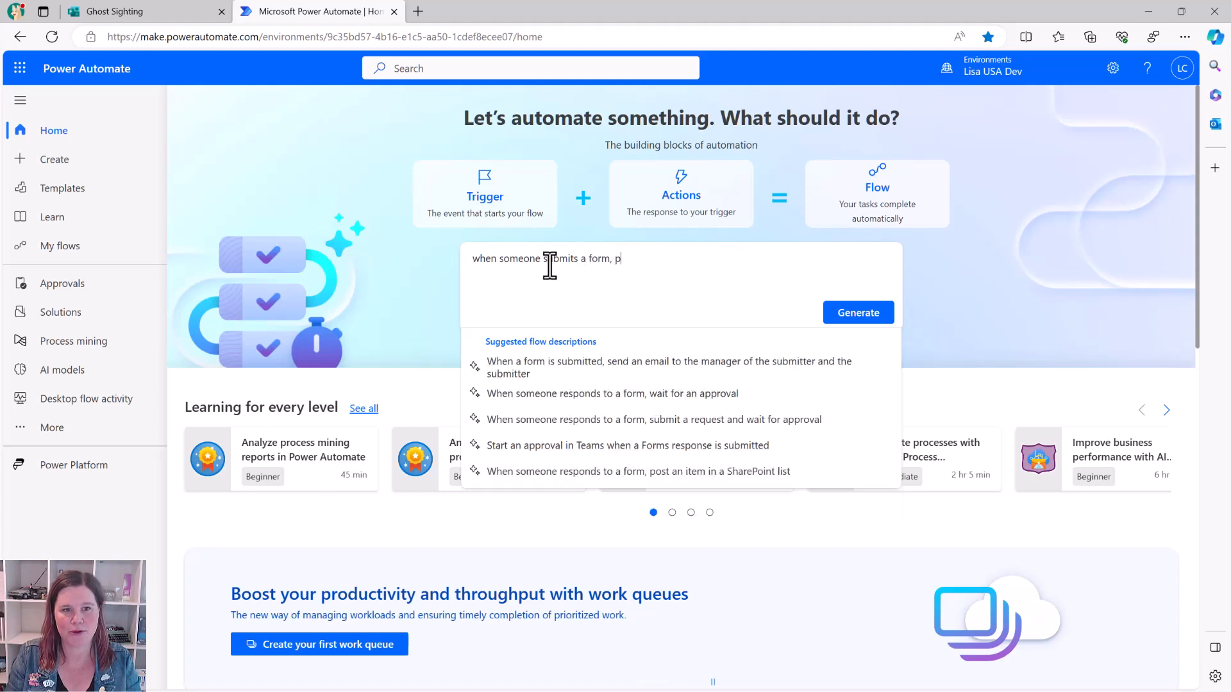
pyautogui.write('ost a message in teams')
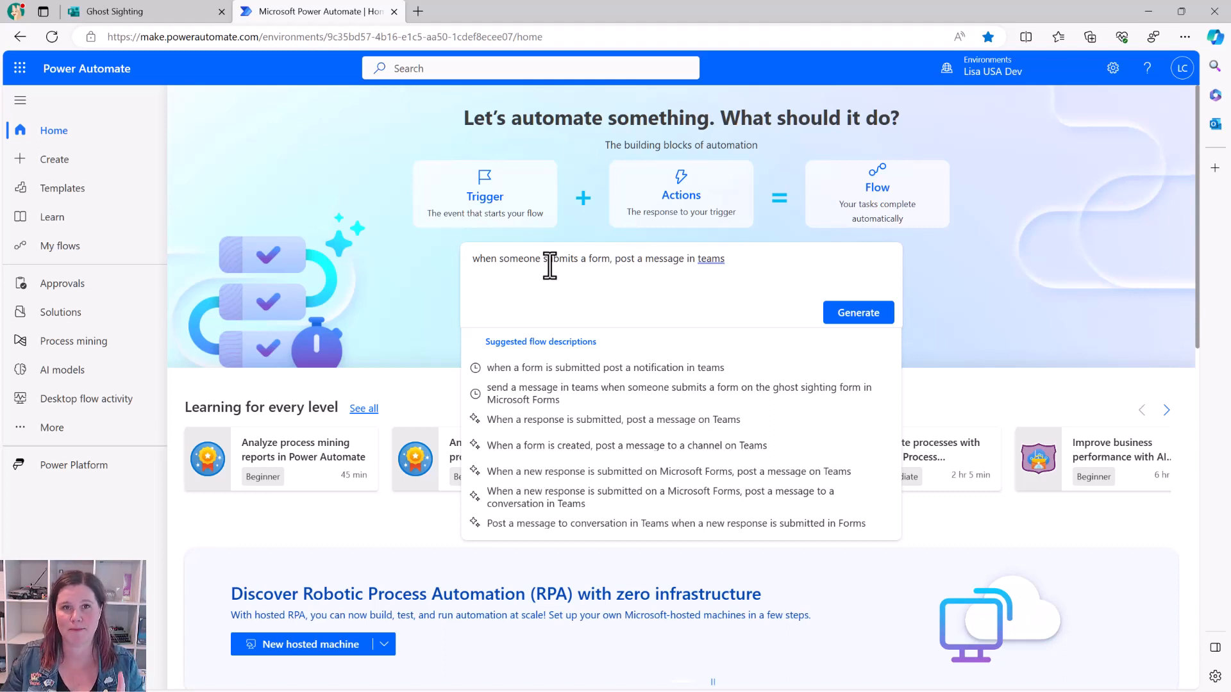
# Step: Generate a suggested flow: Forms response trigger, get response details, post a Teams message
pyautogui.click(858, 313)
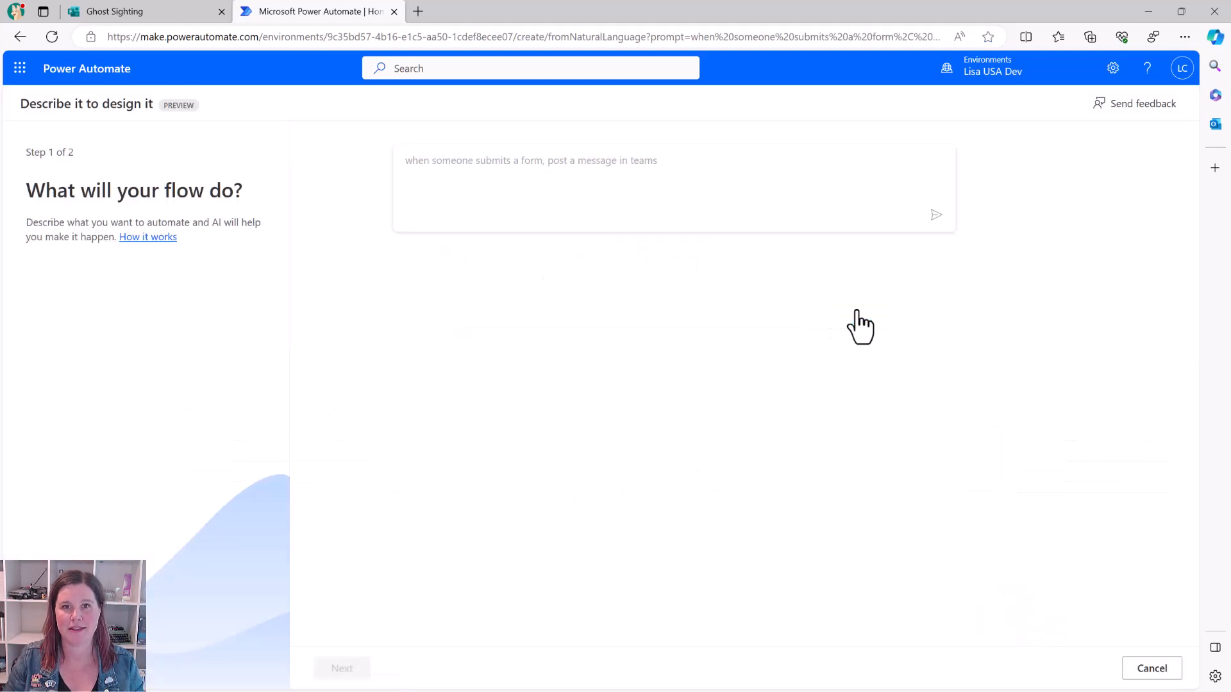
pyautogui.click(936, 216)
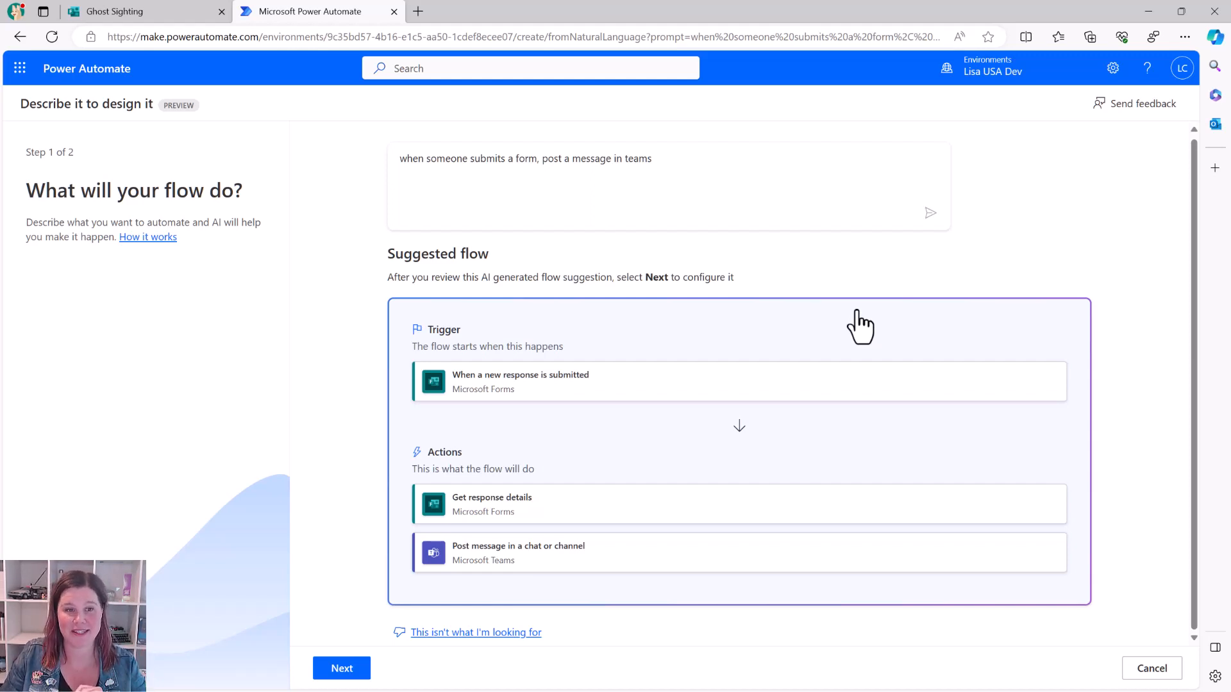
pyautogui.moveTo(546, 402)
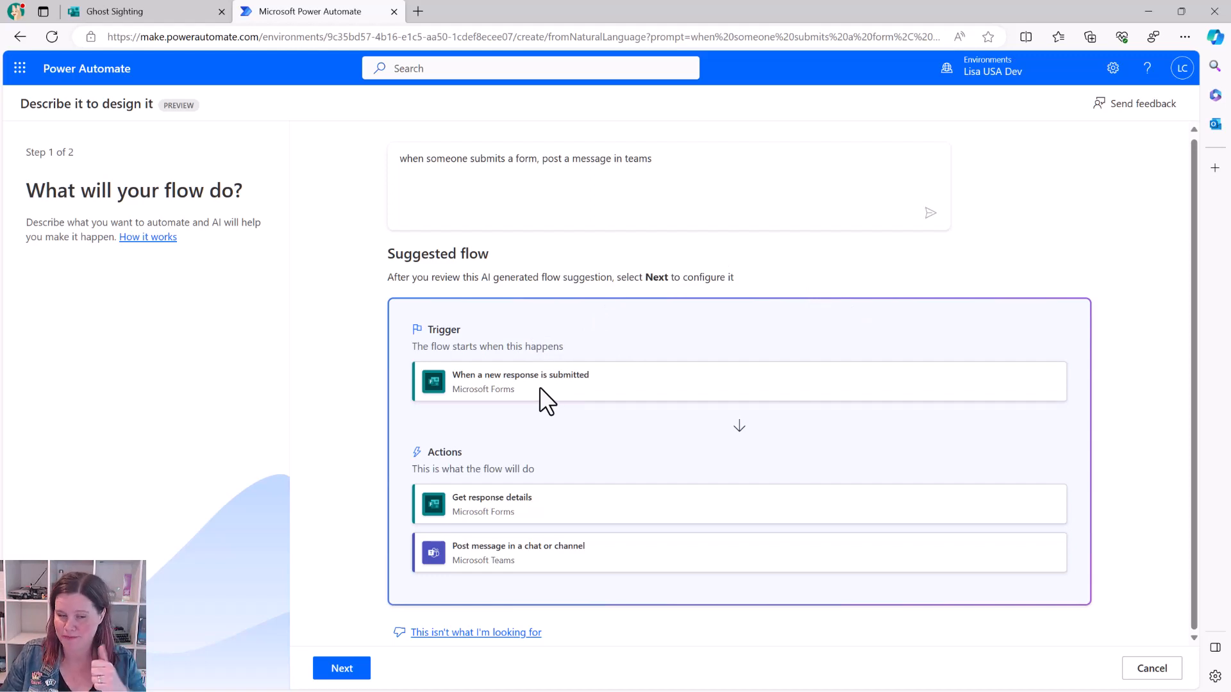
pyautogui.moveTo(473, 471)
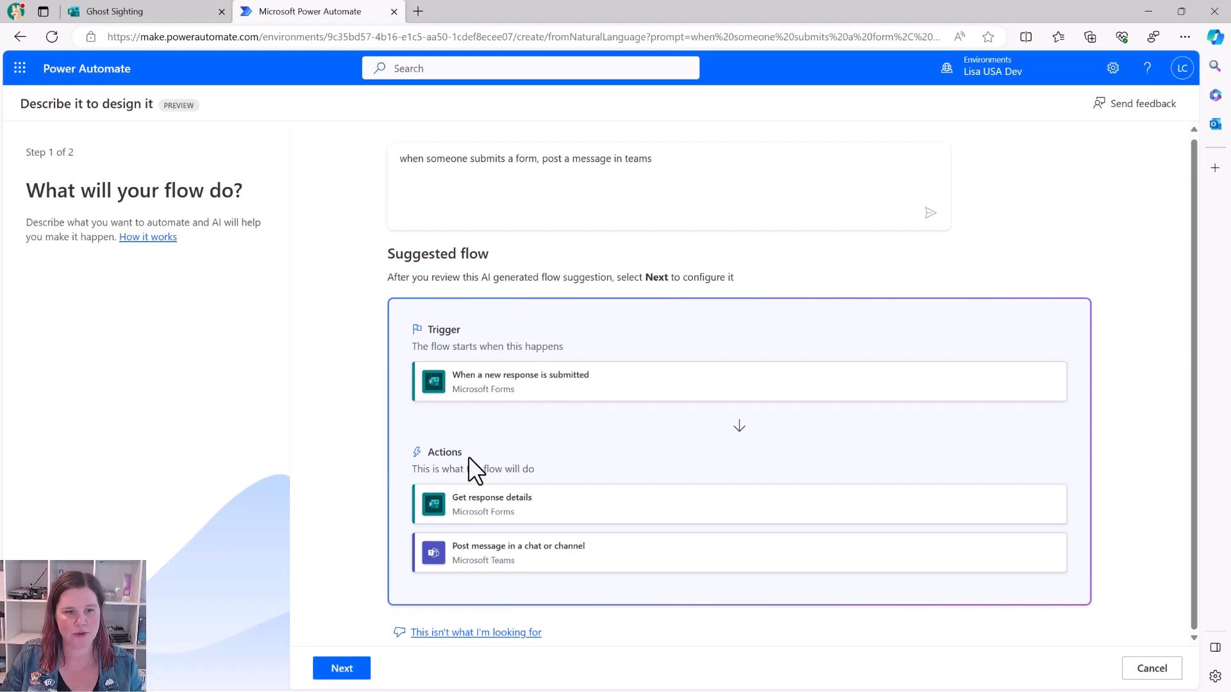
pyautogui.moveTo(515, 503)
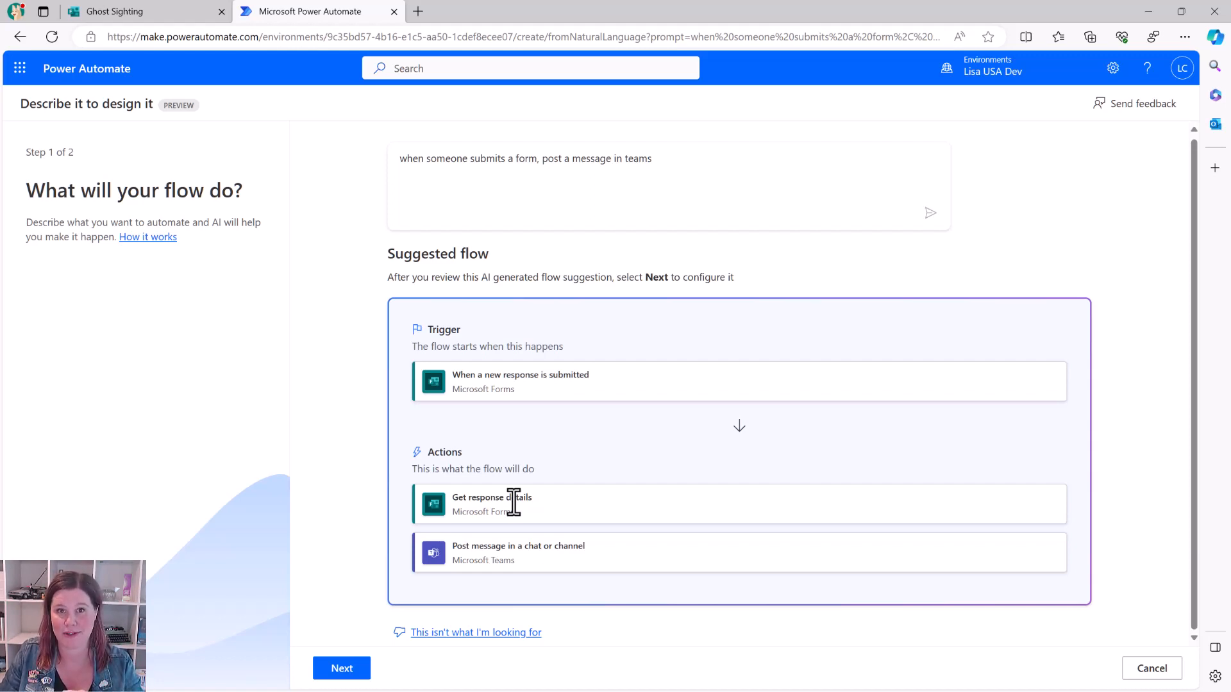
pyautogui.moveTo(515, 552)
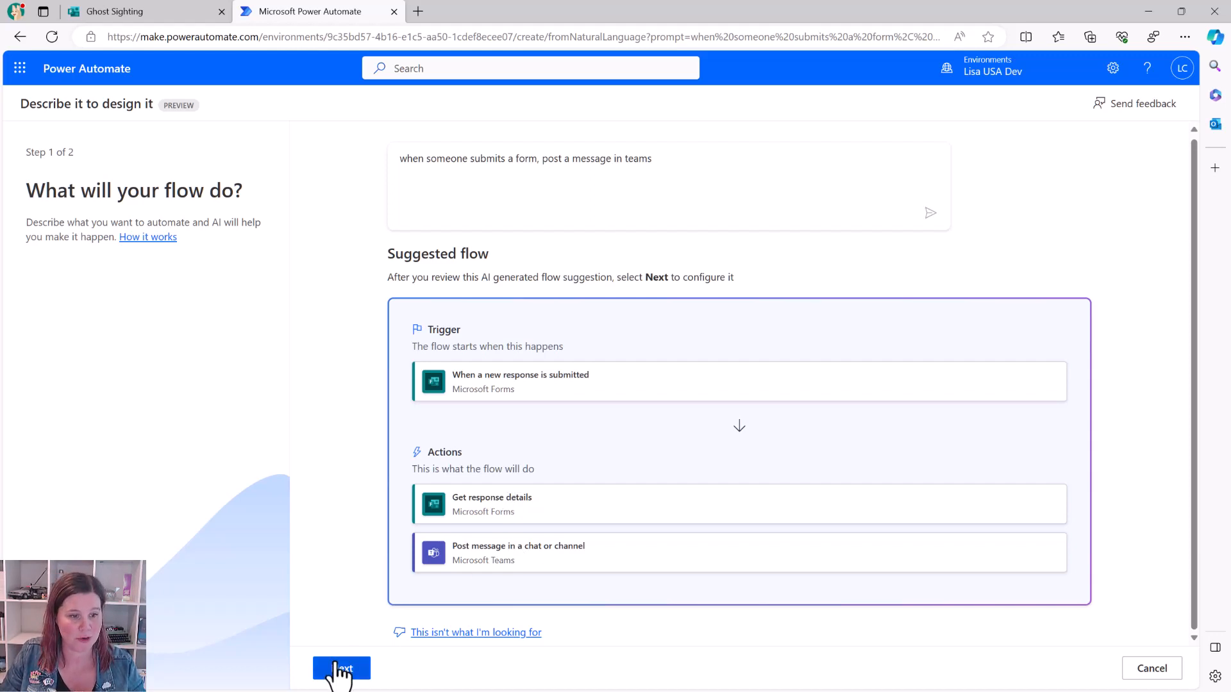
pyautogui.moveTo(476, 632)
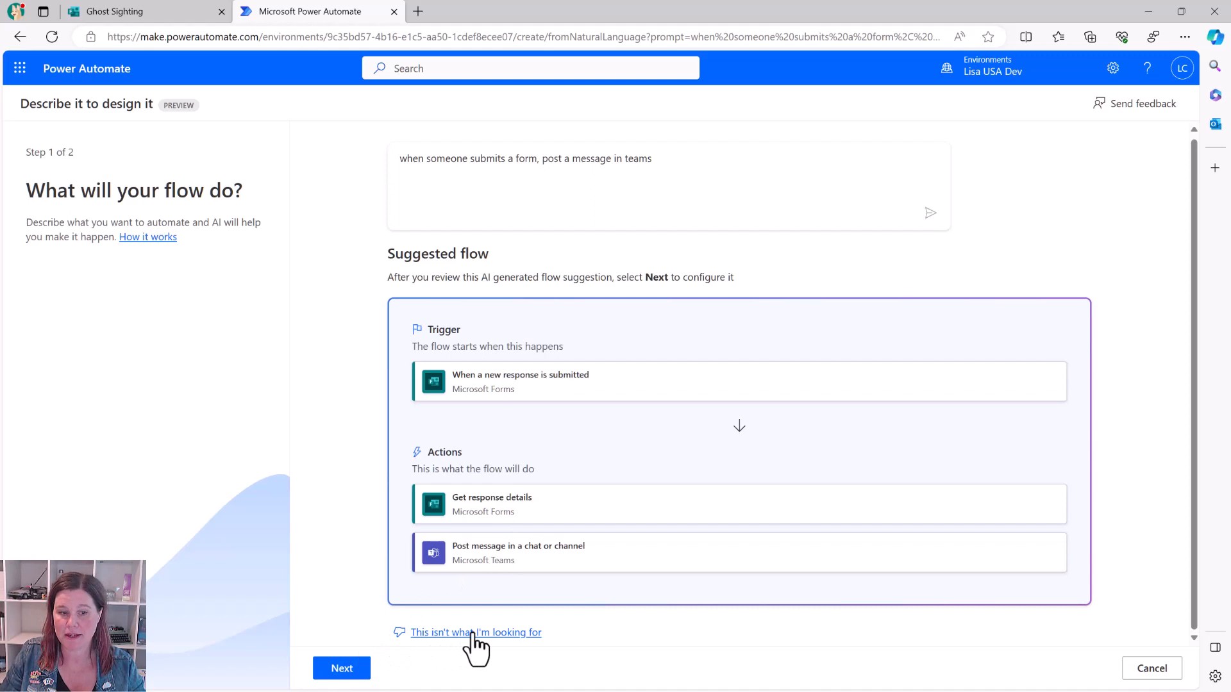
# Step: Review that the Forms and Teams connections are ready, then create the suggested flow
pyautogui.click(341, 668)
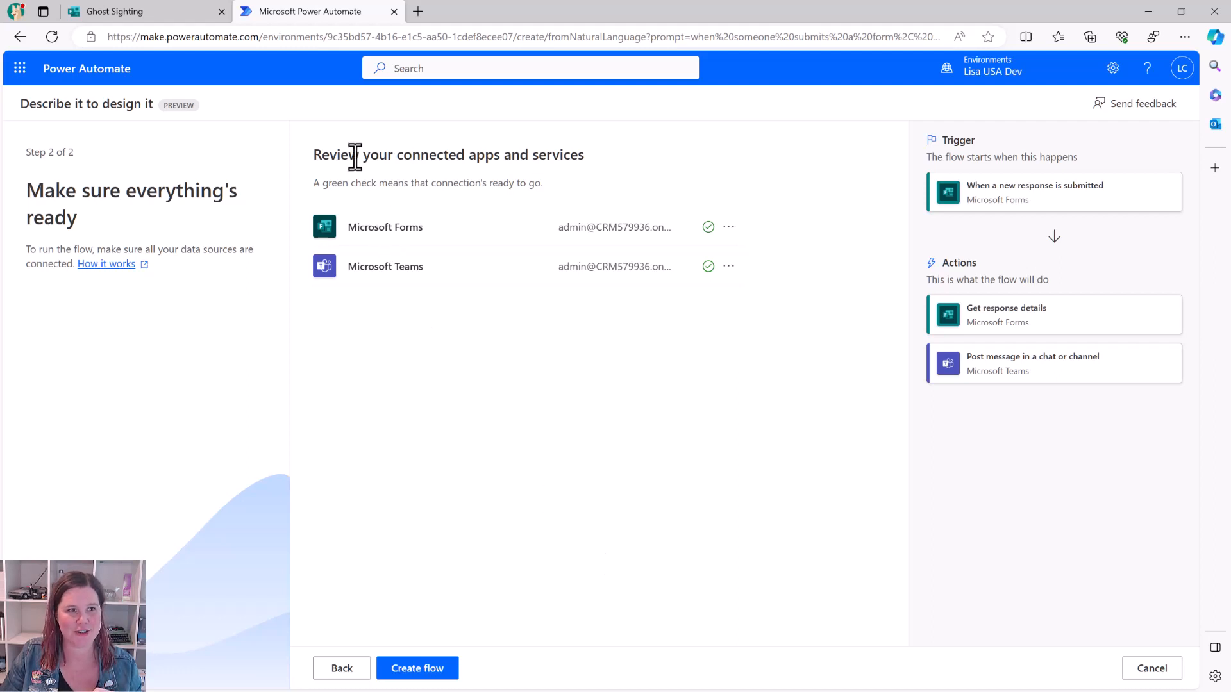
pyautogui.moveTo(369, 198)
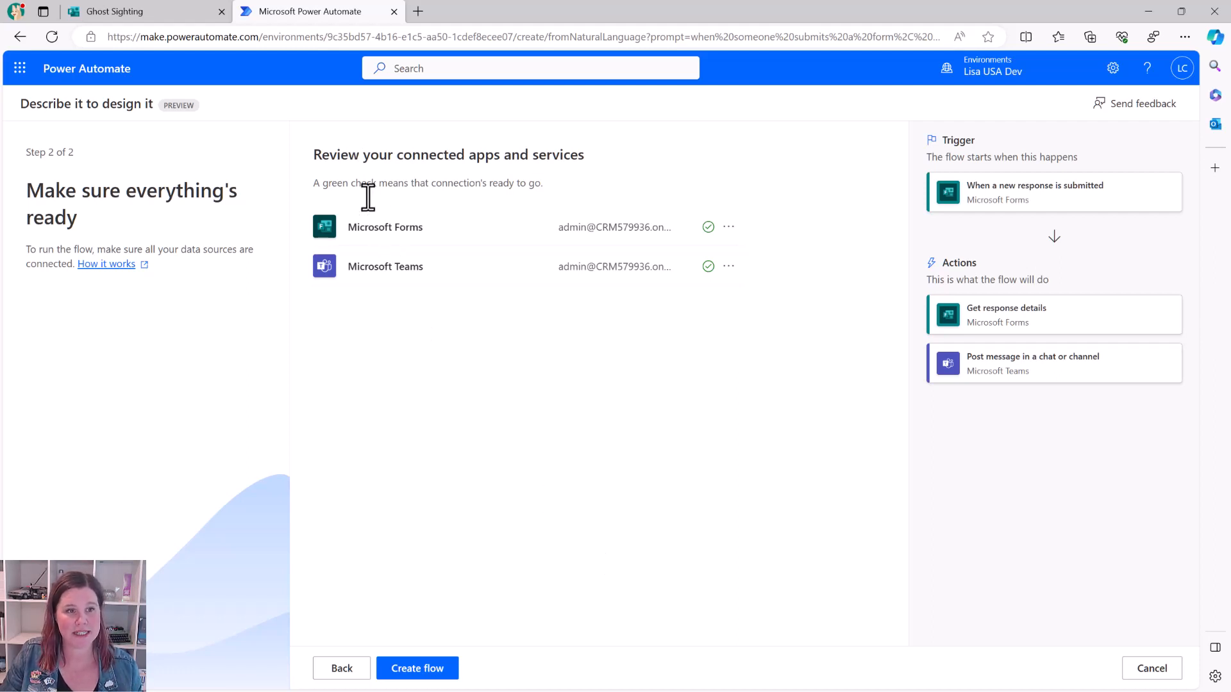
pyautogui.moveTo(385, 227)
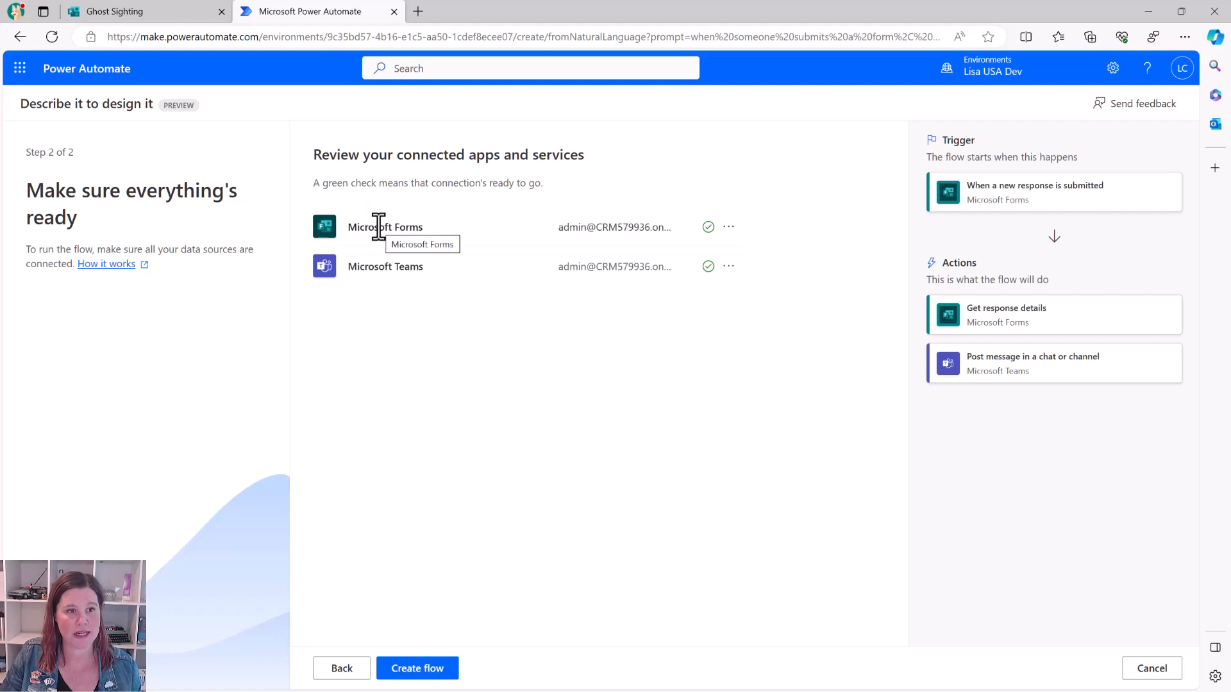
pyautogui.moveTo(374, 267)
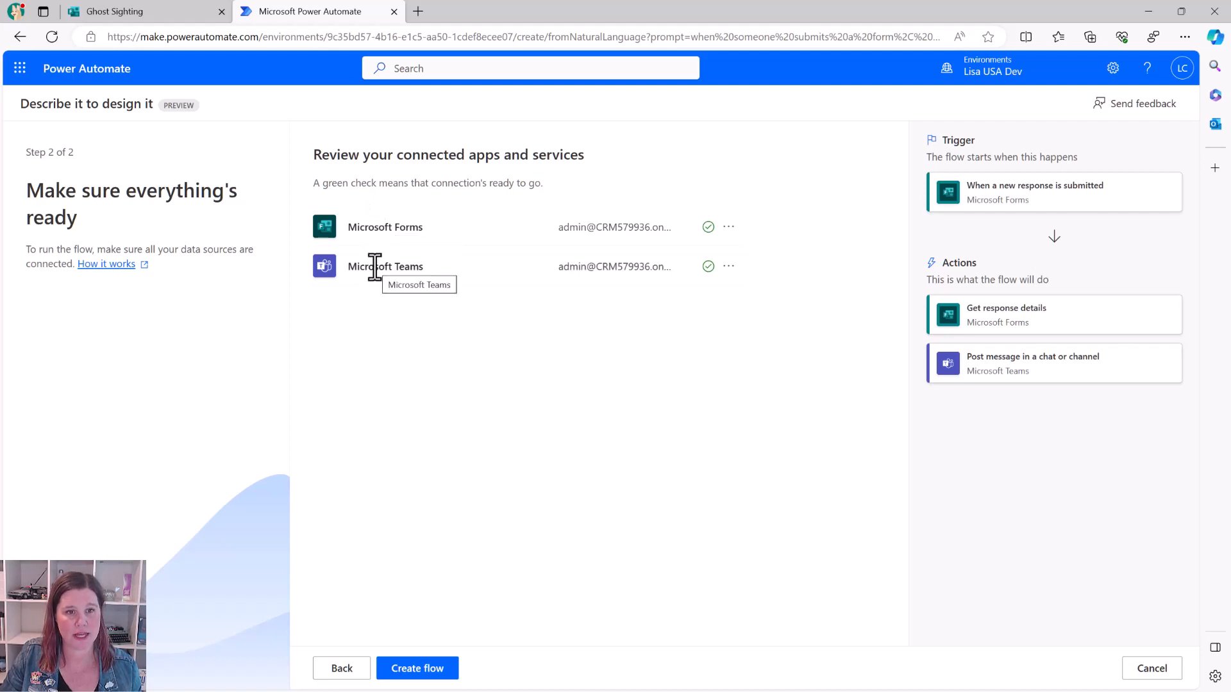
pyautogui.moveTo(725, 295)
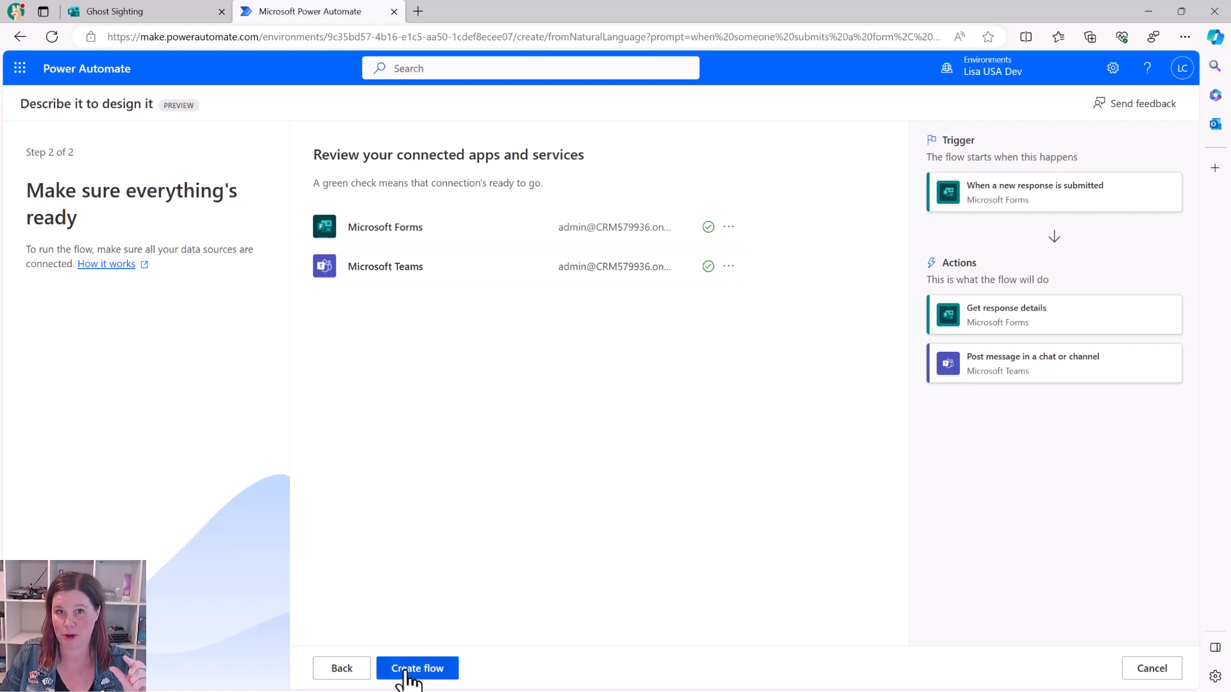
pyautogui.click(417, 669)
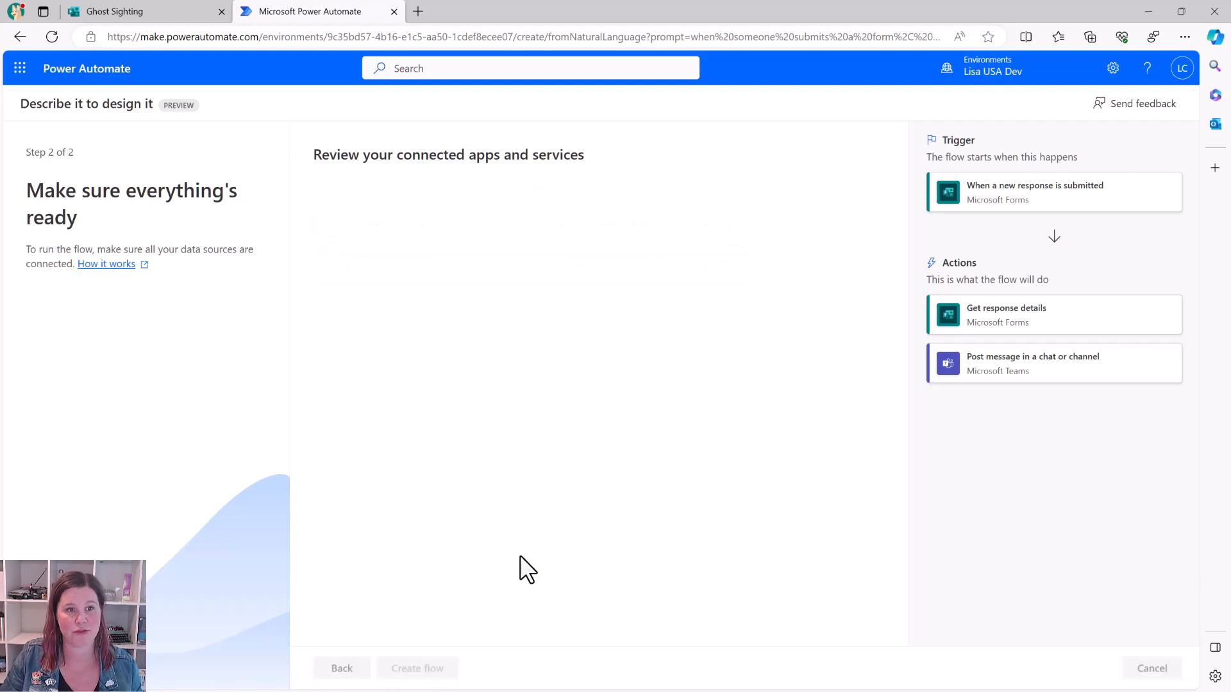
# Step: Load the new three-step flow in the designer, with all steps still needing parameters
pyautogui.click(417, 668)
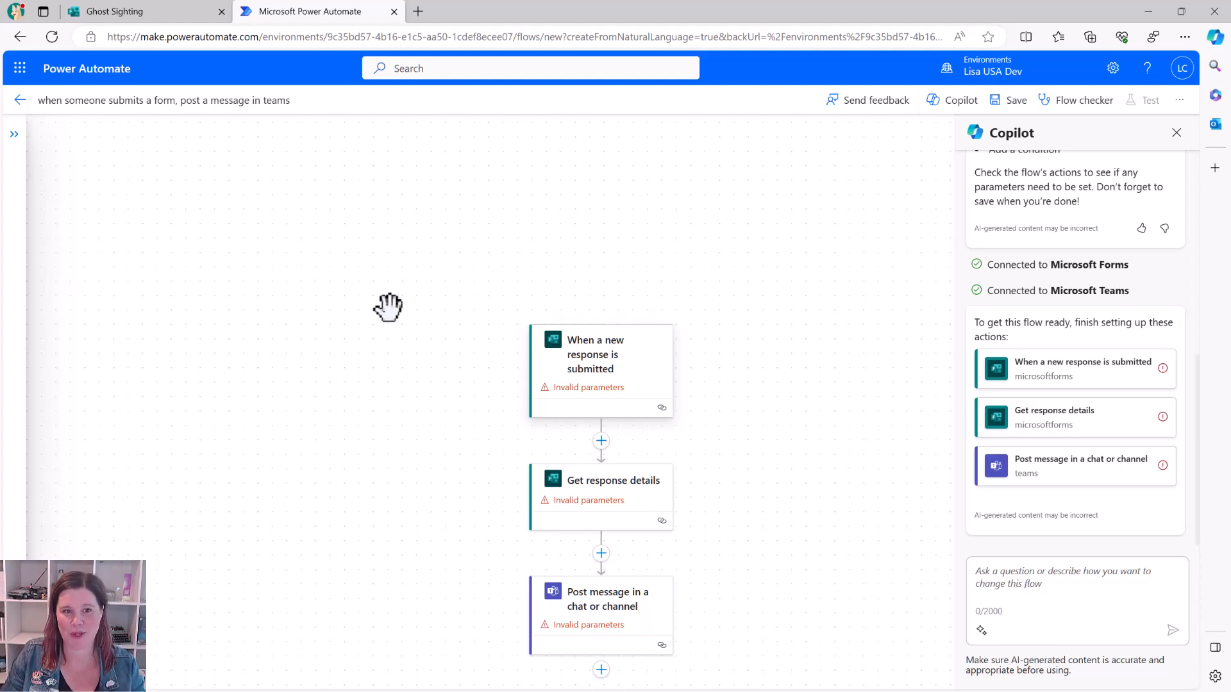
pyautogui.moveTo(627, 285)
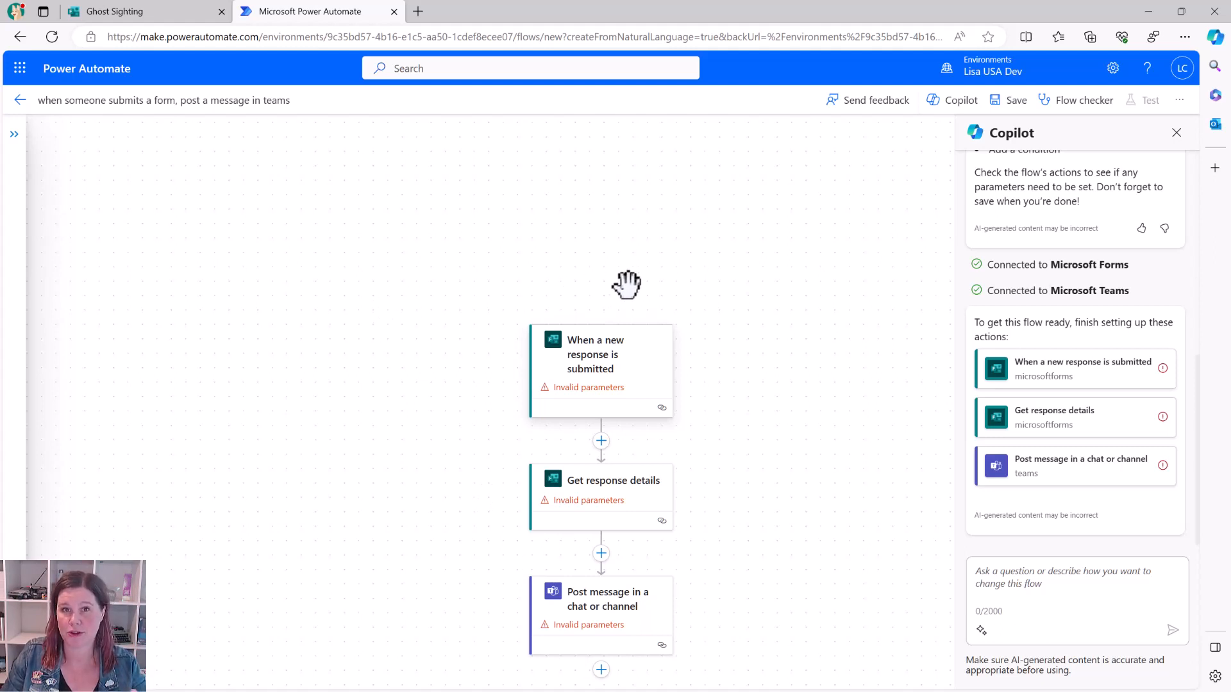
pyautogui.moveTo(977, 307)
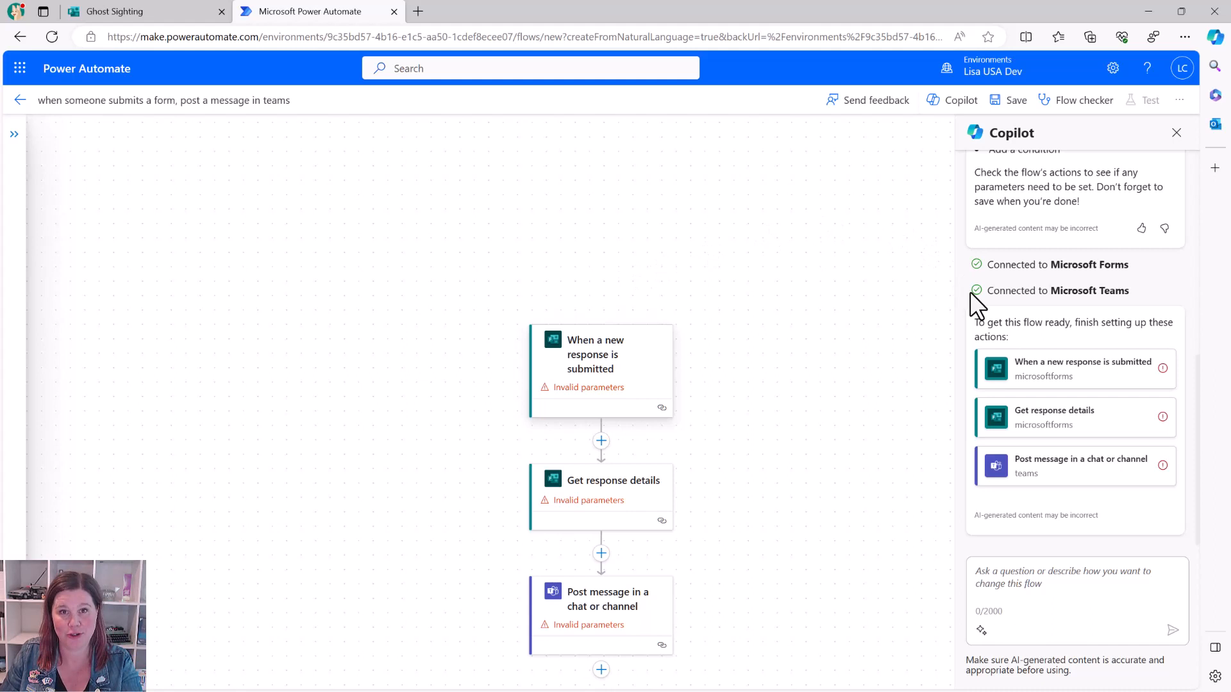
pyautogui.moveTo(591, 441)
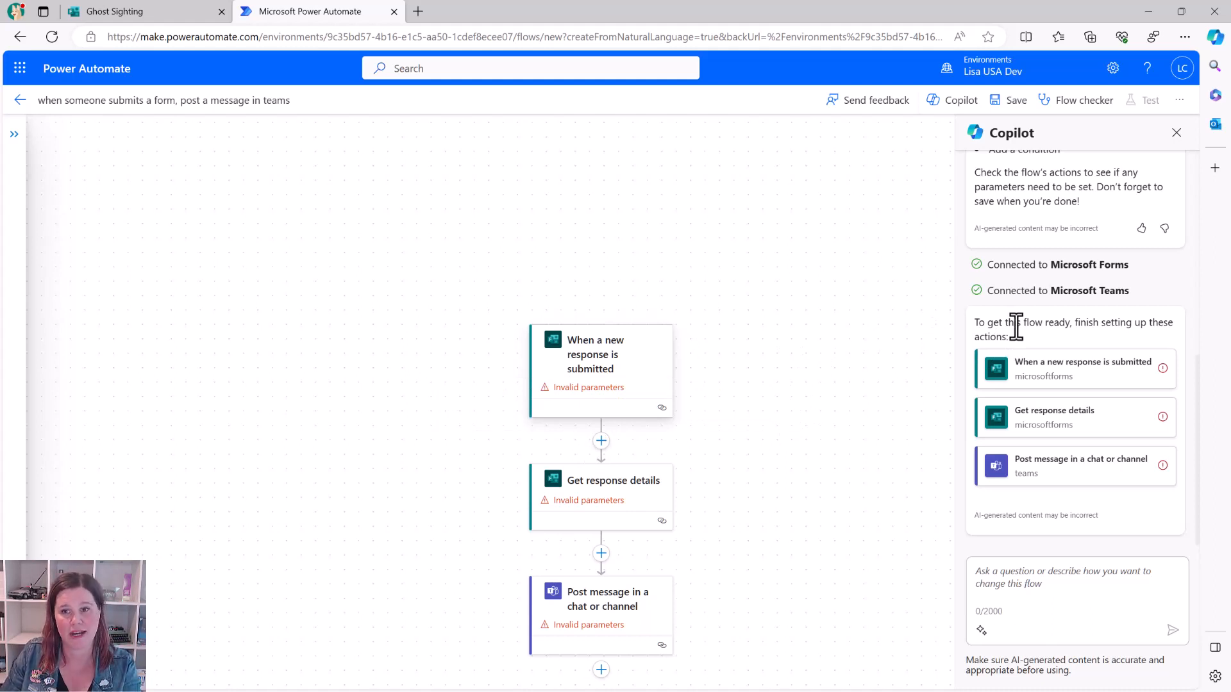
pyautogui.moveTo(1074, 500)
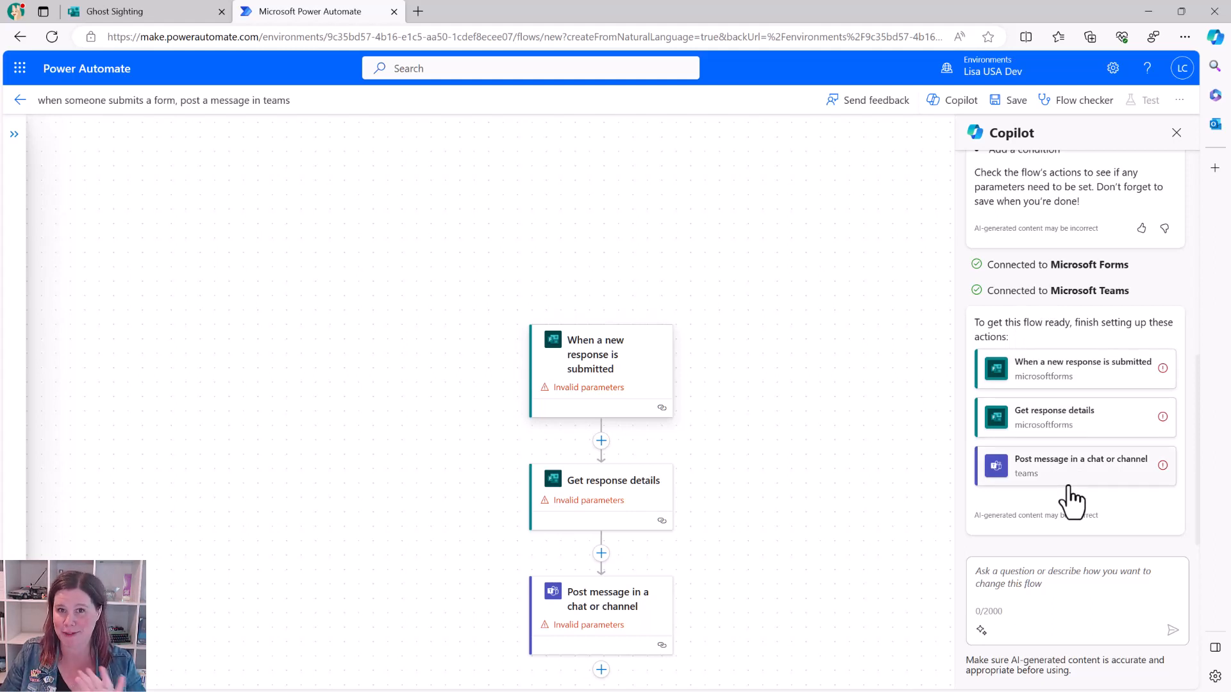
# Step: Set the Forms trigger to the Ghost Sighting form, then move to the Get response details step
pyautogui.click(1084, 369)
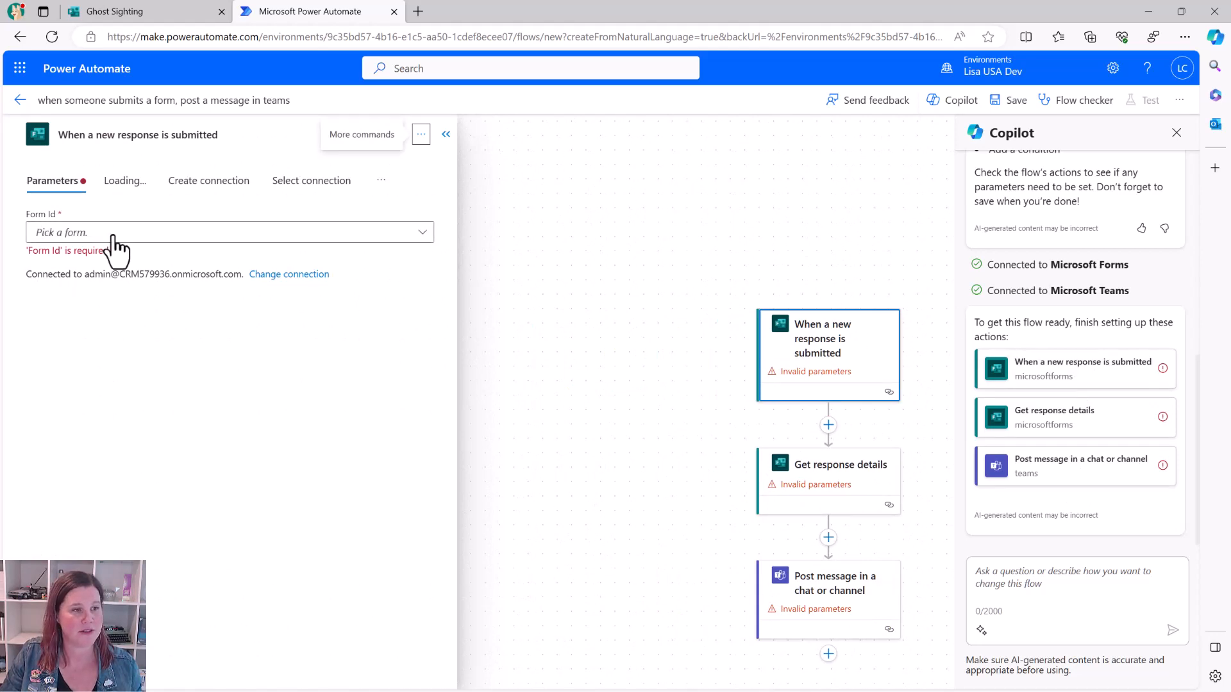
pyautogui.moveTo(51, 247)
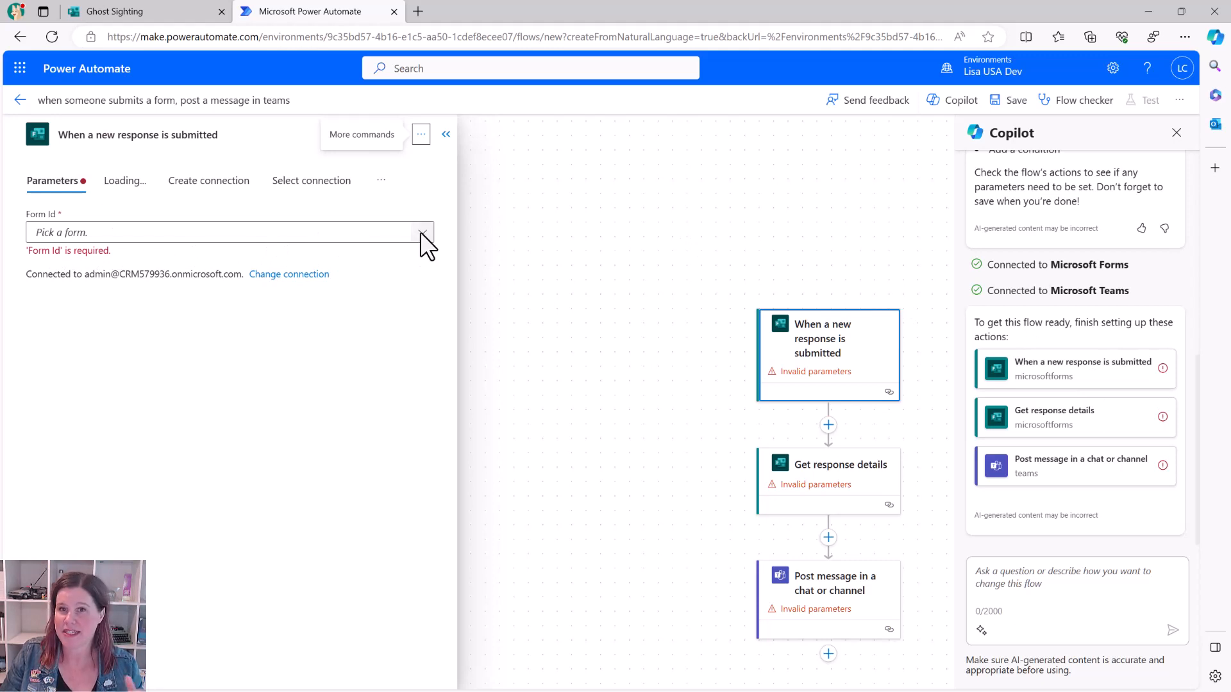
pyautogui.moveTo(424, 244)
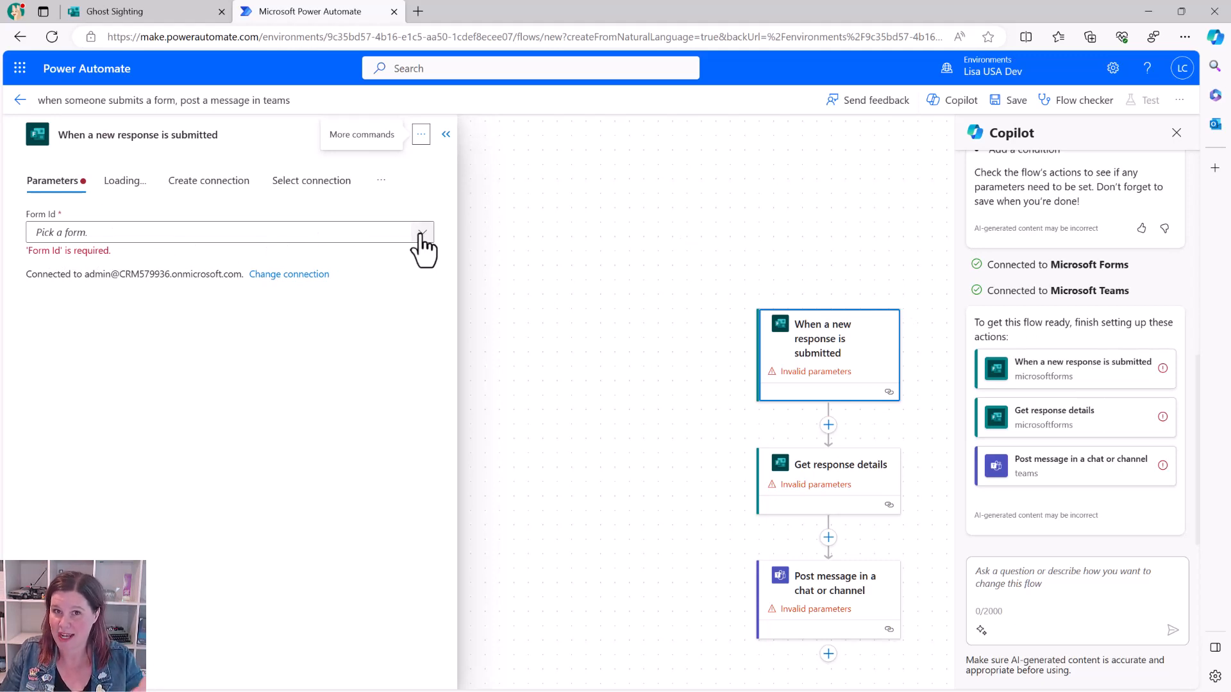
pyautogui.click(421, 232)
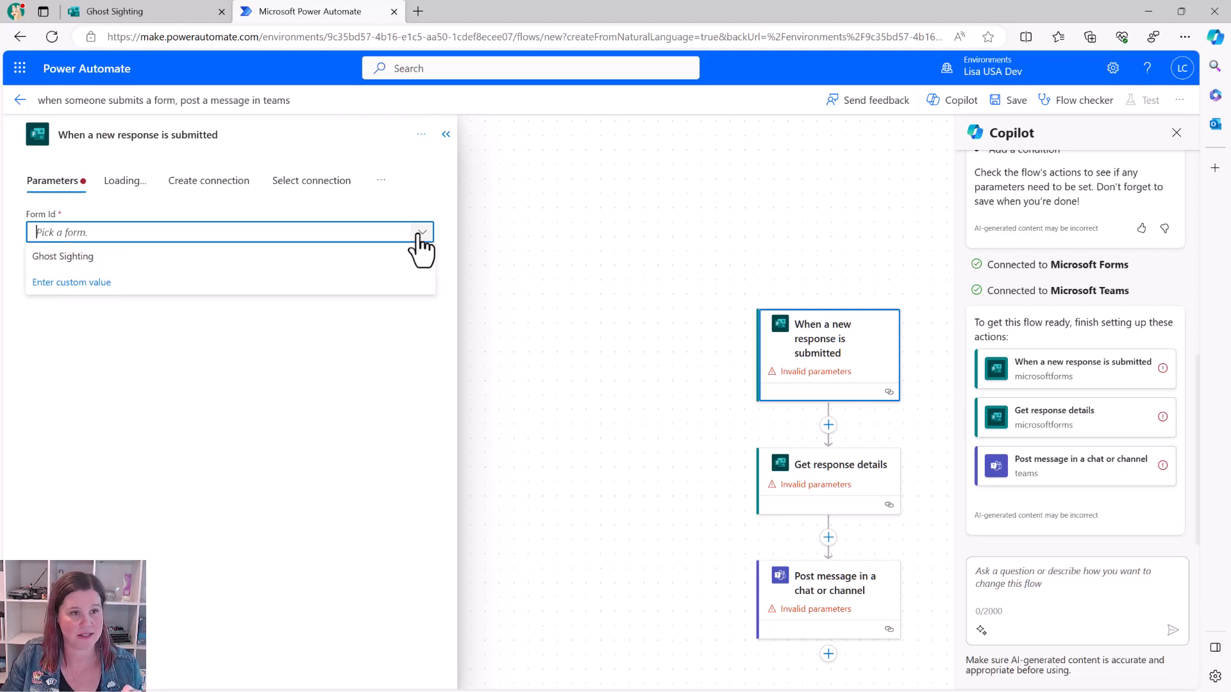
pyautogui.moveTo(324, 272)
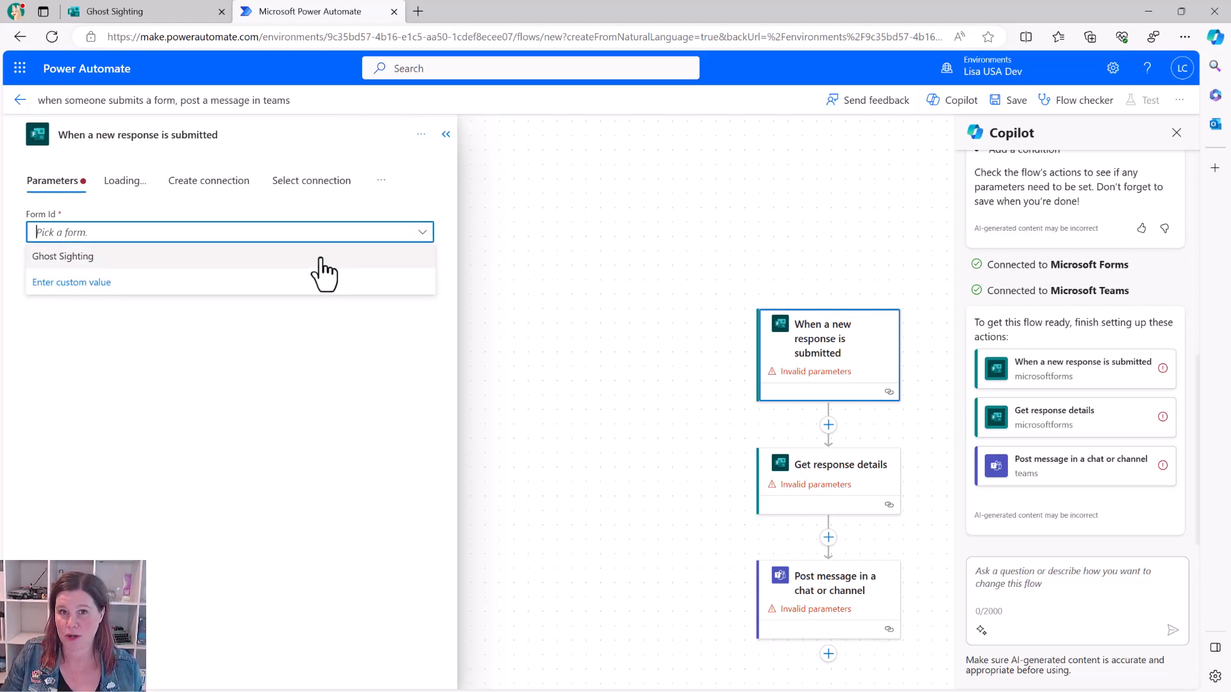
pyautogui.click(62, 256)
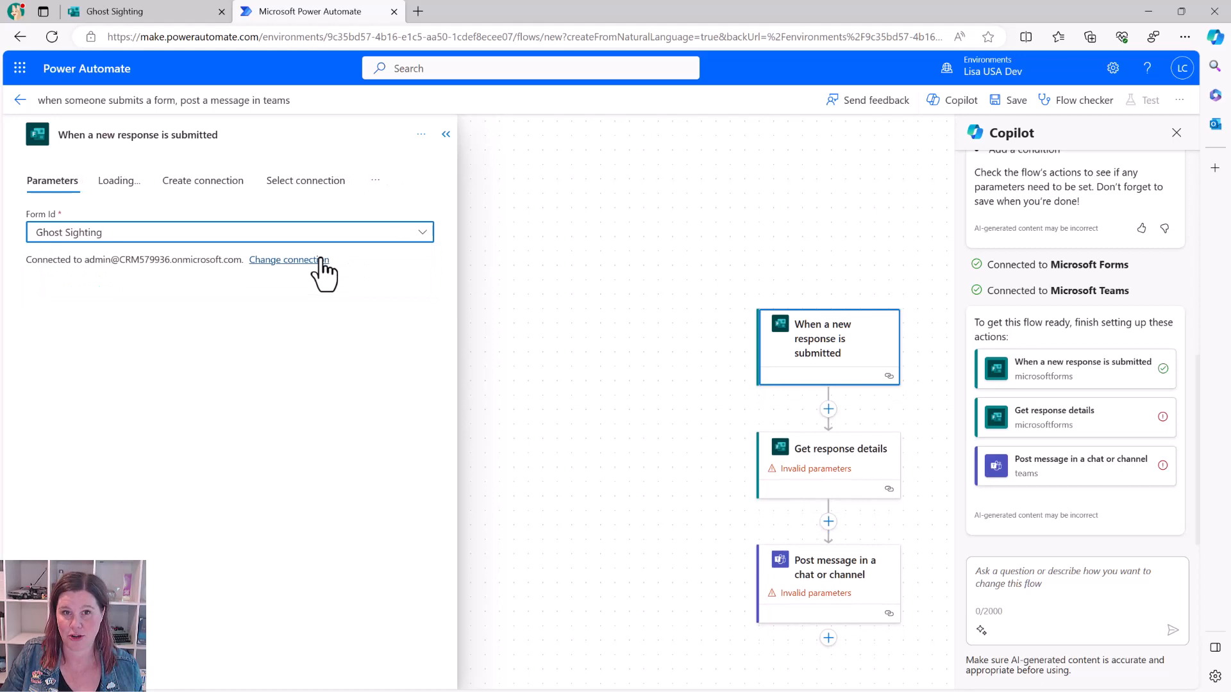
pyautogui.moveTo(369, 382)
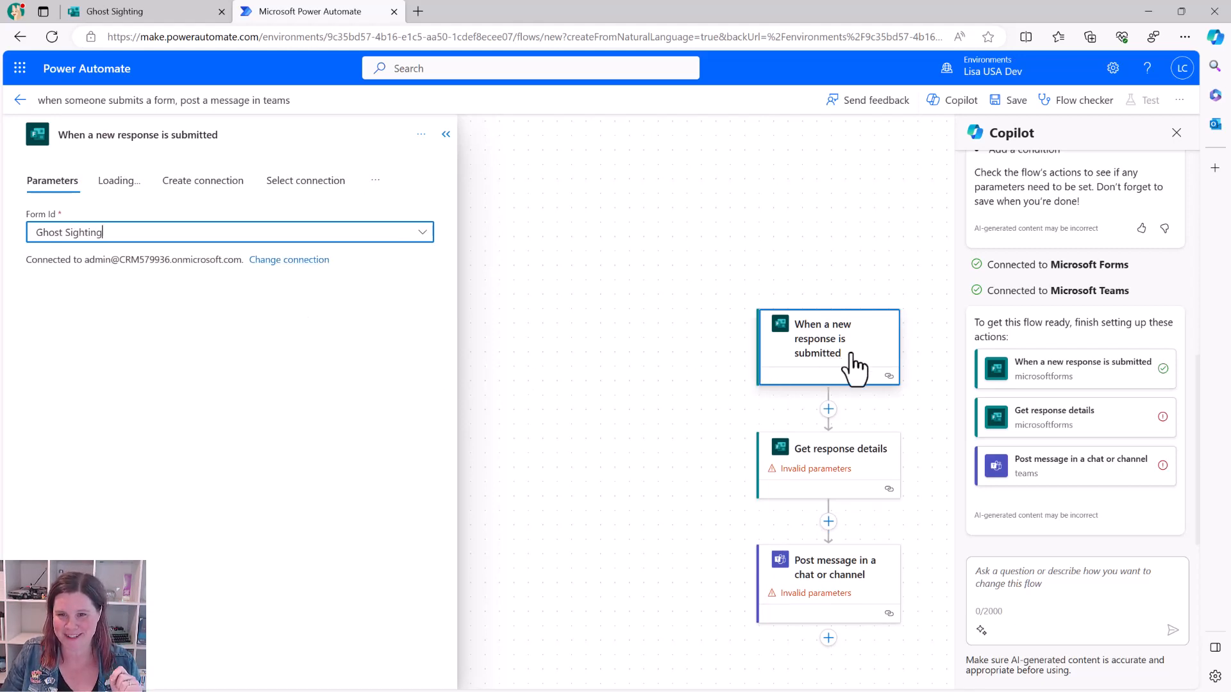
pyautogui.click(839, 447)
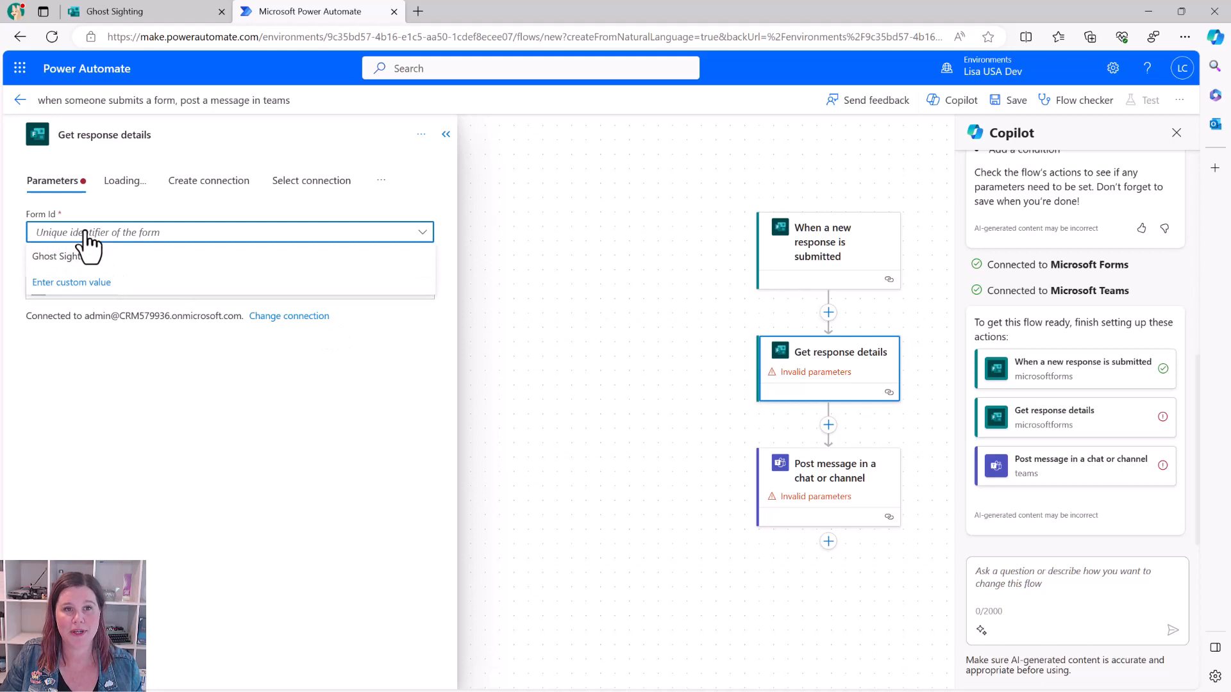
# Step: Set Get response details to read the Ghost Sighting form's submitted response
pyautogui.click(65, 256)
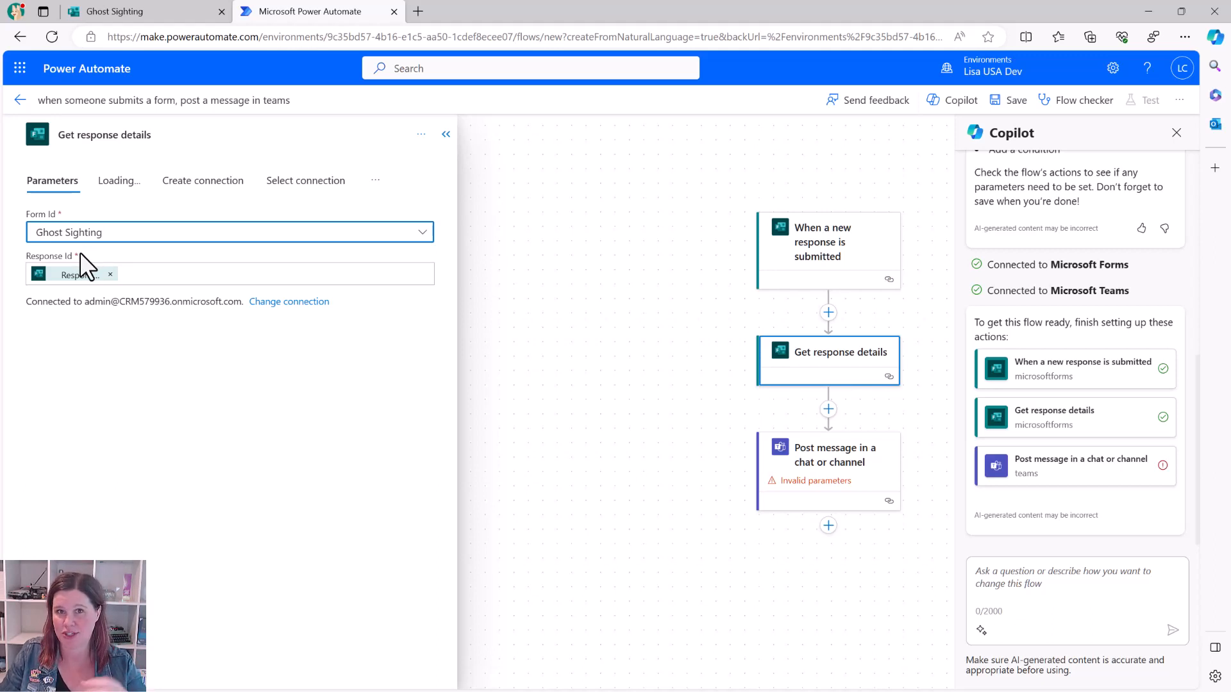
pyautogui.moveTo(78, 341)
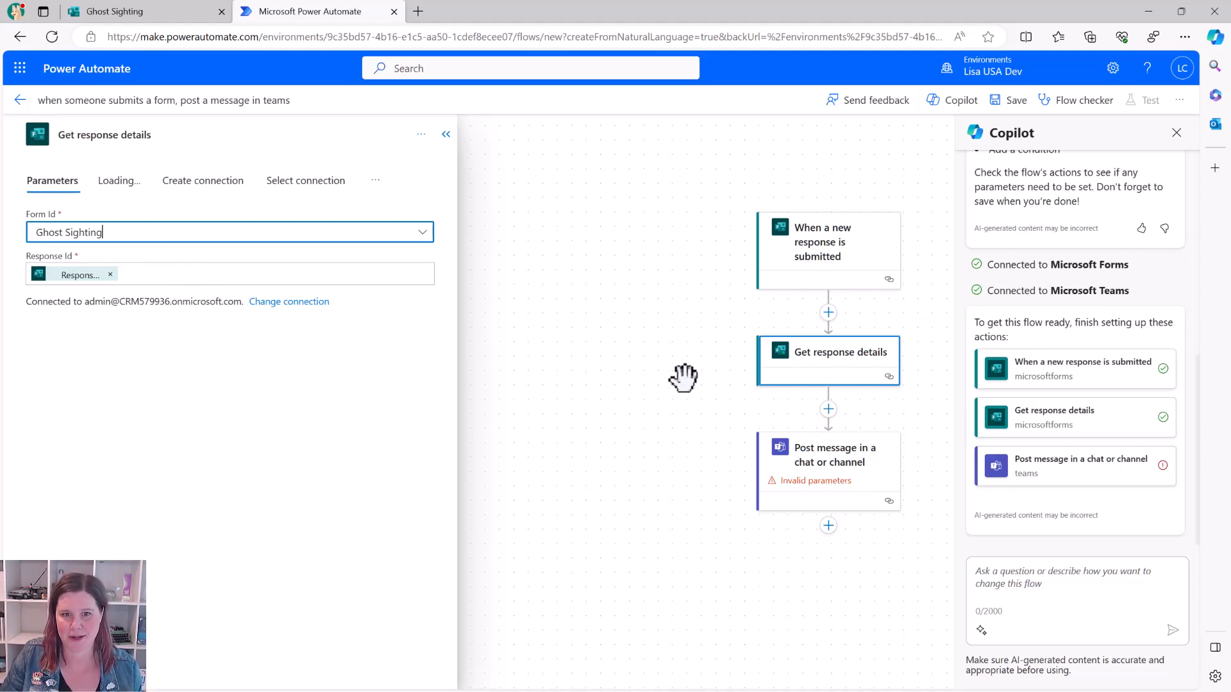
pyautogui.moveTo(788, 414)
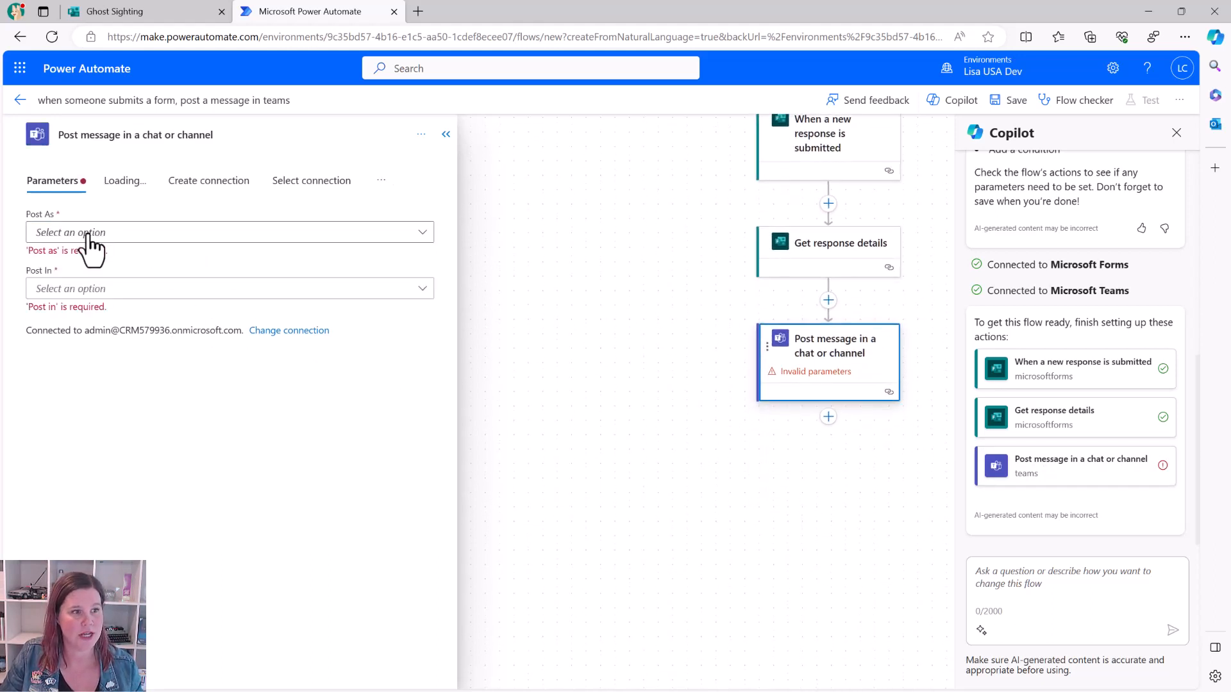
# Step: Set the Teams step to post as Flow bot into a channel
pyautogui.click(230, 233)
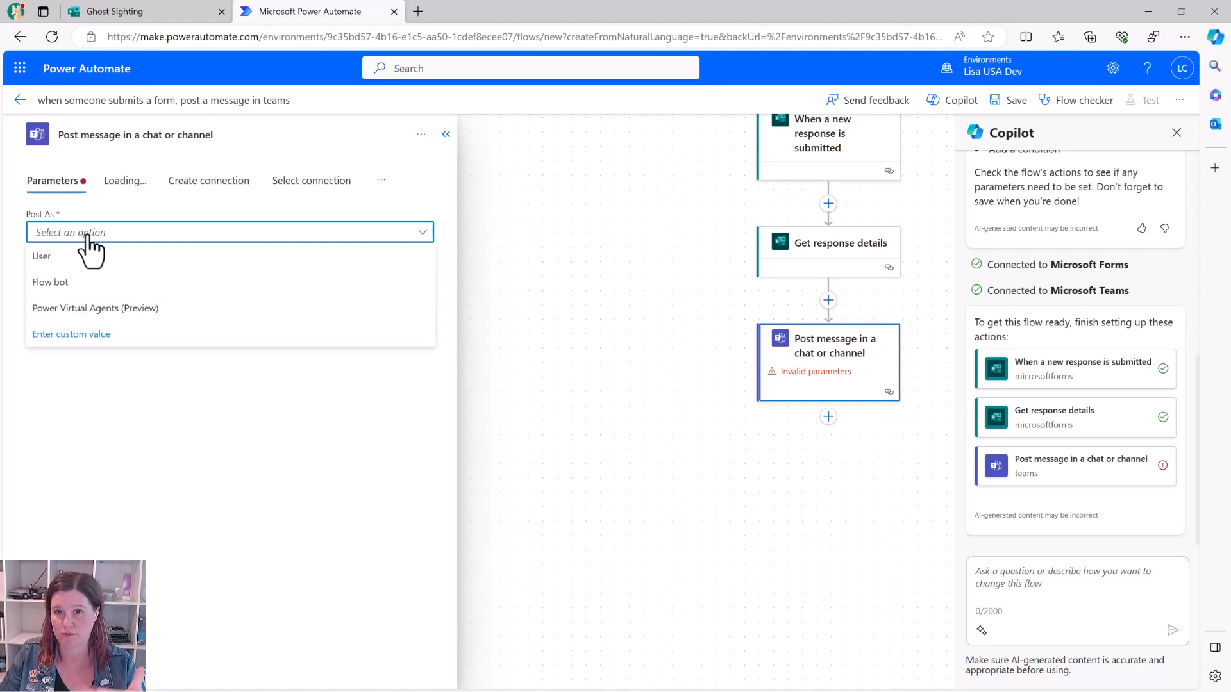
pyautogui.click(50, 283)
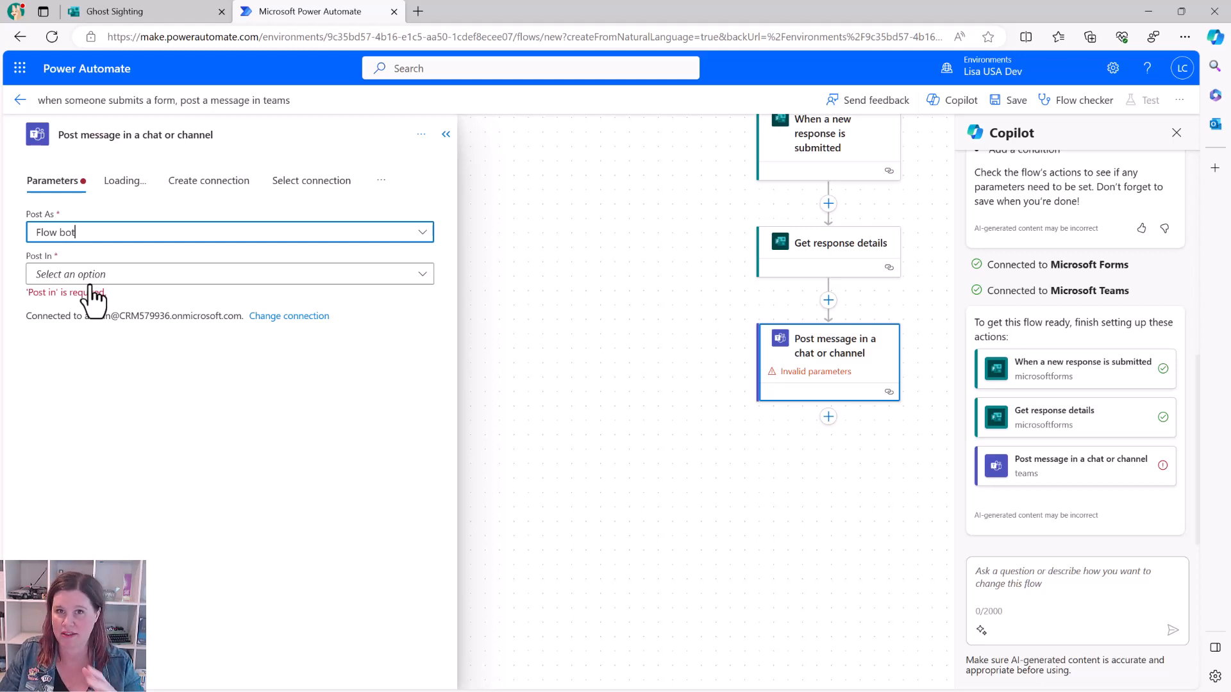
pyautogui.moveTo(92, 296)
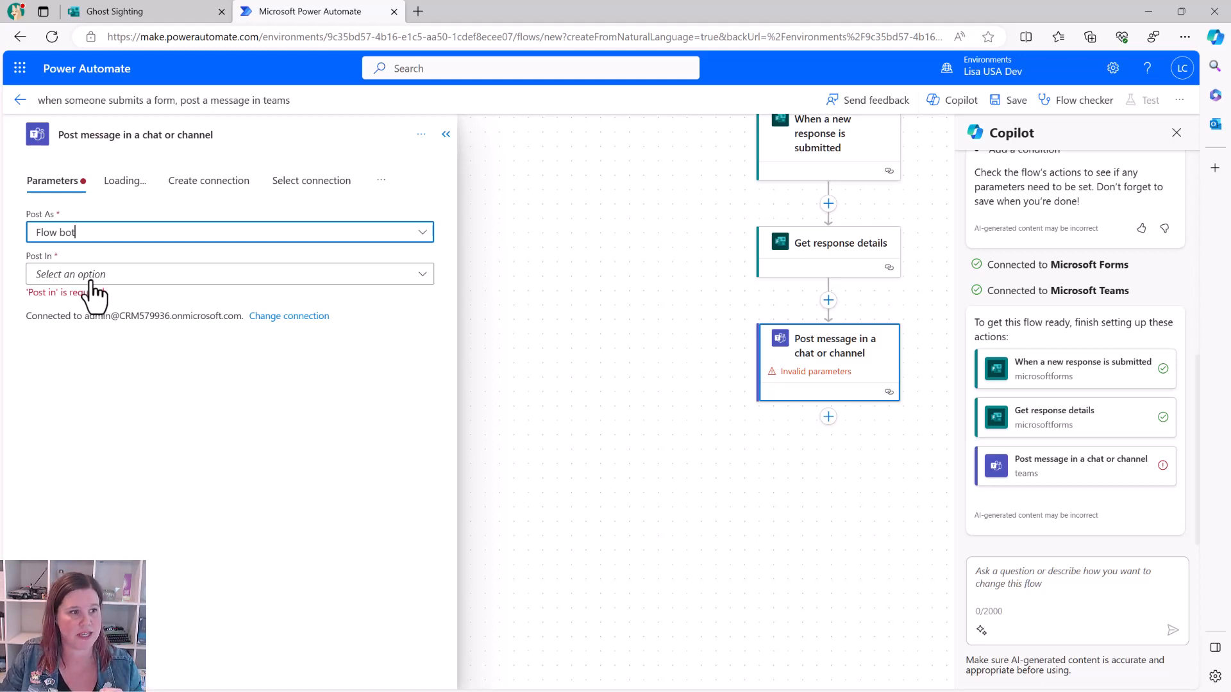
pyautogui.click(230, 275)
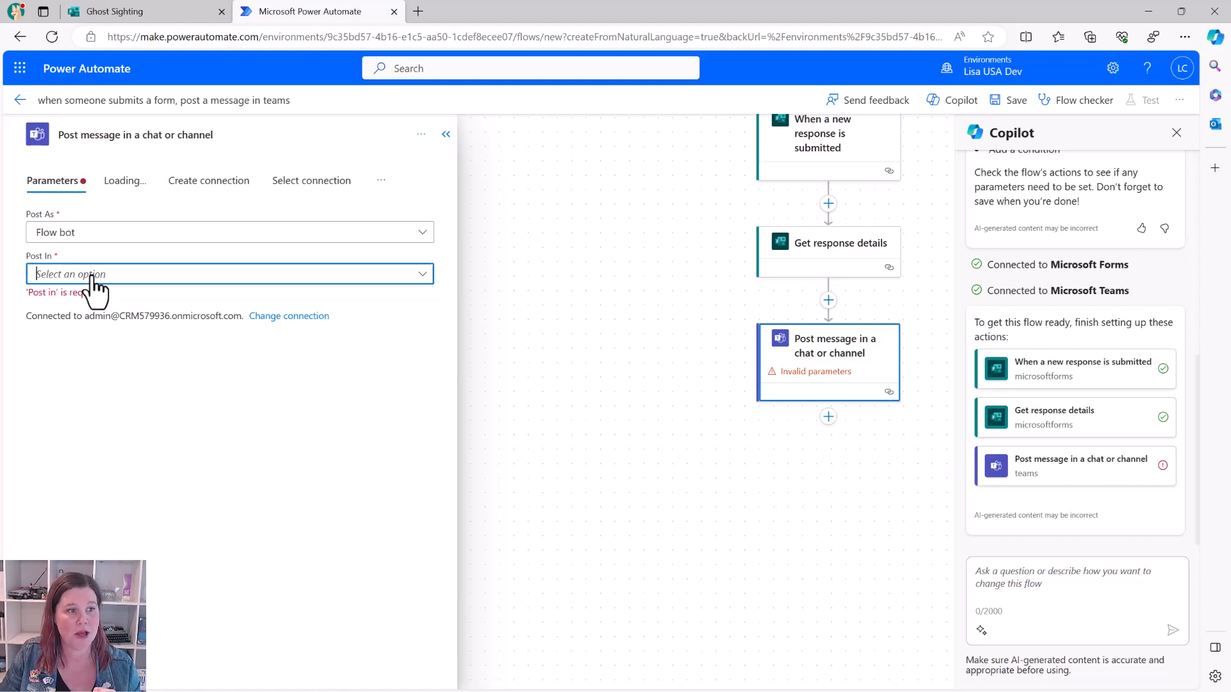
pyautogui.click(229, 274)
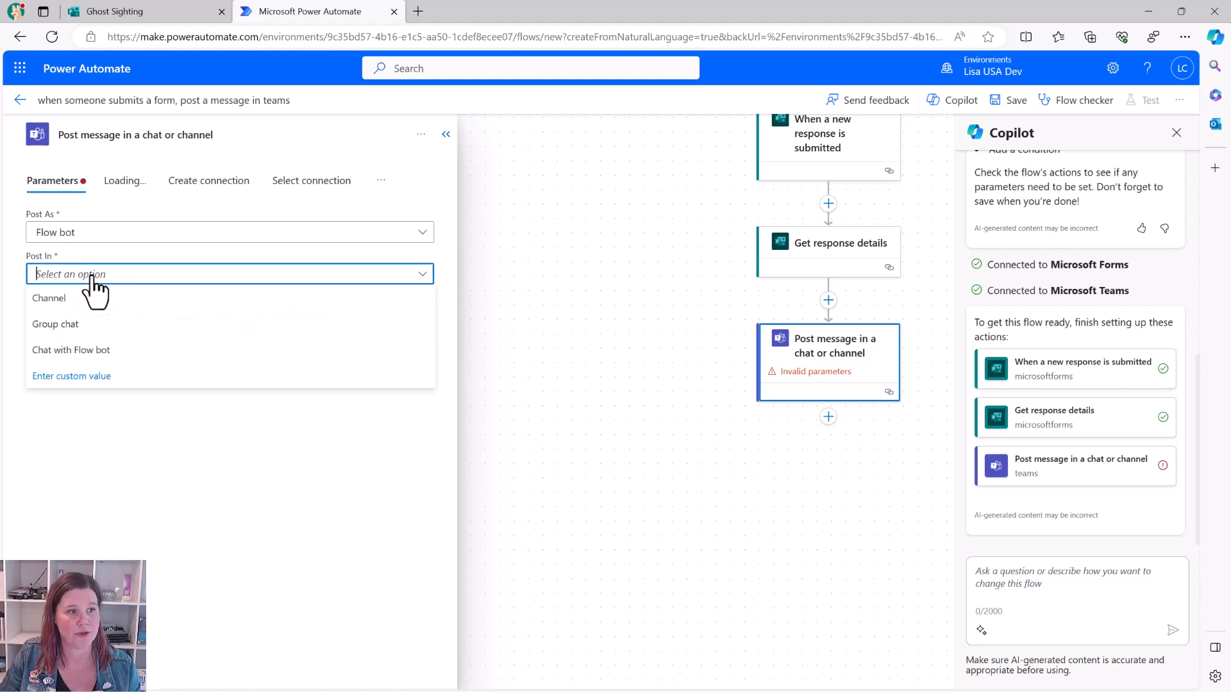
pyautogui.moveTo(103, 318)
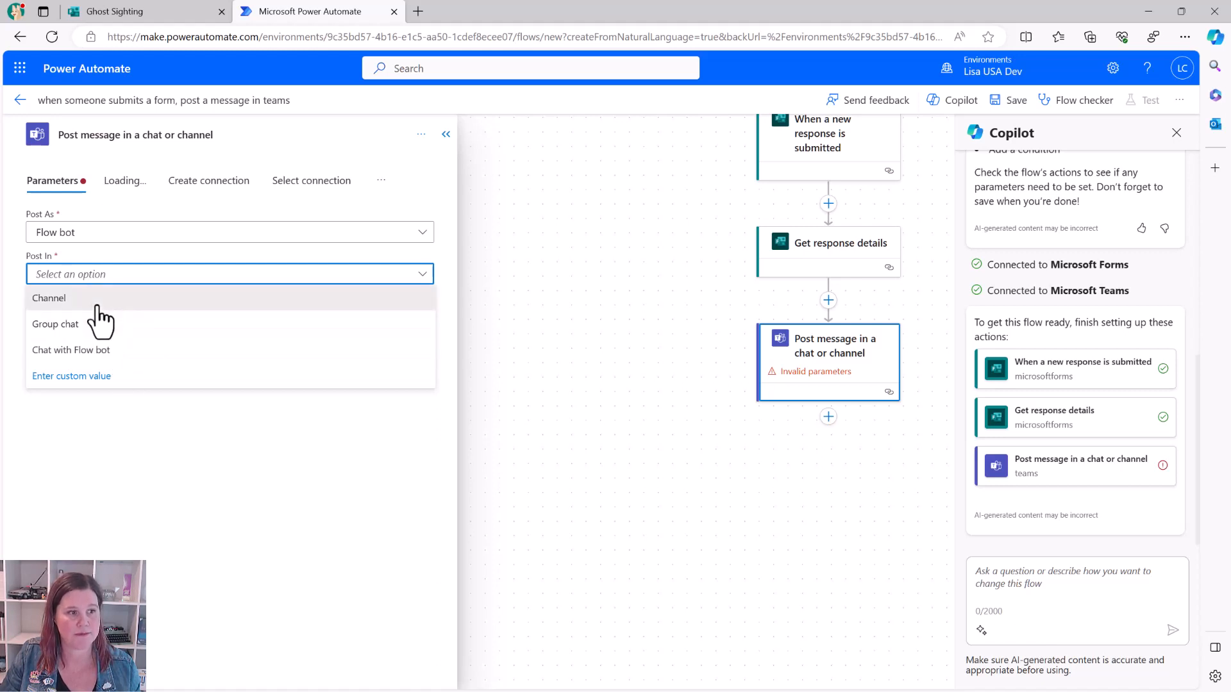
pyautogui.click(49, 298)
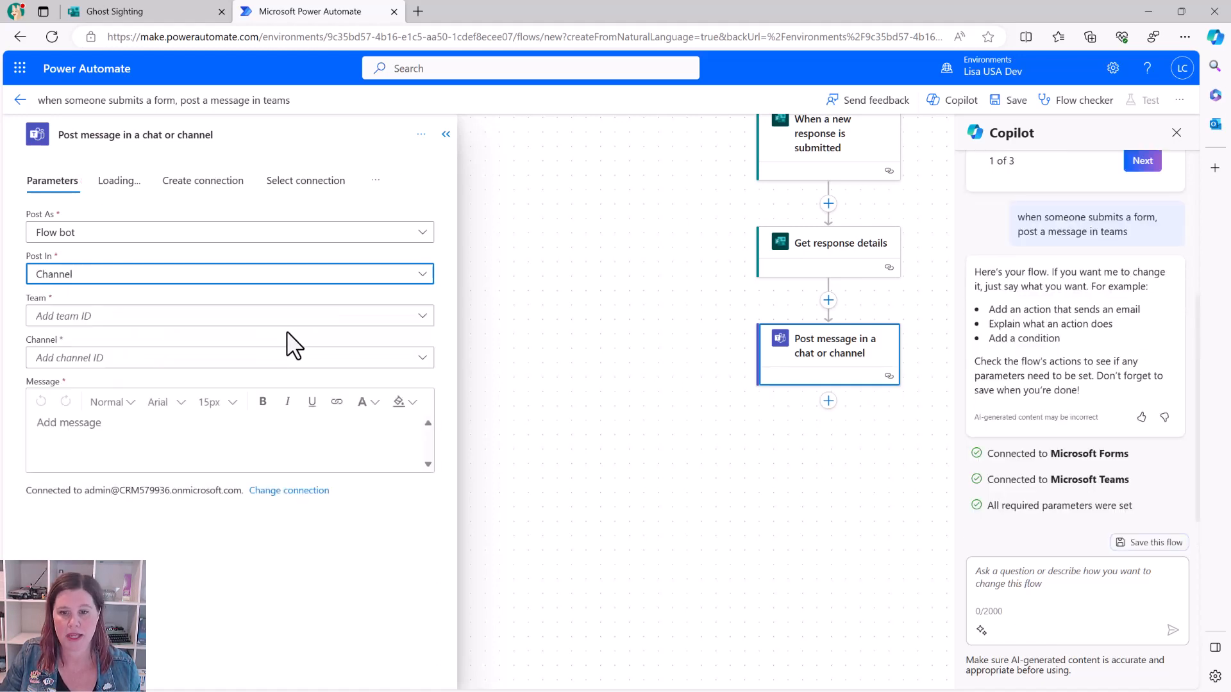
# Step: Choose the Firehouse HQ team and its Ghost Sightings channel as the destination
pyautogui.click(228, 315)
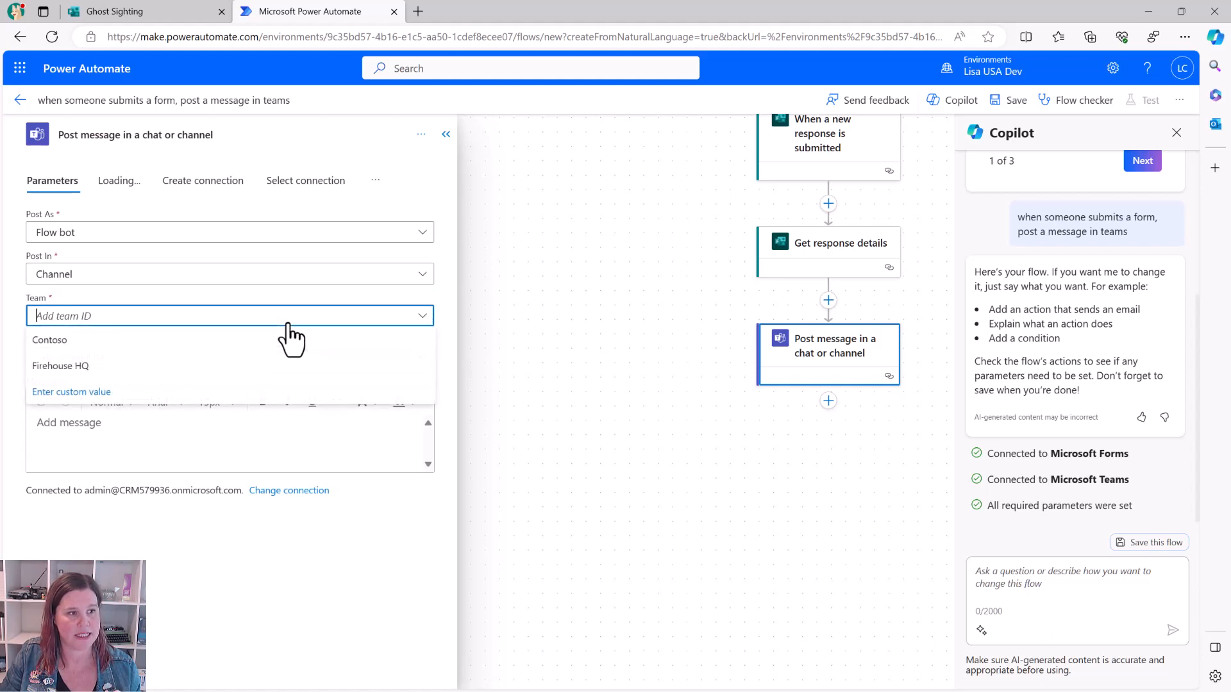
pyautogui.click(60, 365)
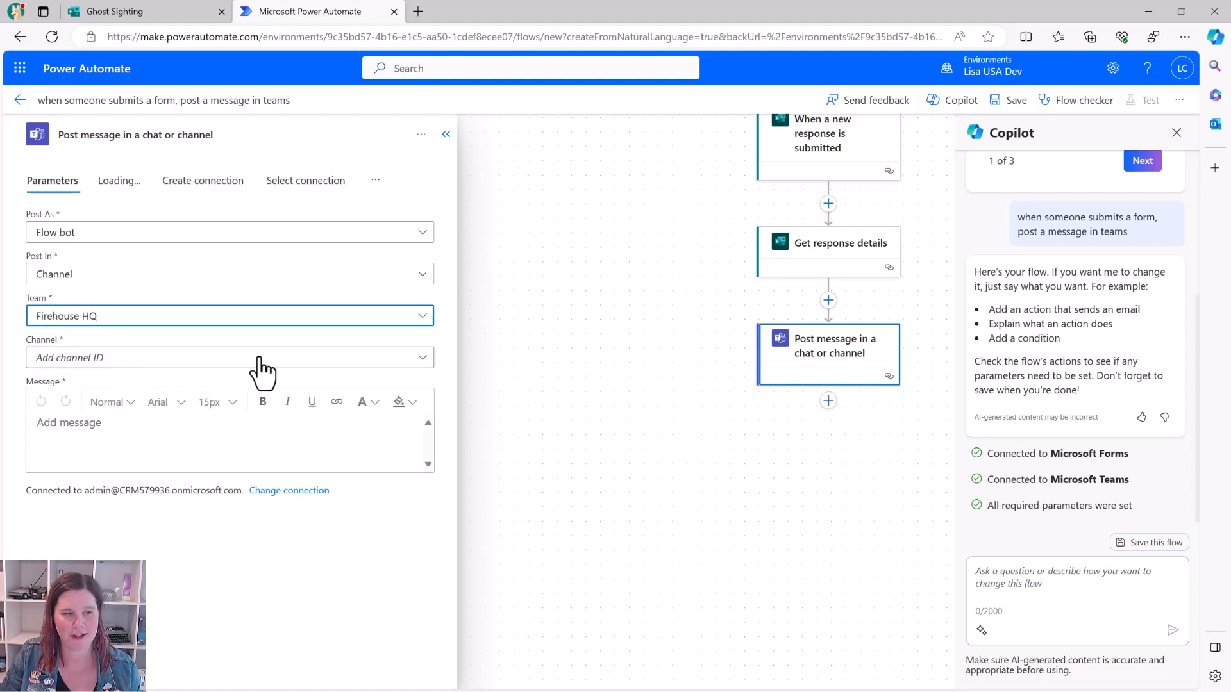
pyautogui.click(230, 357)
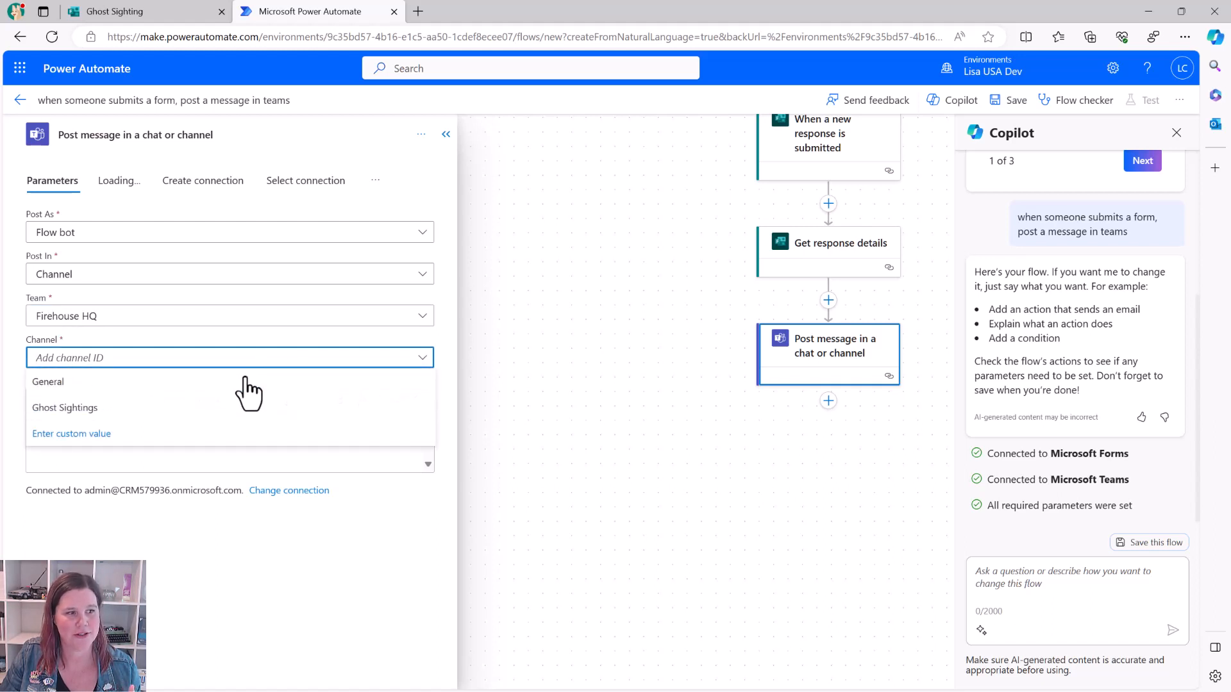
pyautogui.click(65, 408)
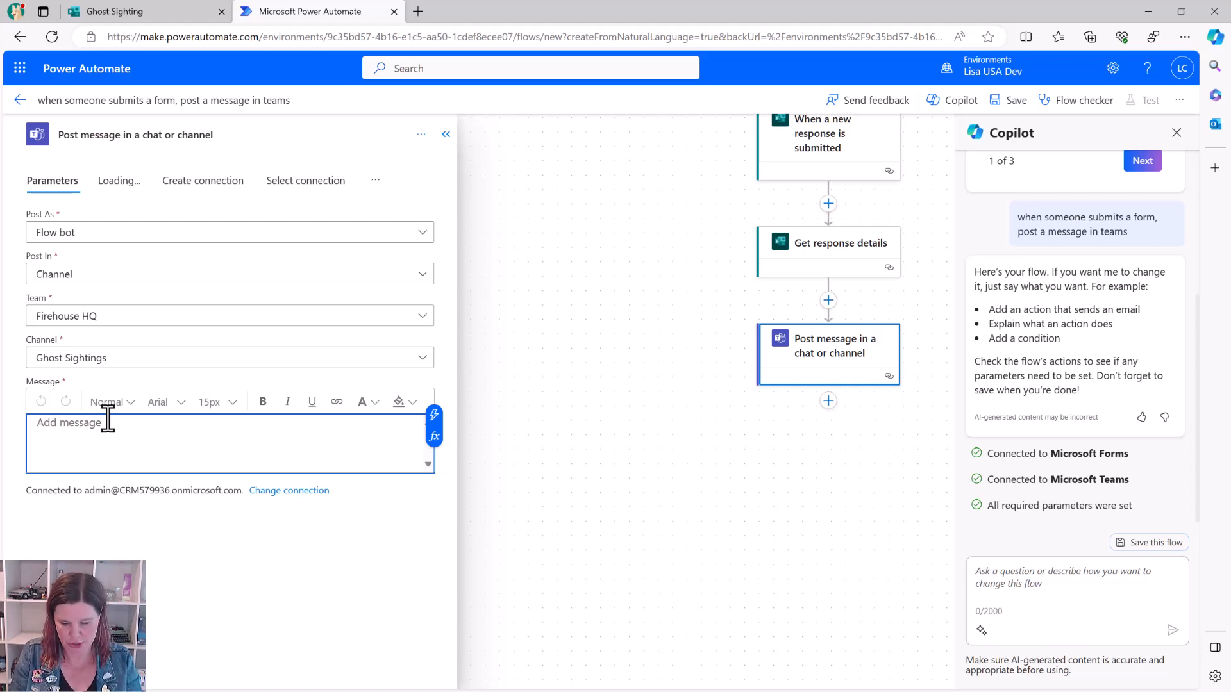
# Step: Write the heading 'A ghost has been spotted!' in enlarged bold purple text with a new line below
pyautogui.write('A gh')
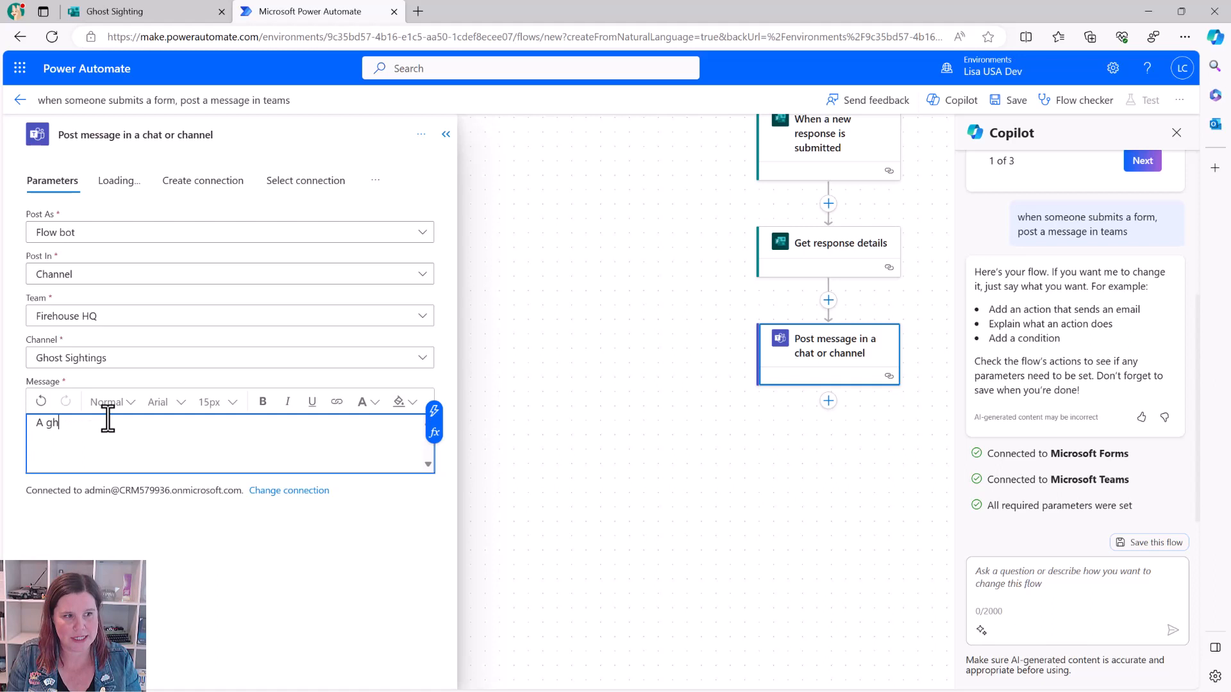
pyautogui.write('ost has been s')
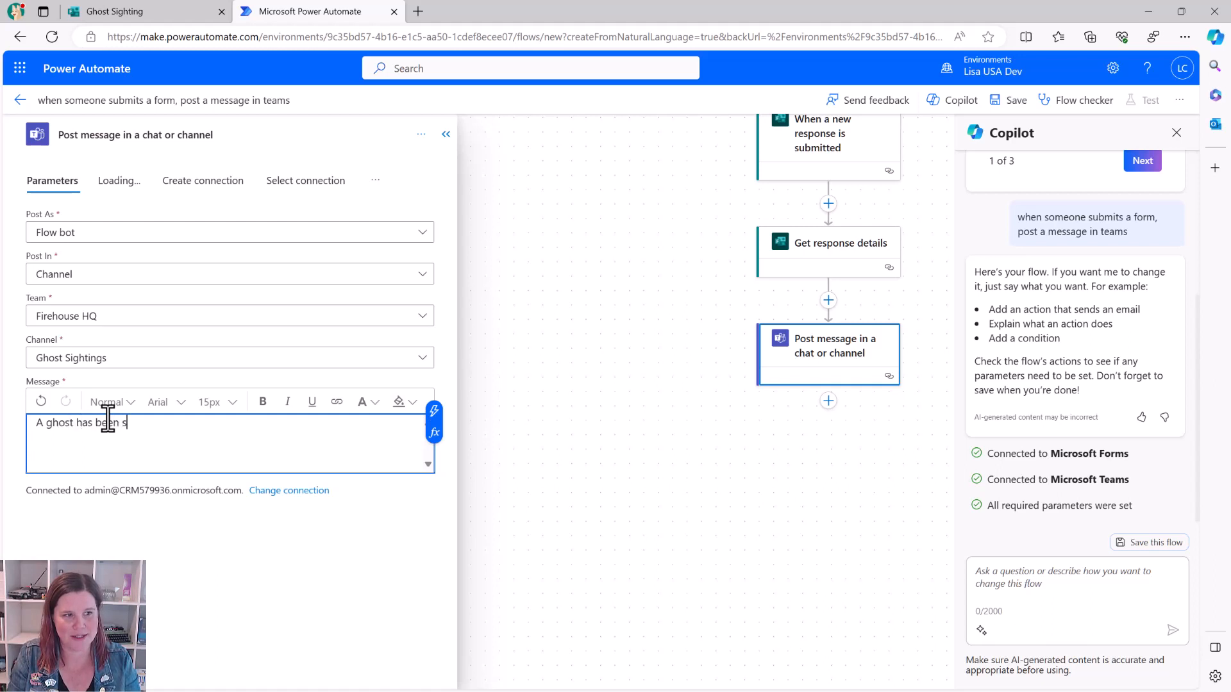
pyautogui.write('potted!')
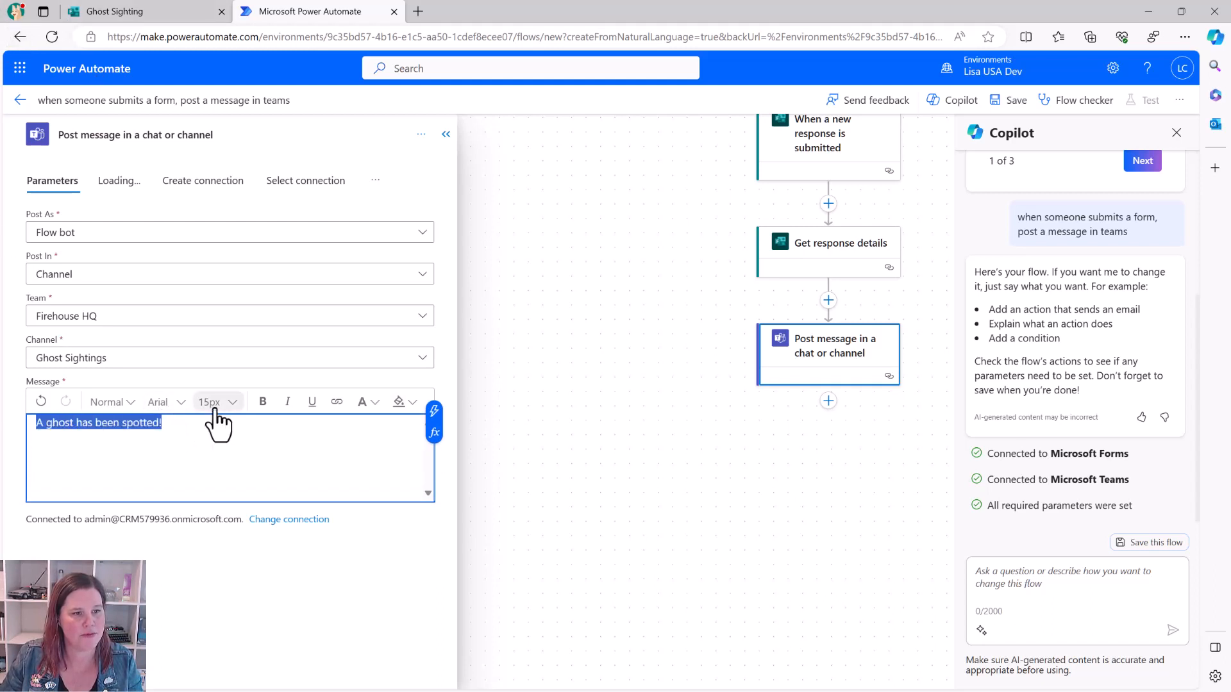
pyautogui.click(209, 401)
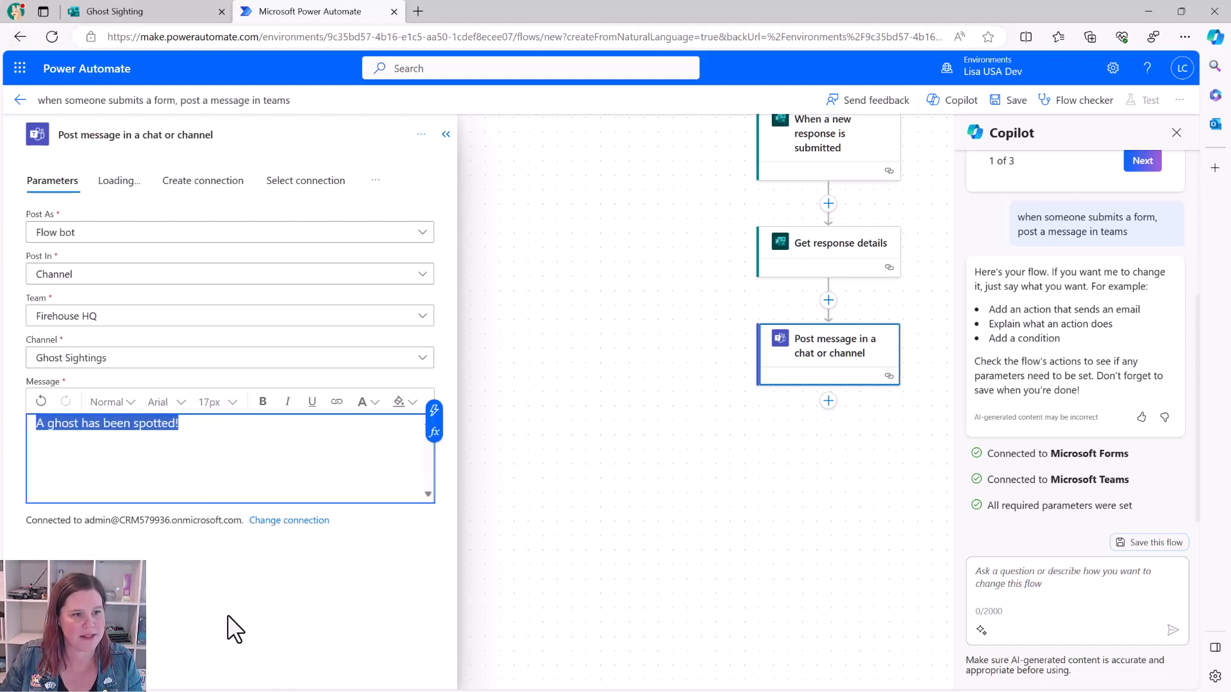
pyautogui.moveTo(111, 402)
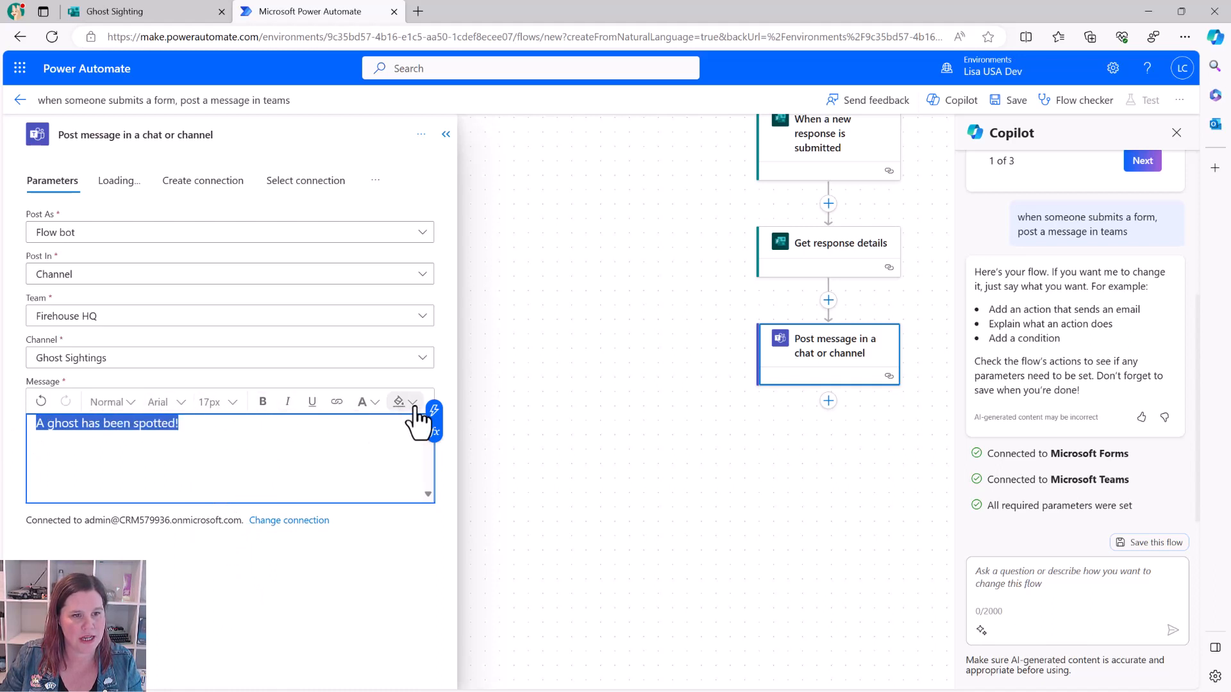
pyautogui.click(399, 402)
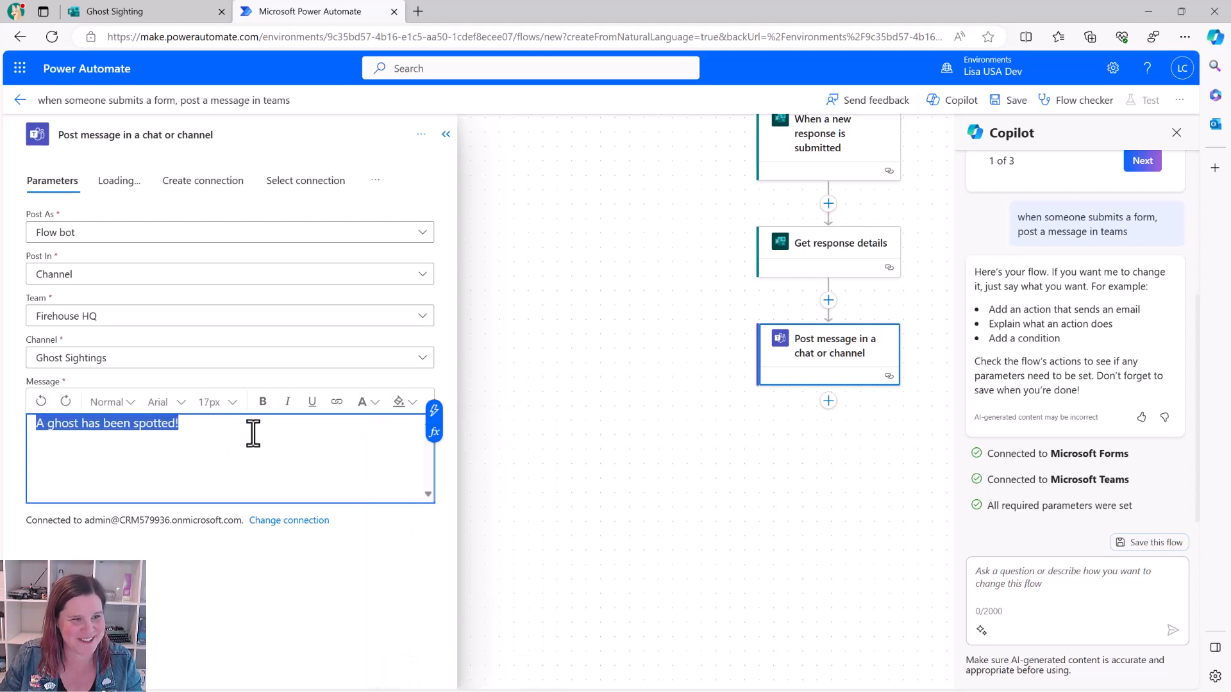
pyautogui.click(362, 401)
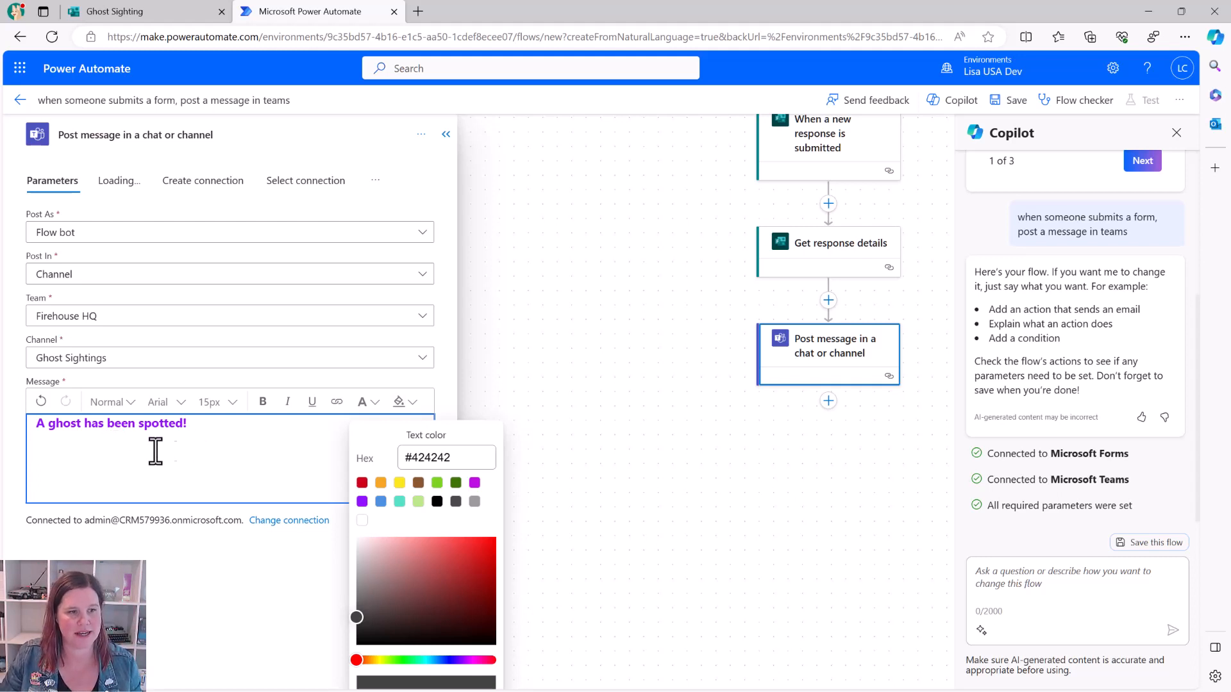
pyautogui.moveTo(69, 436)
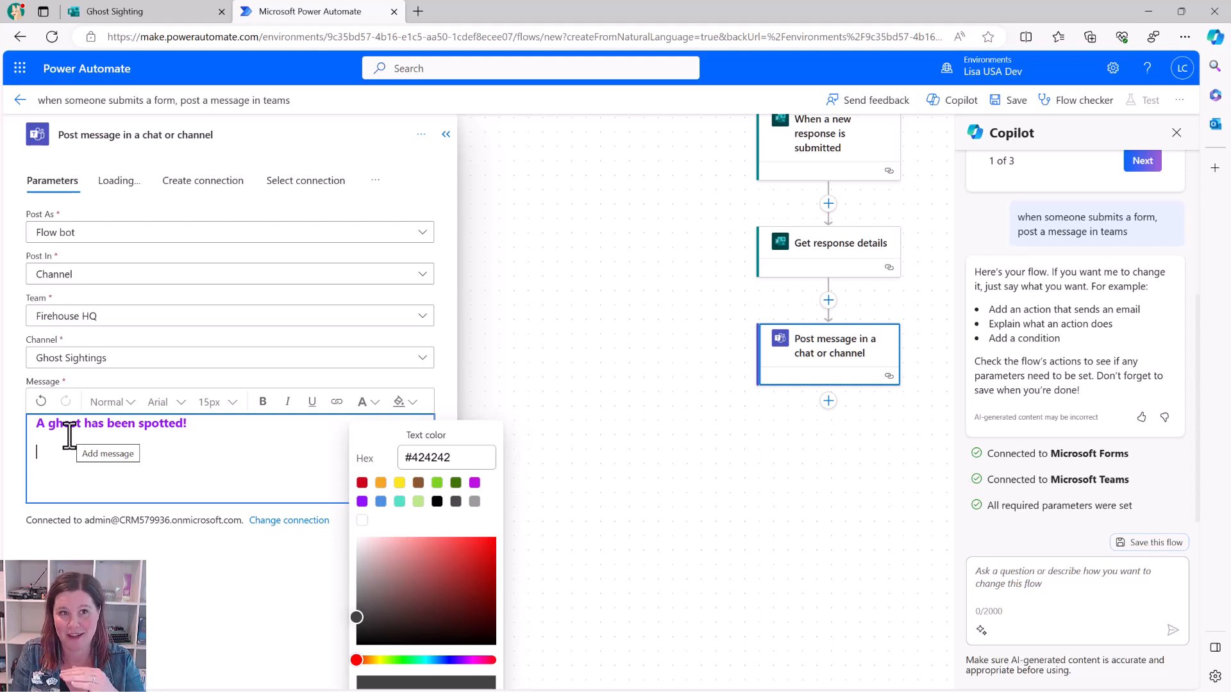
pyautogui.click(145, 11)
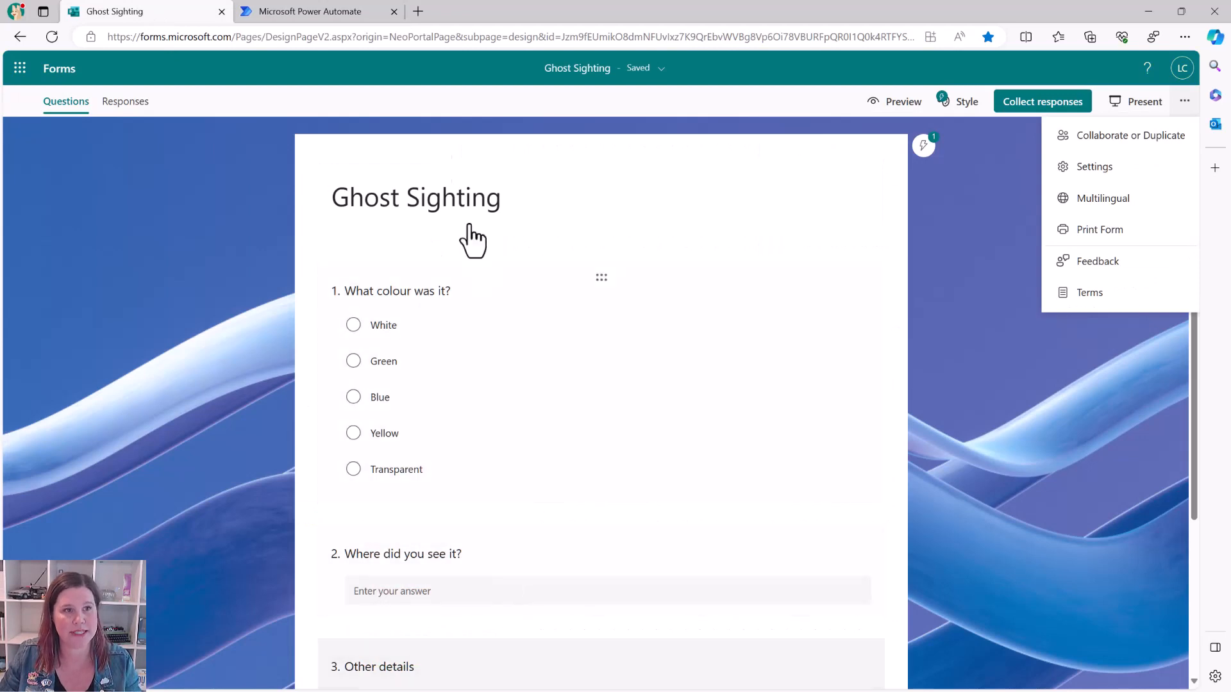
pyautogui.click(317, 11)
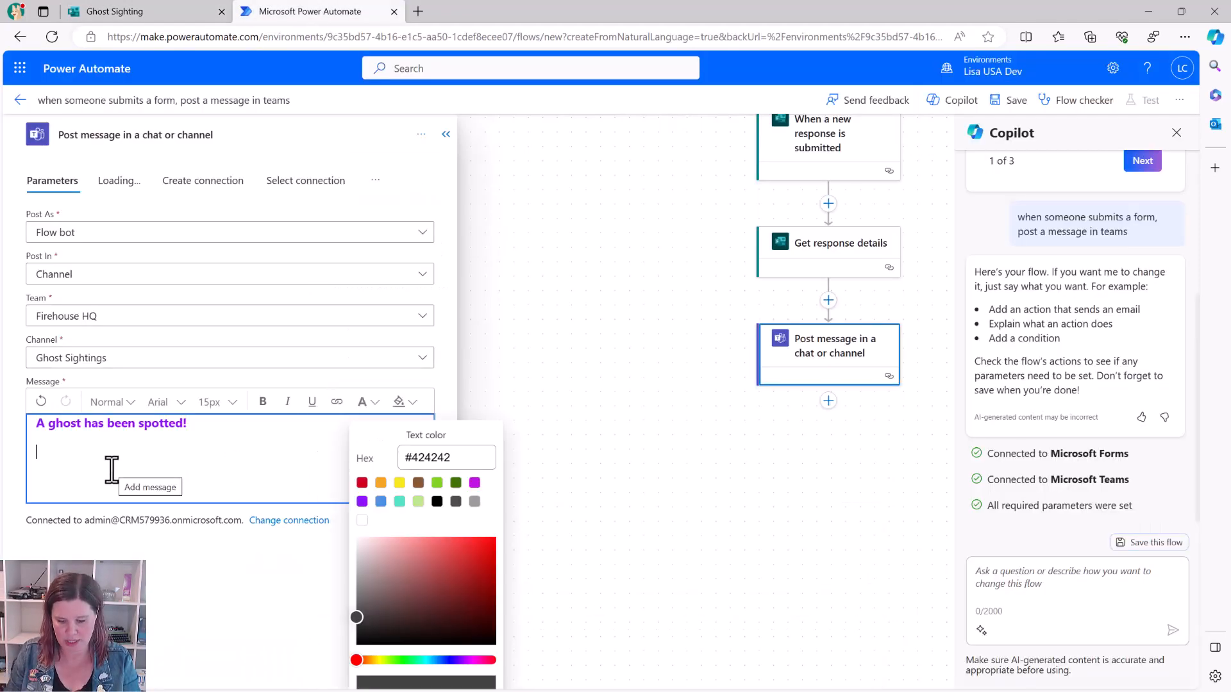
# Step: Add 'Colour:', 'Location:' and 'Other details:' label lines beneath the heading
pyautogui.write('Colour')
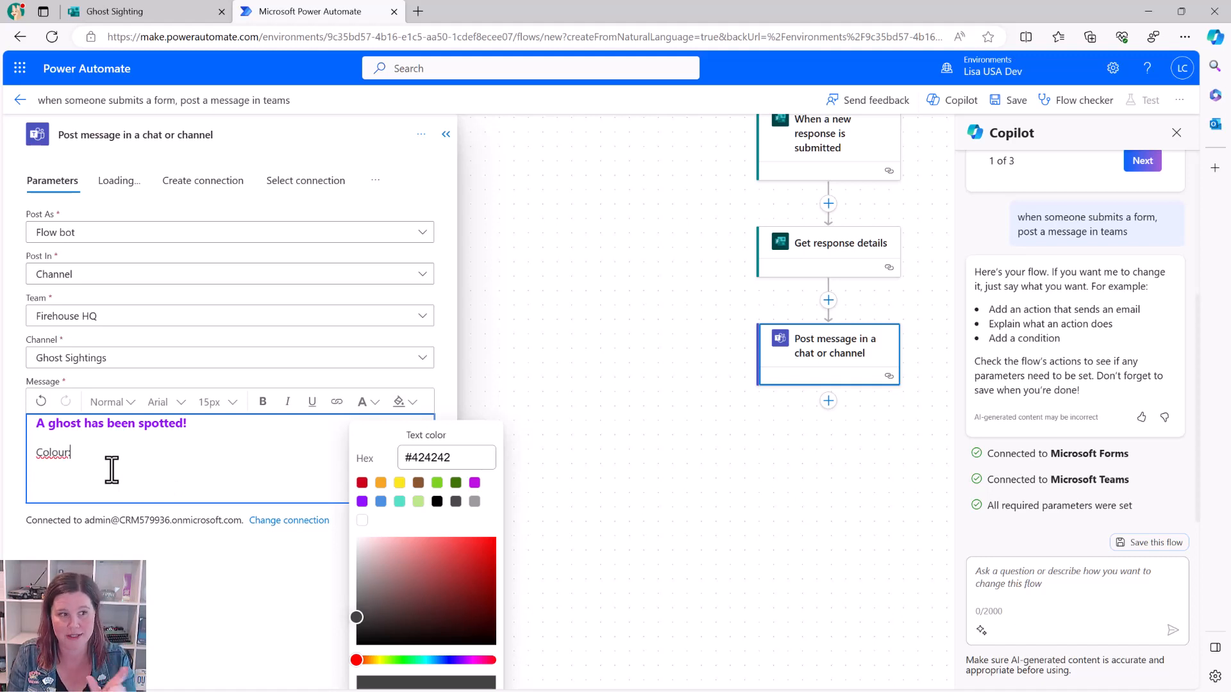
pyautogui.write(':')
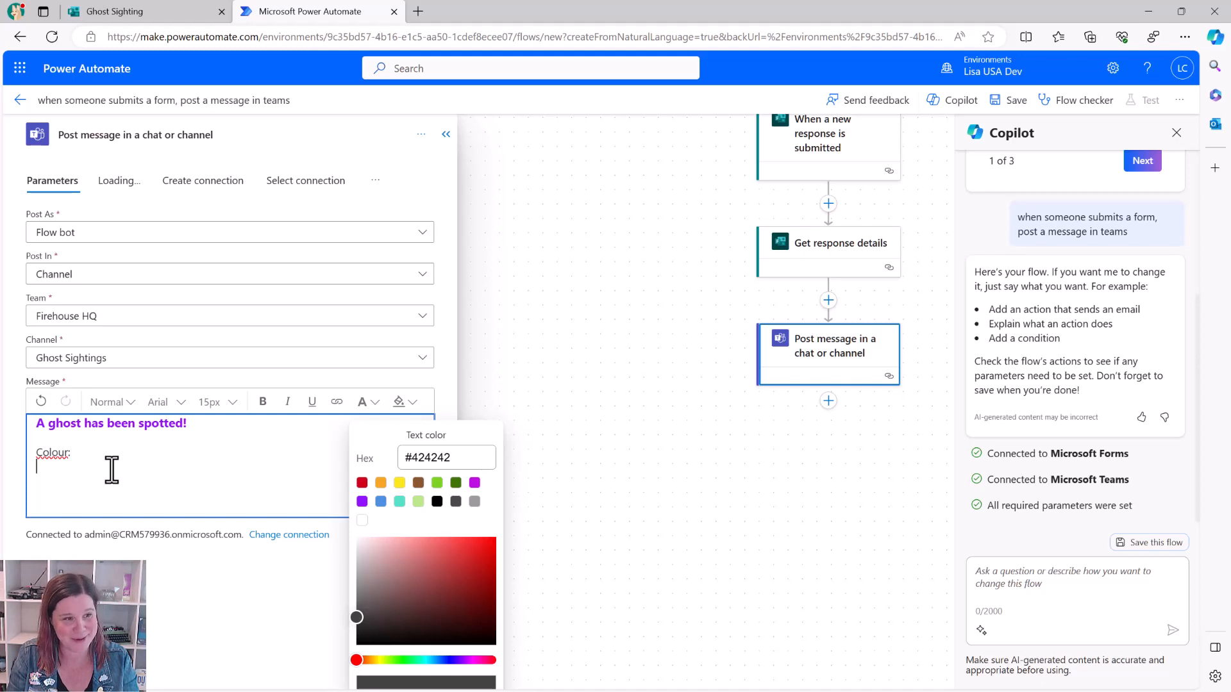
pyautogui.write('Location:')
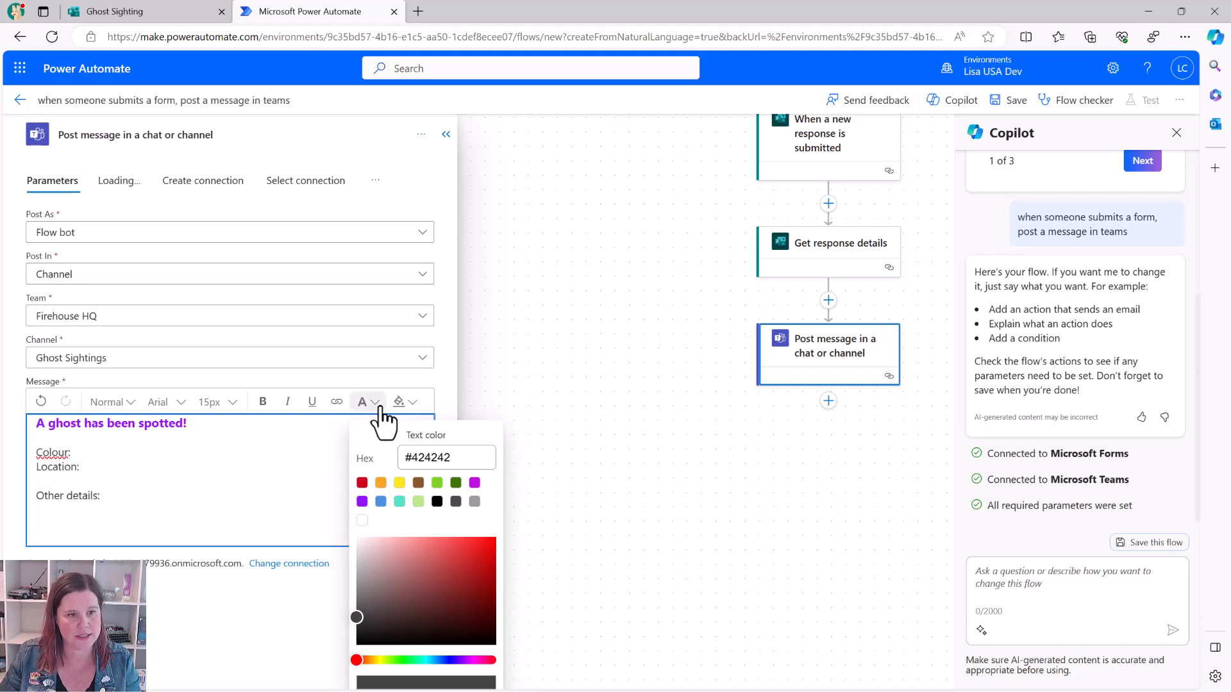
pyautogui.click(74, 453)
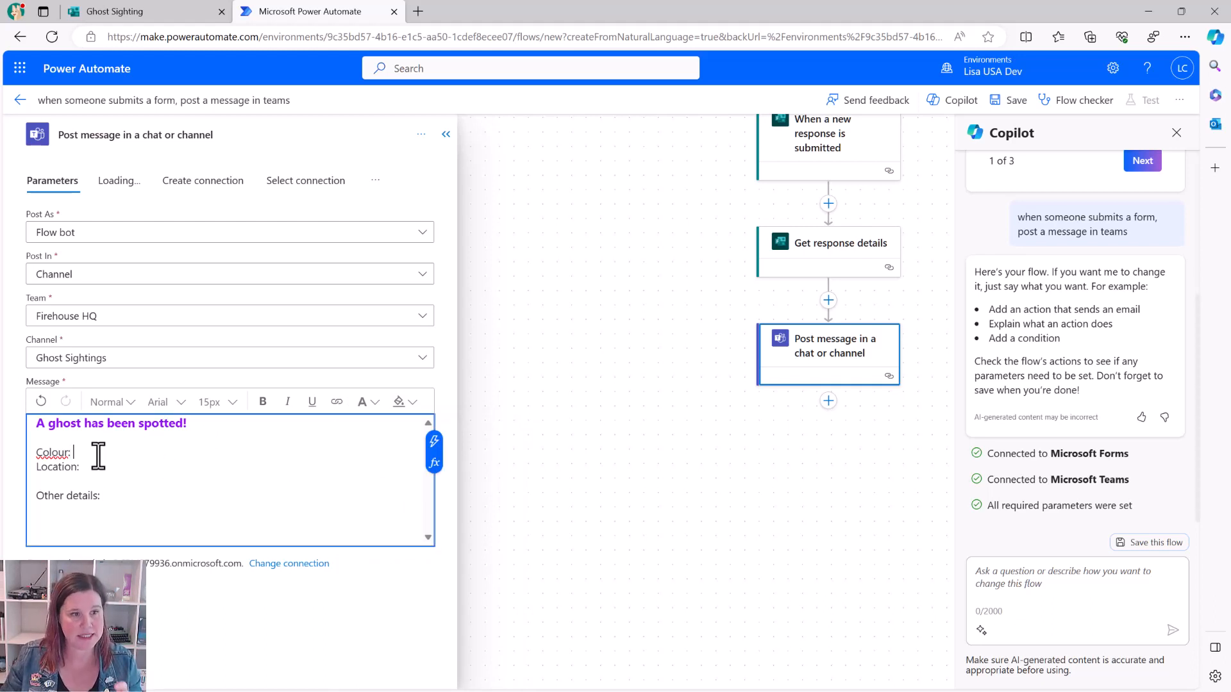
pyautogui.moveTo(124, 452)
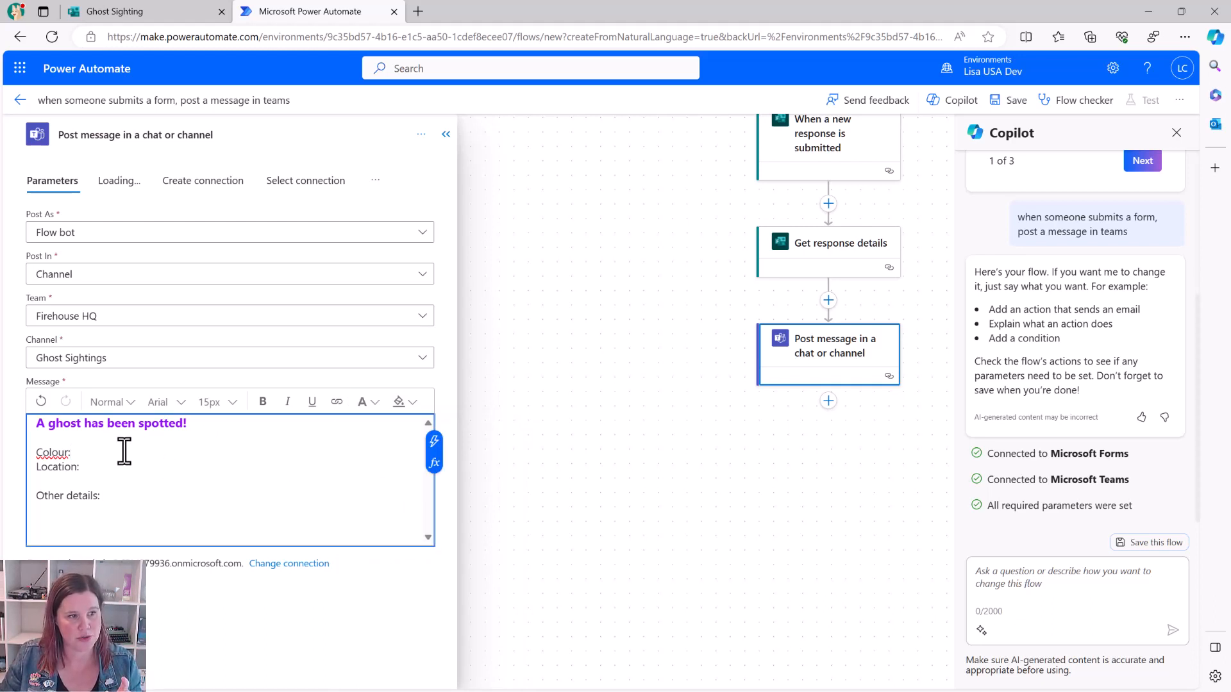
pyautogui.moveTo(375, 452)
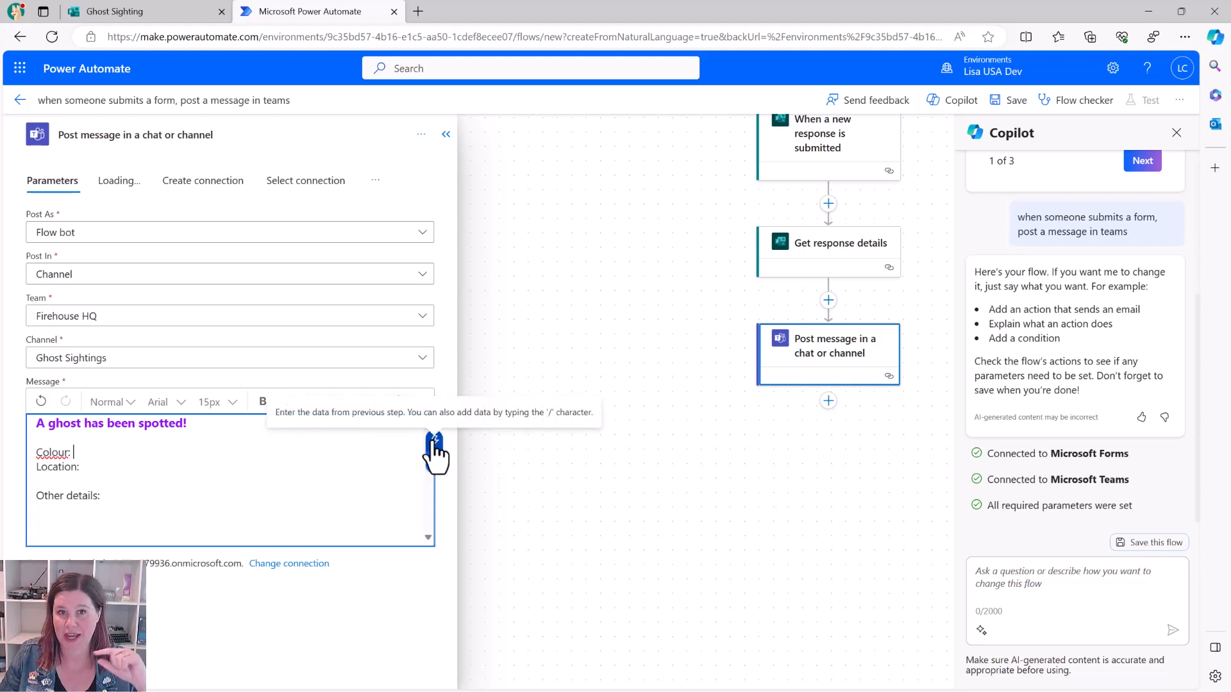
# Step: Insert the form's colour and location answers after the Colour and Location labels
pyautogui.click(435, 440)
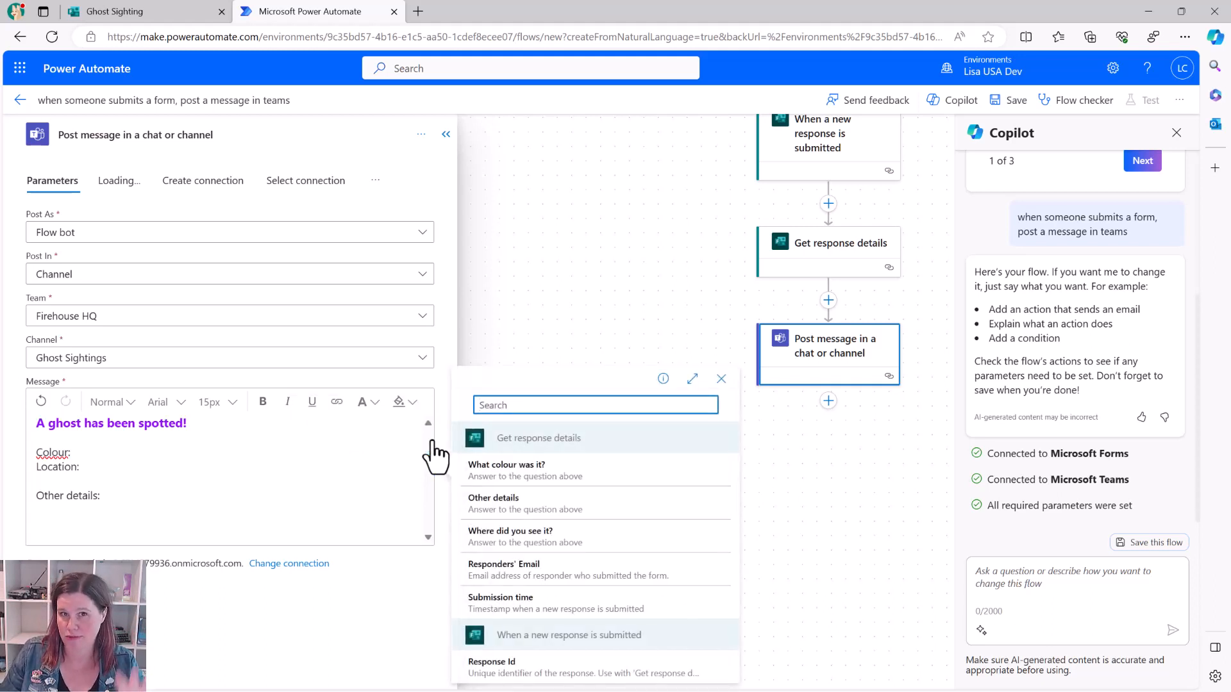
pyautogui.moveTo(518, 445)
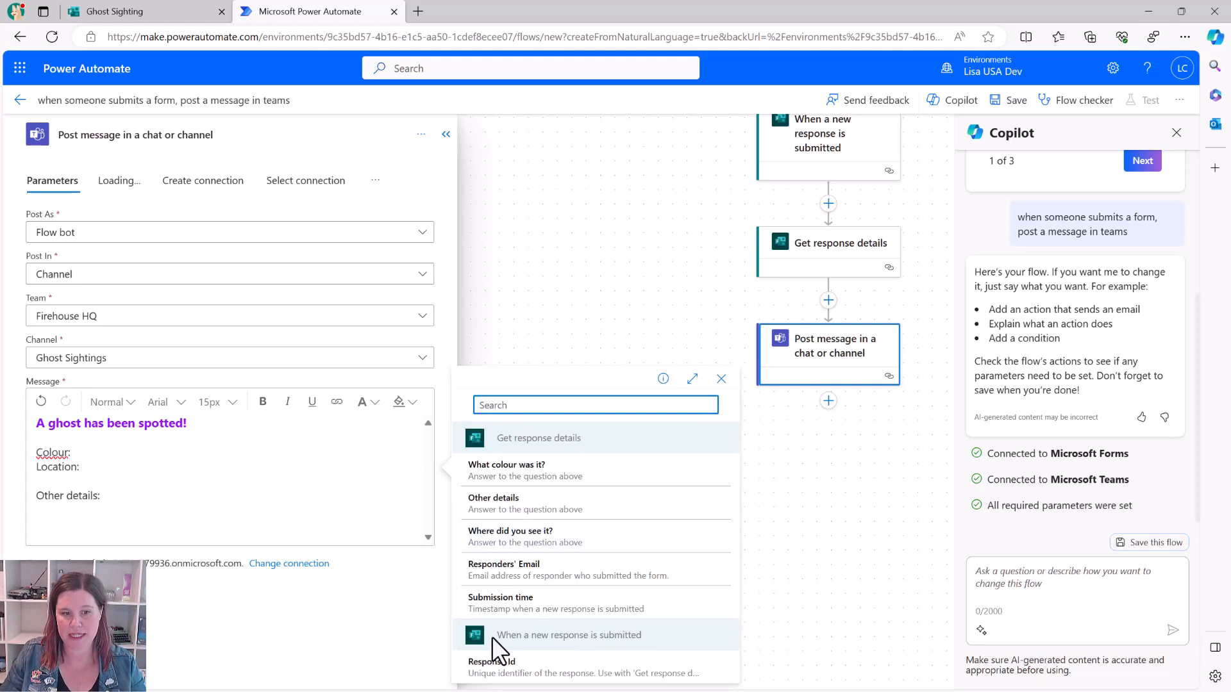
pyautogui.moveTo(561, 639)
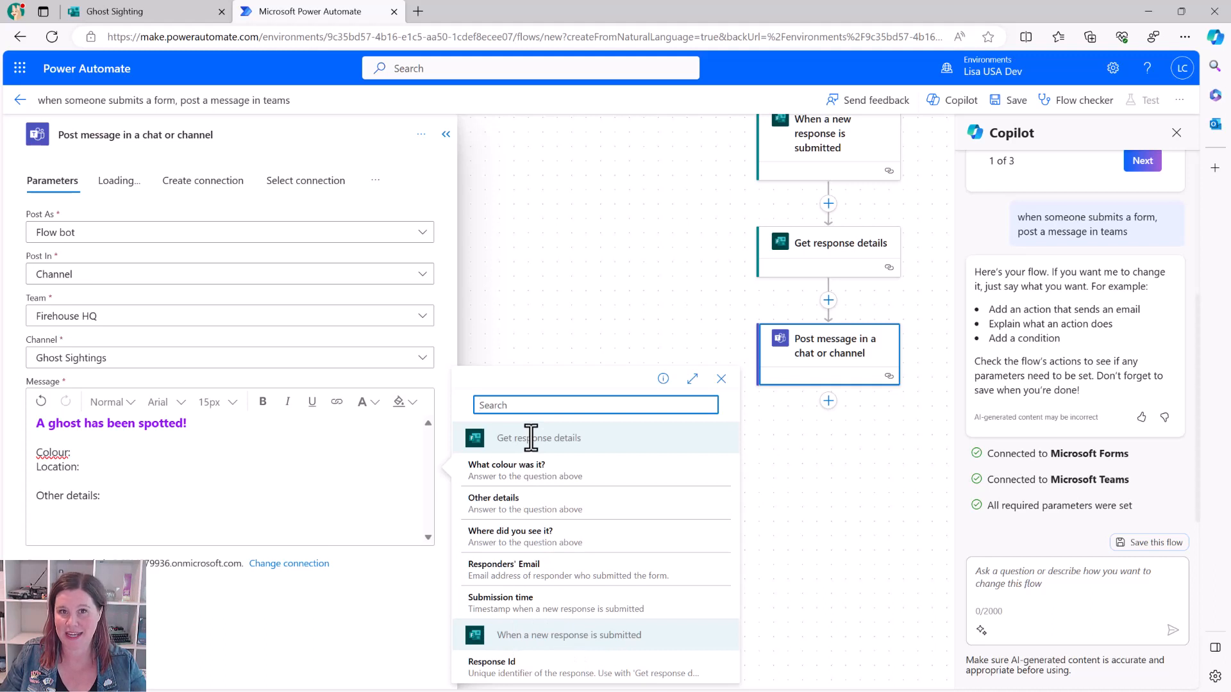
pyautogui.moveTo(533, 469)
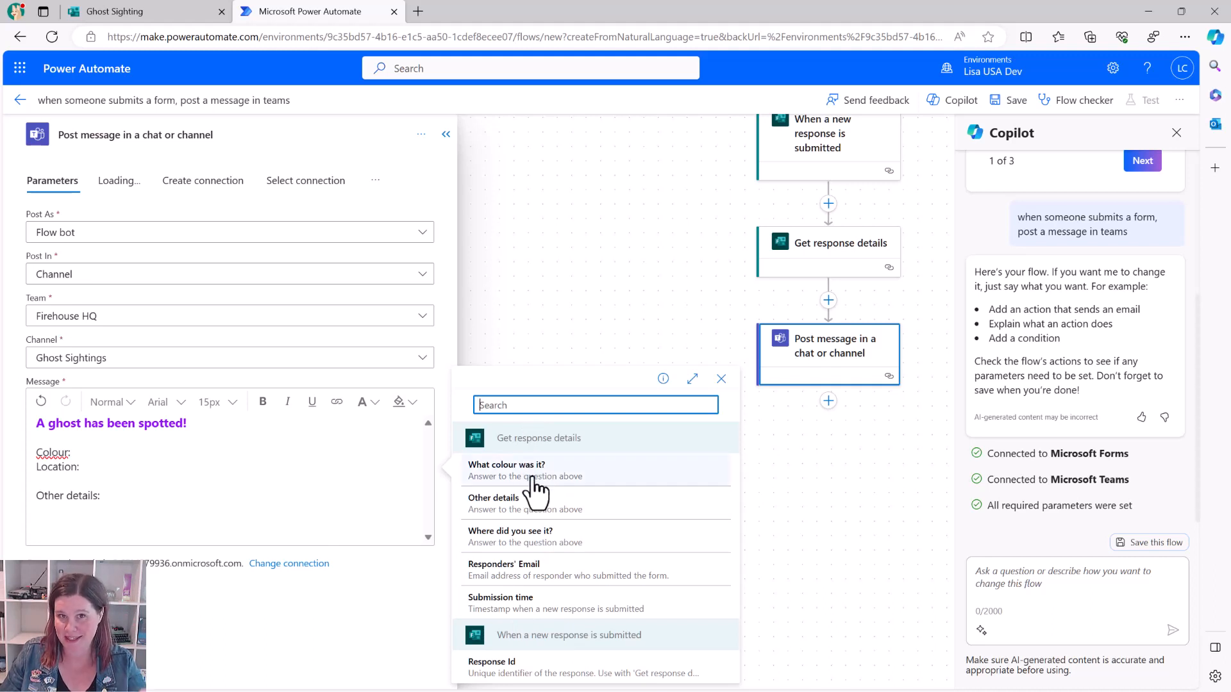
pyautogui.moveTo(562, 566)
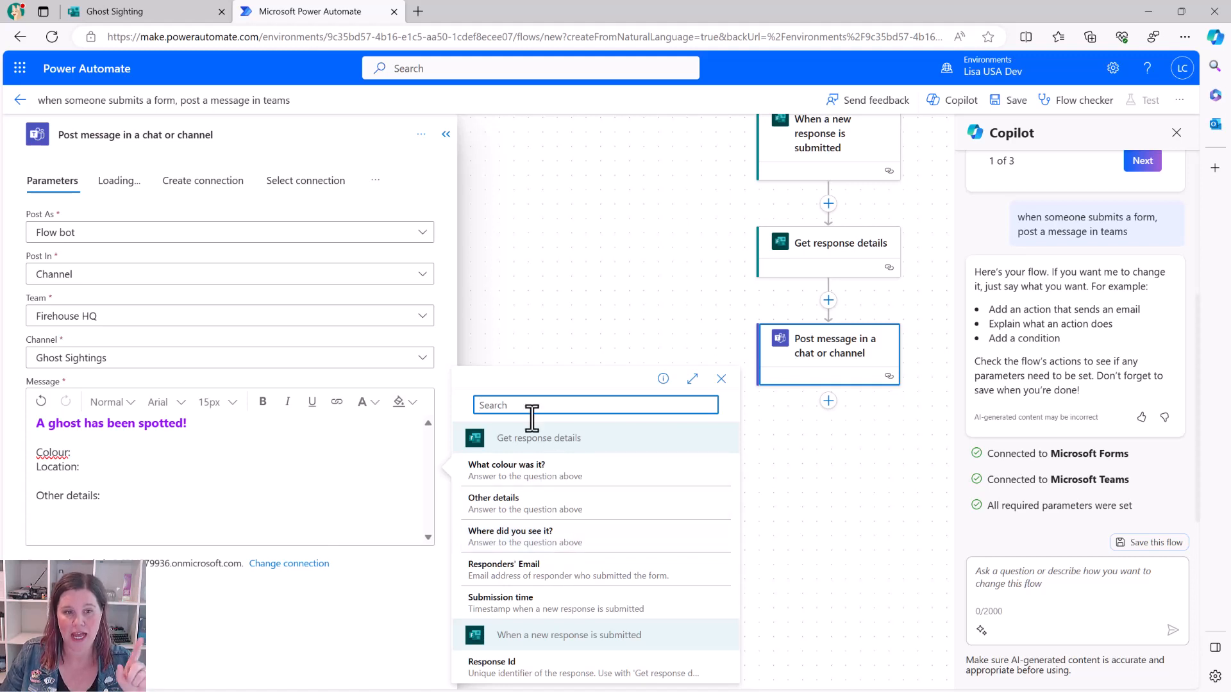
pyautogui.moveTo(307, 488)
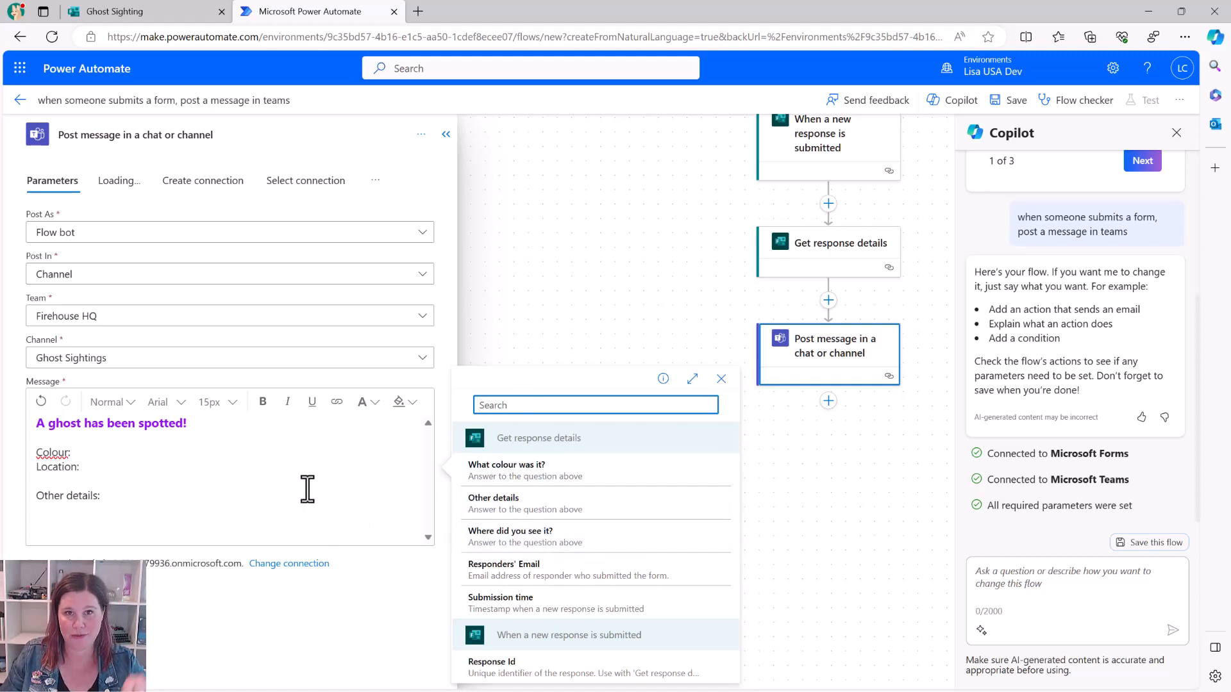
pyautogui.moveTo(422, 533)
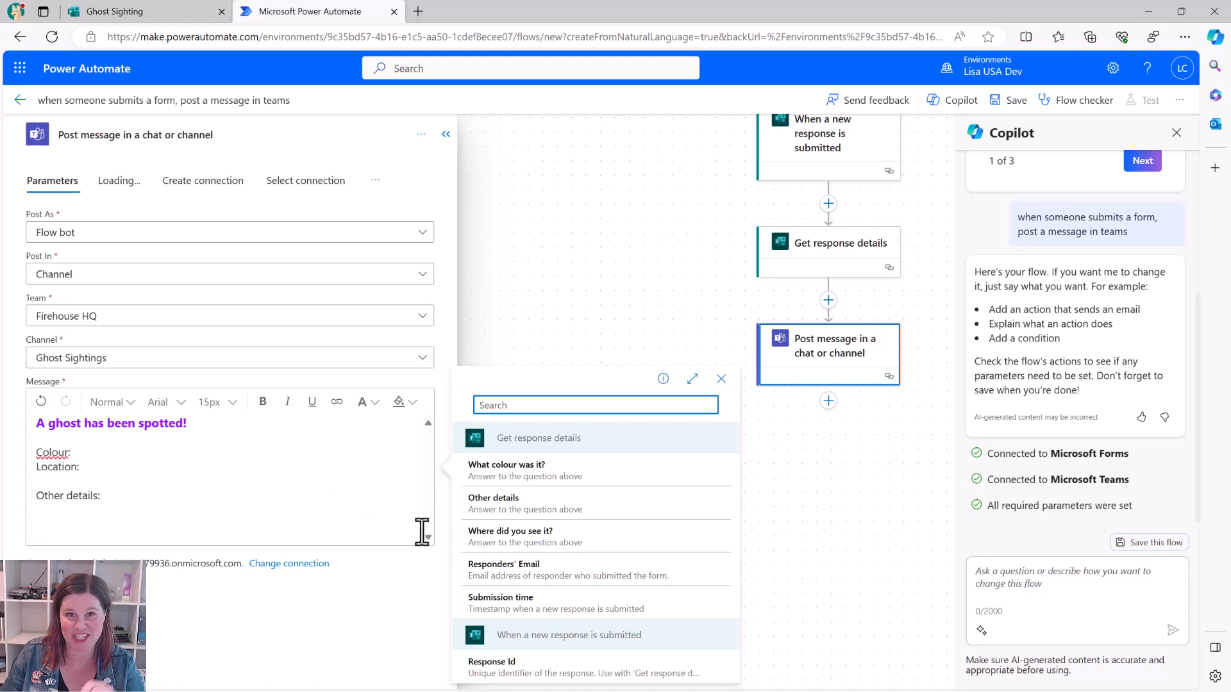
pyautogui.moveTo(456, 555)
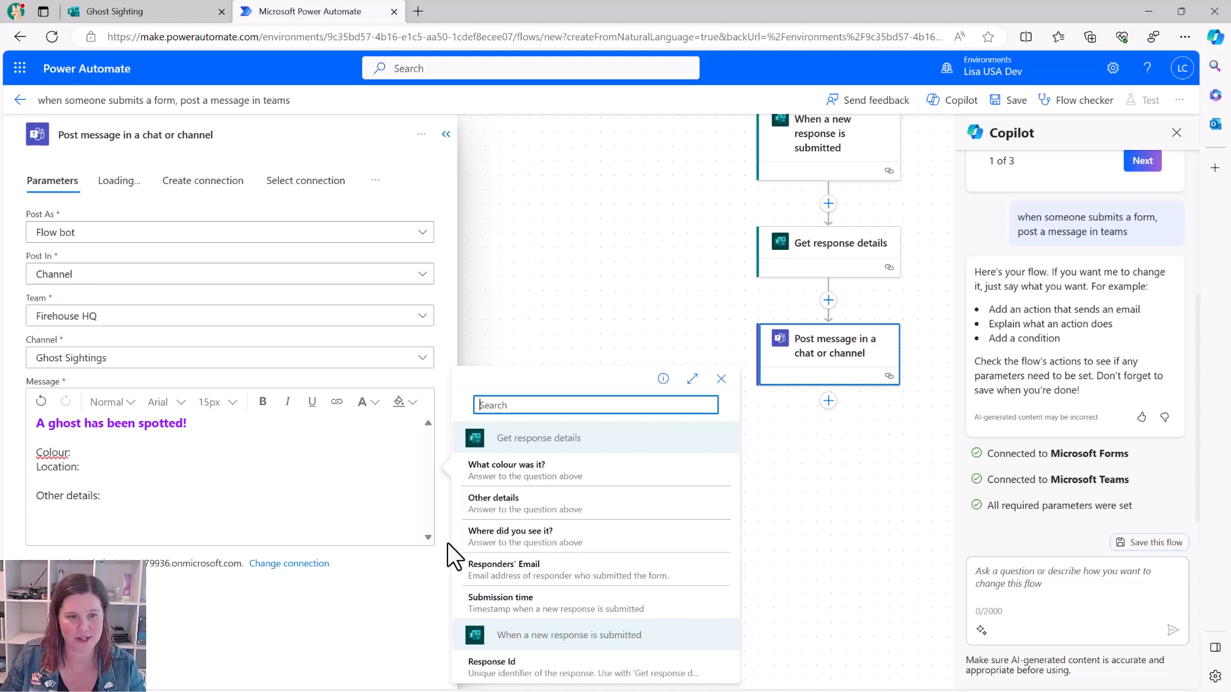
pyautogui.moveTo(526, 493)
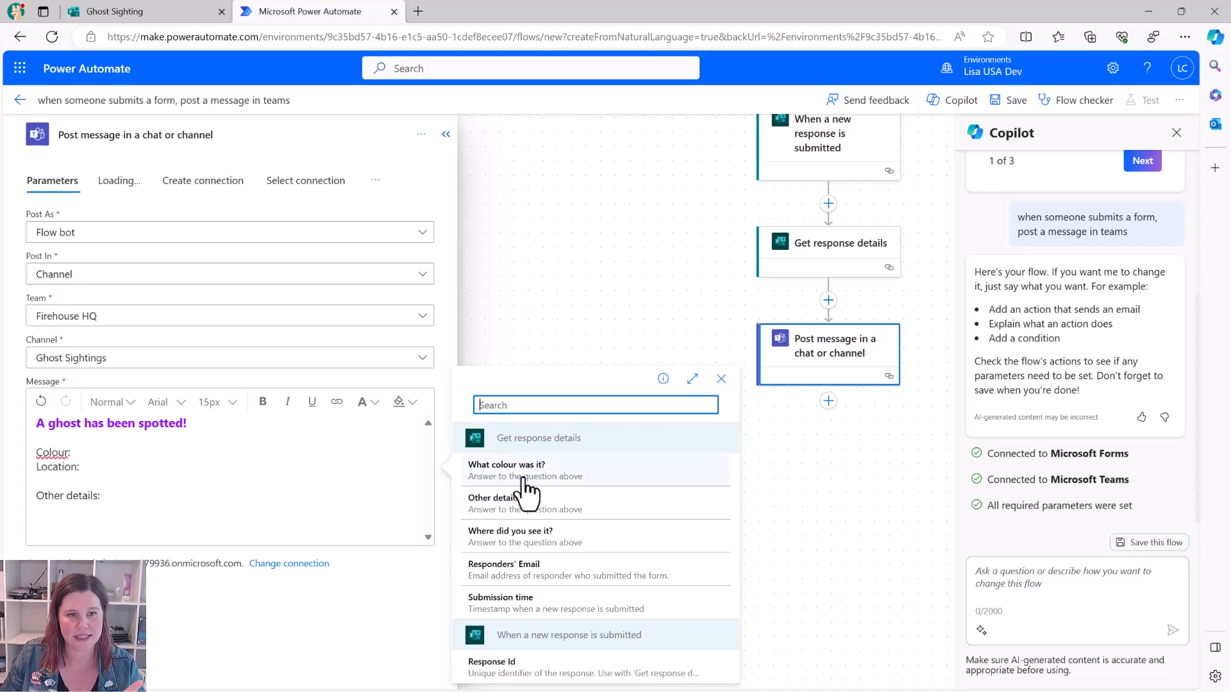
pyautogui.click(506, 465)
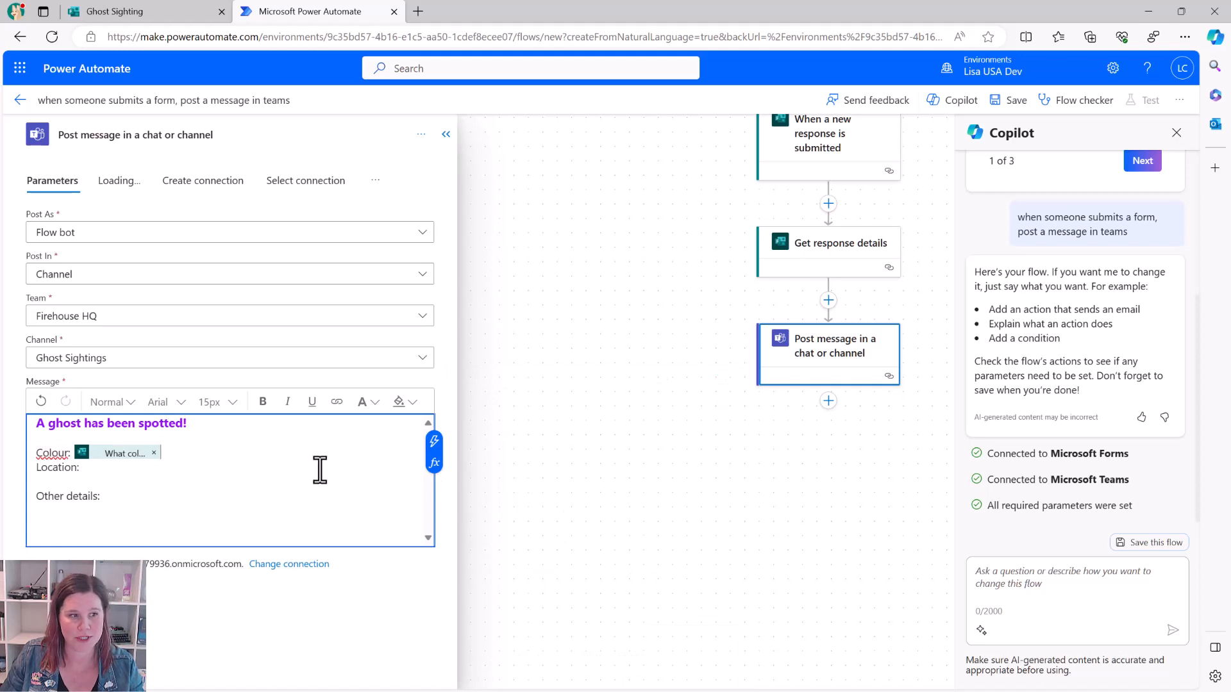
pyautogui.click(82, 467)
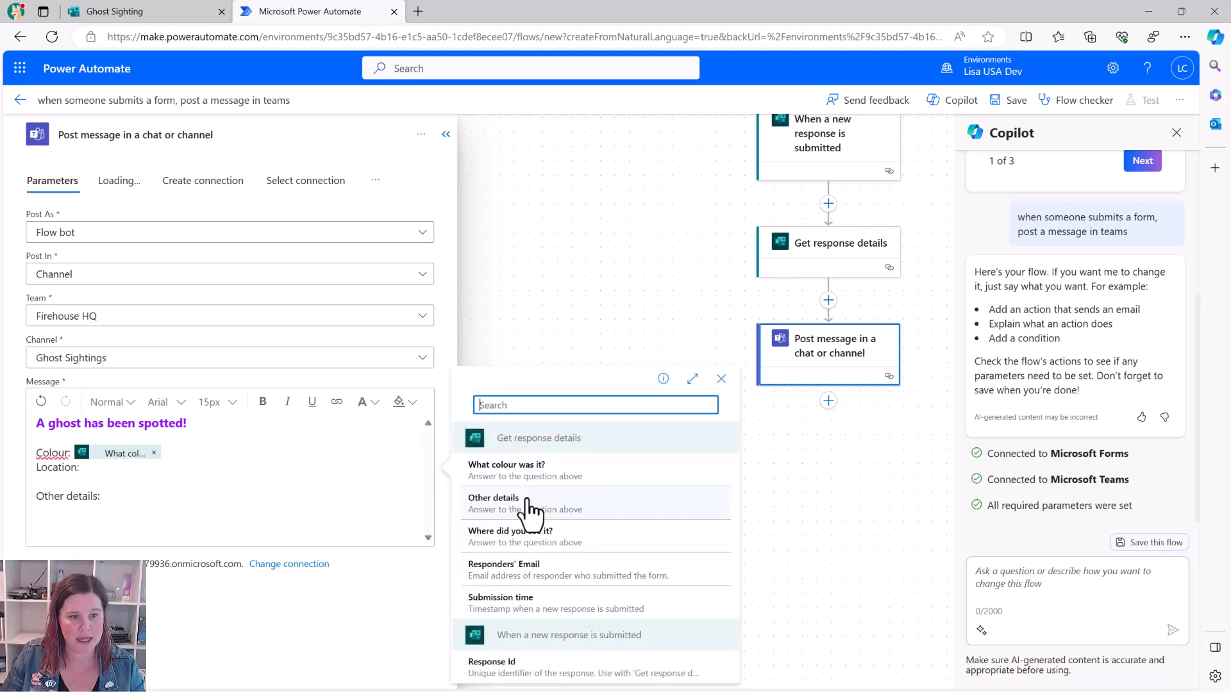
pyautogui.click(510, 536)
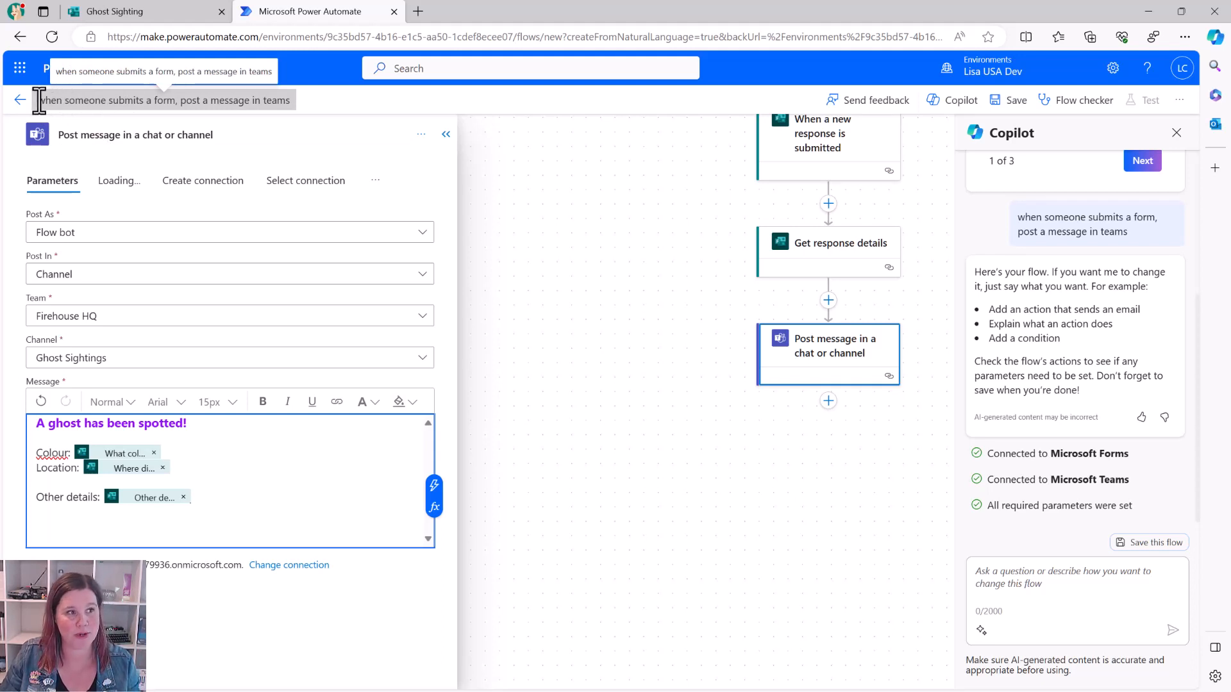
# Step: Replace the flow's title with 'Ghost Sighting Notification' and save the flow
pyautogui.tripleClick(156, 100)
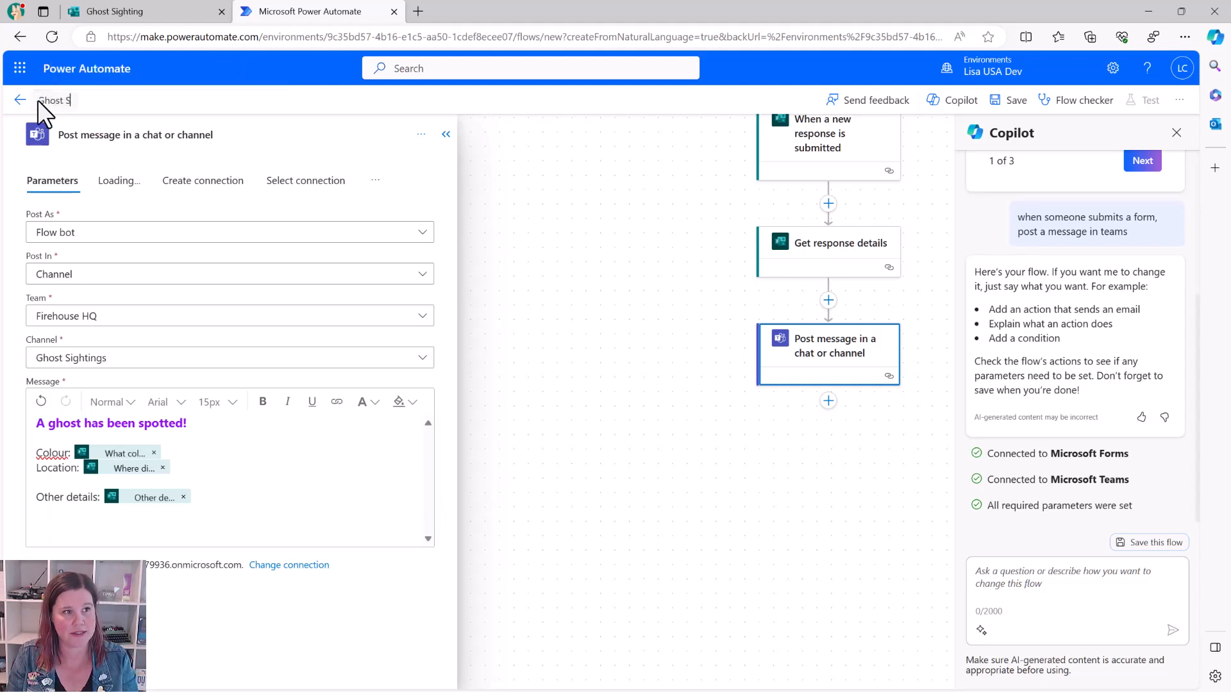
pyautogui.write('ighting No')
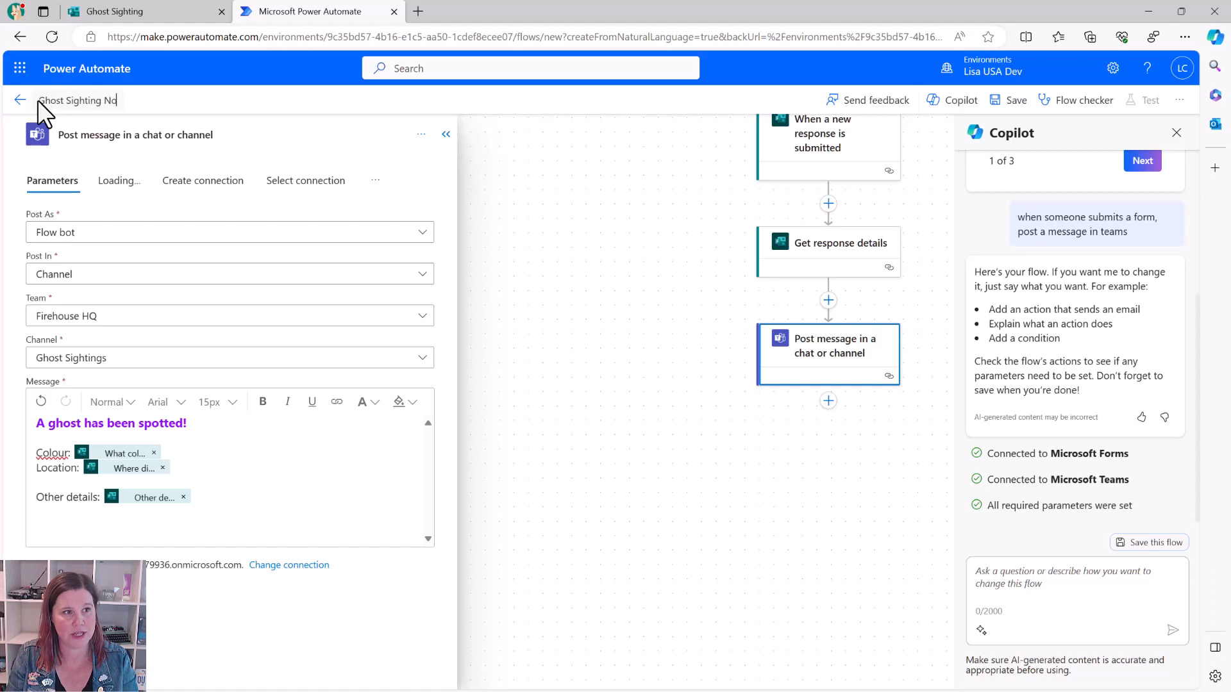
pyautogui.write('tification')
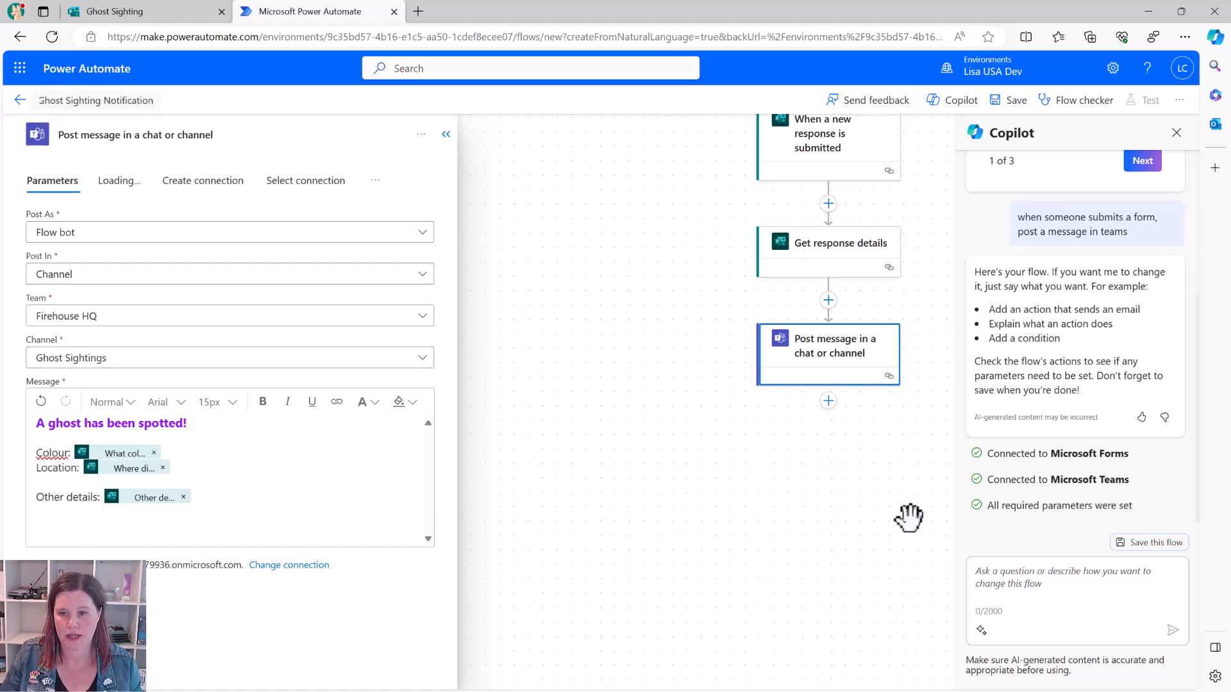
pyautogui.click(1149, 542)
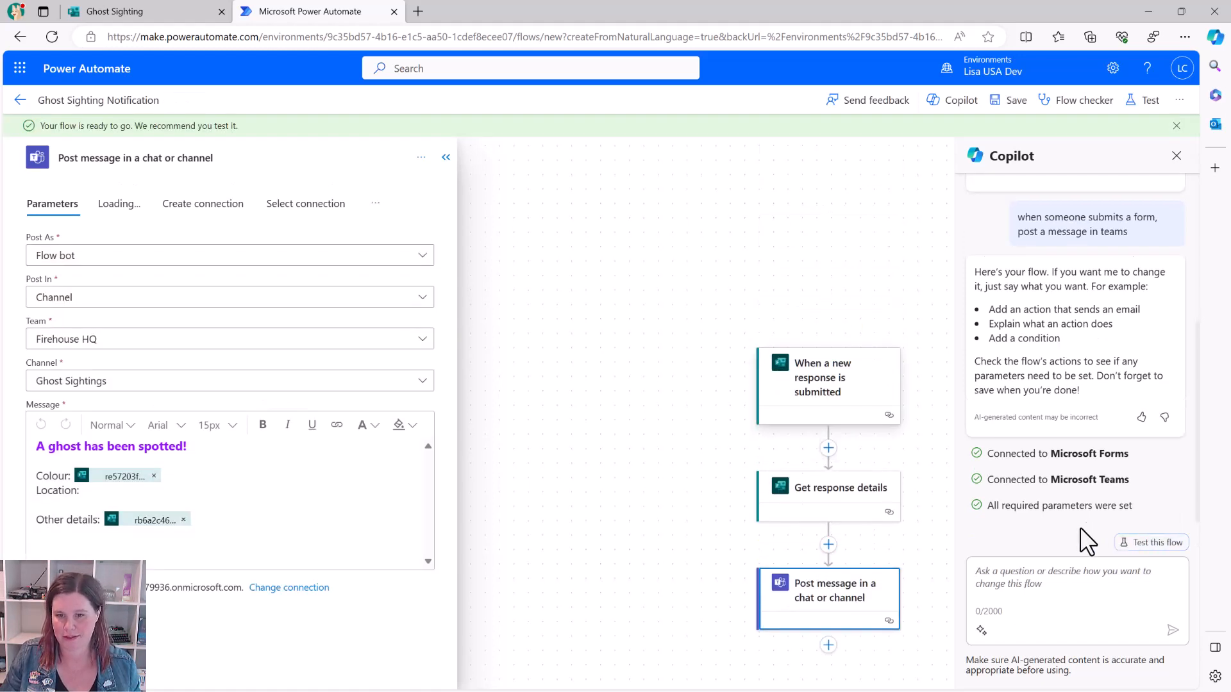
pyautogui.moveTo(1152, 542)
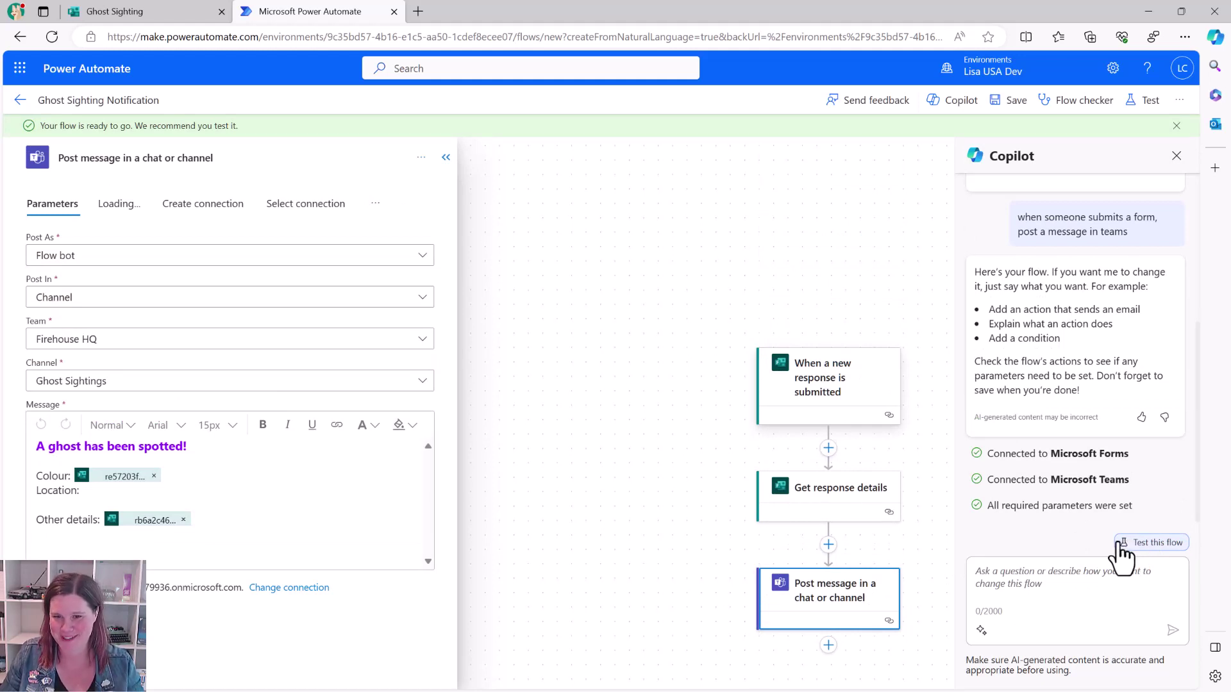
pyautogui.moveTo(1080, 577)
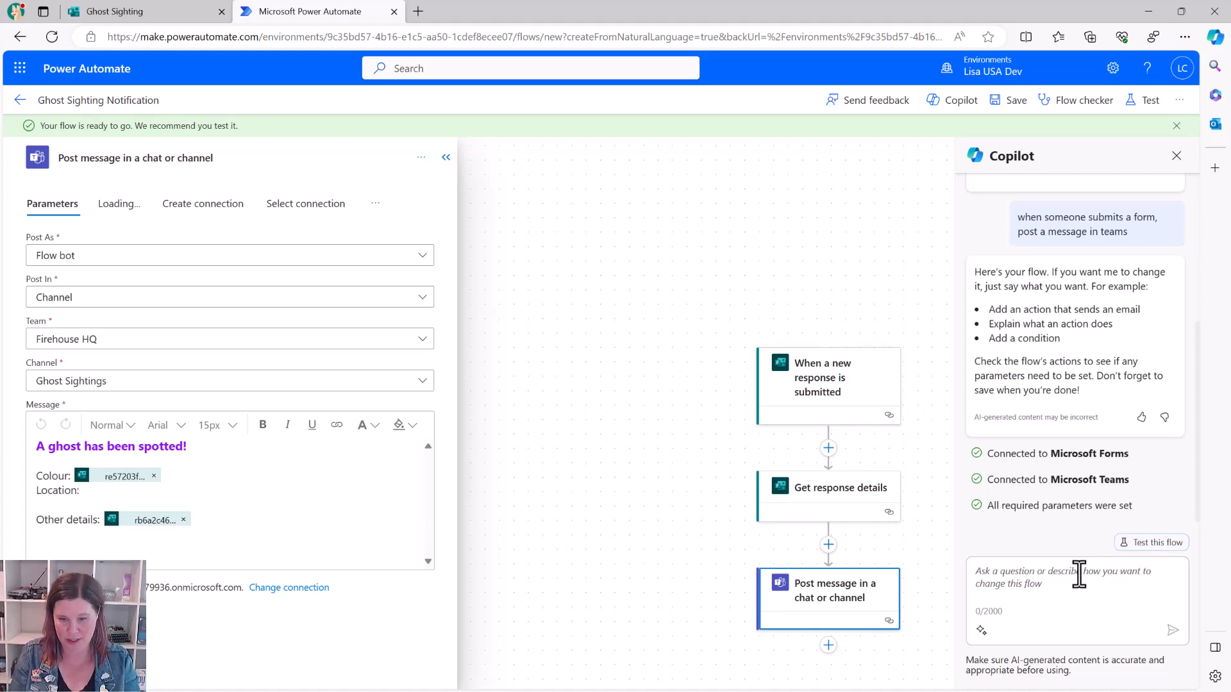
# Step: Ask Copilot to 'Also send an email notification' so it adds an Outlook Send an email step
pyautogui.write('Also send an email notifi')
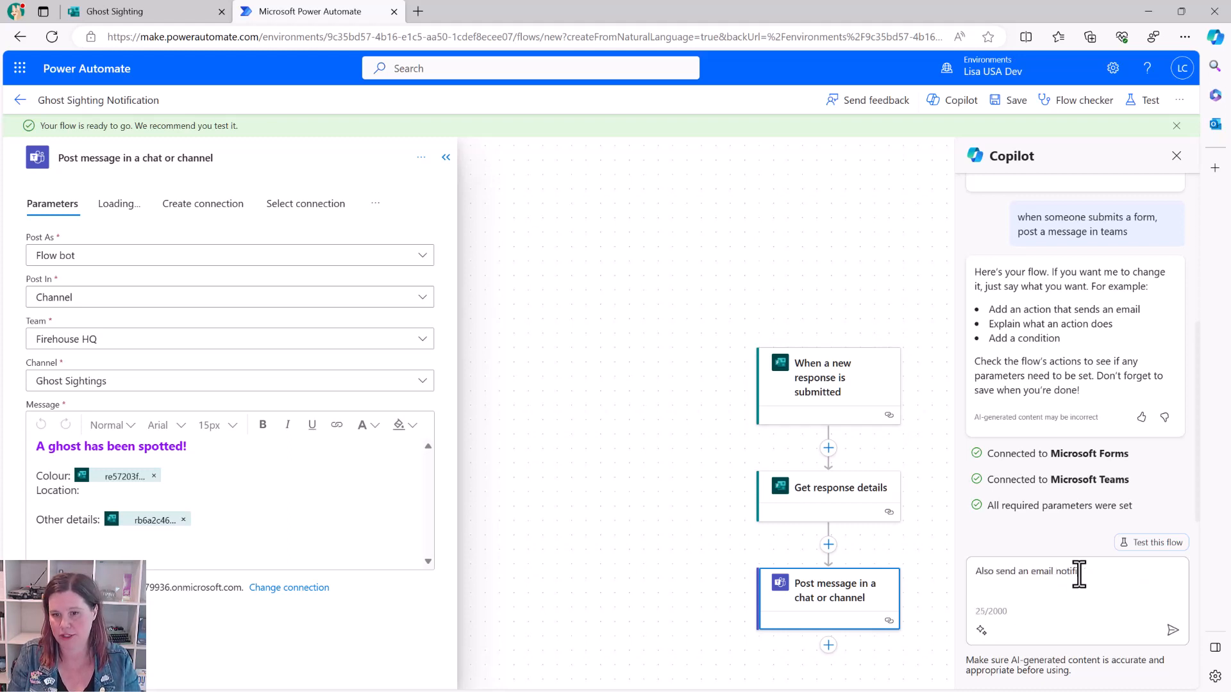
pyautogui.click(1172, 629)
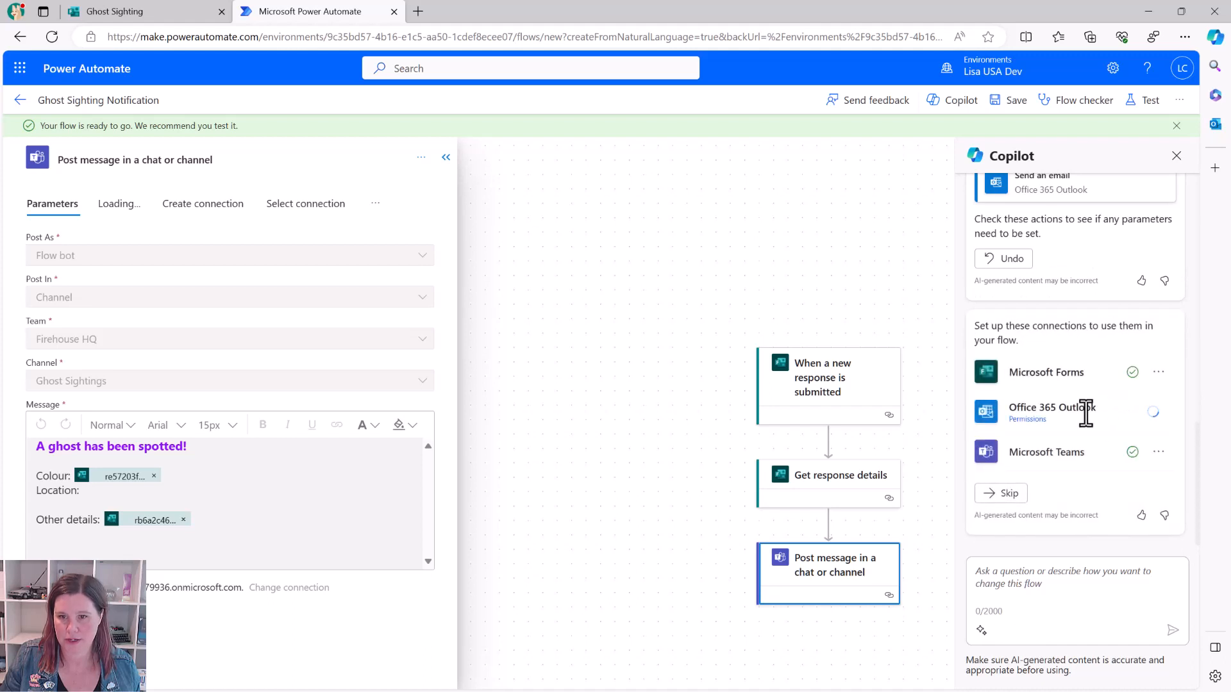
pyautogui.moveTo(1086, 436)
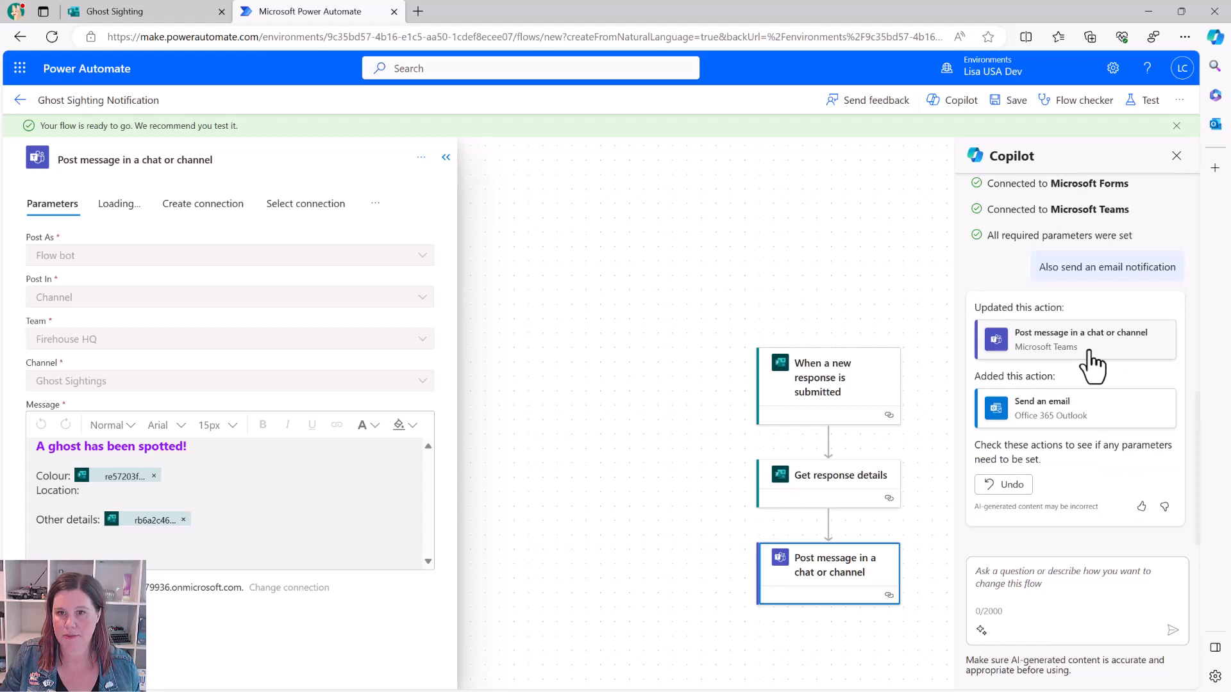
# Step: Compare the Send an email and Teams message steps' parameters, noting both Location lines are blank
pyautogui.click(446, 157)
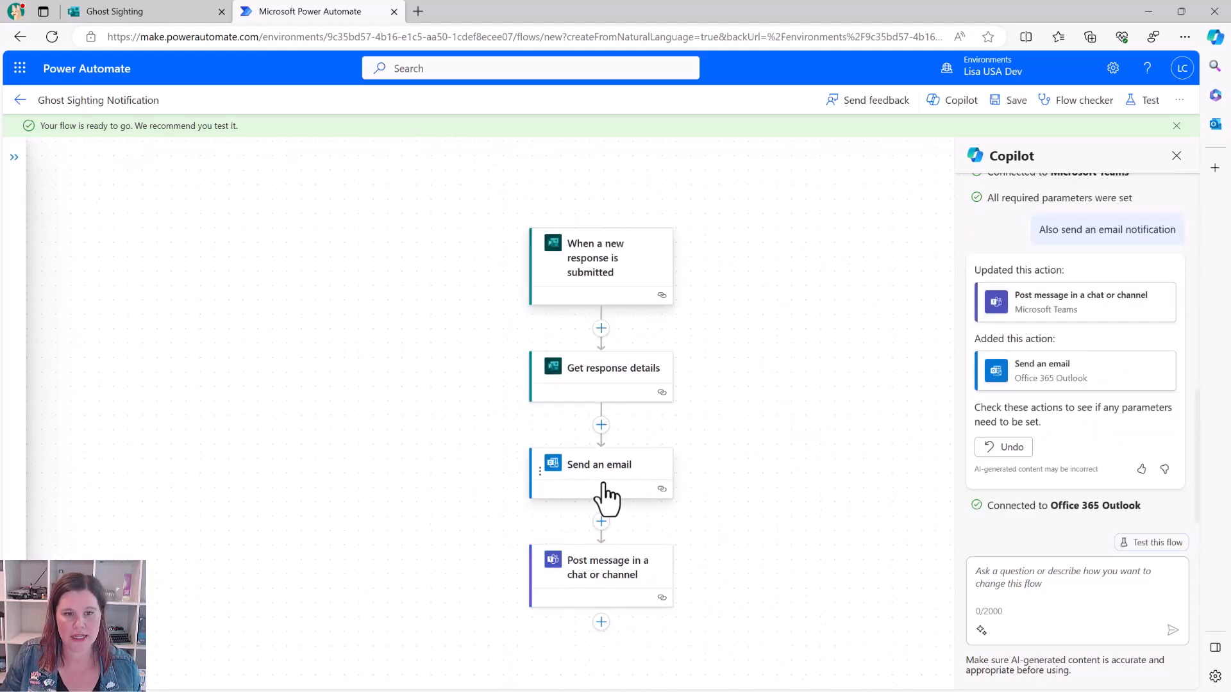
pyautogui.click(599, 465)
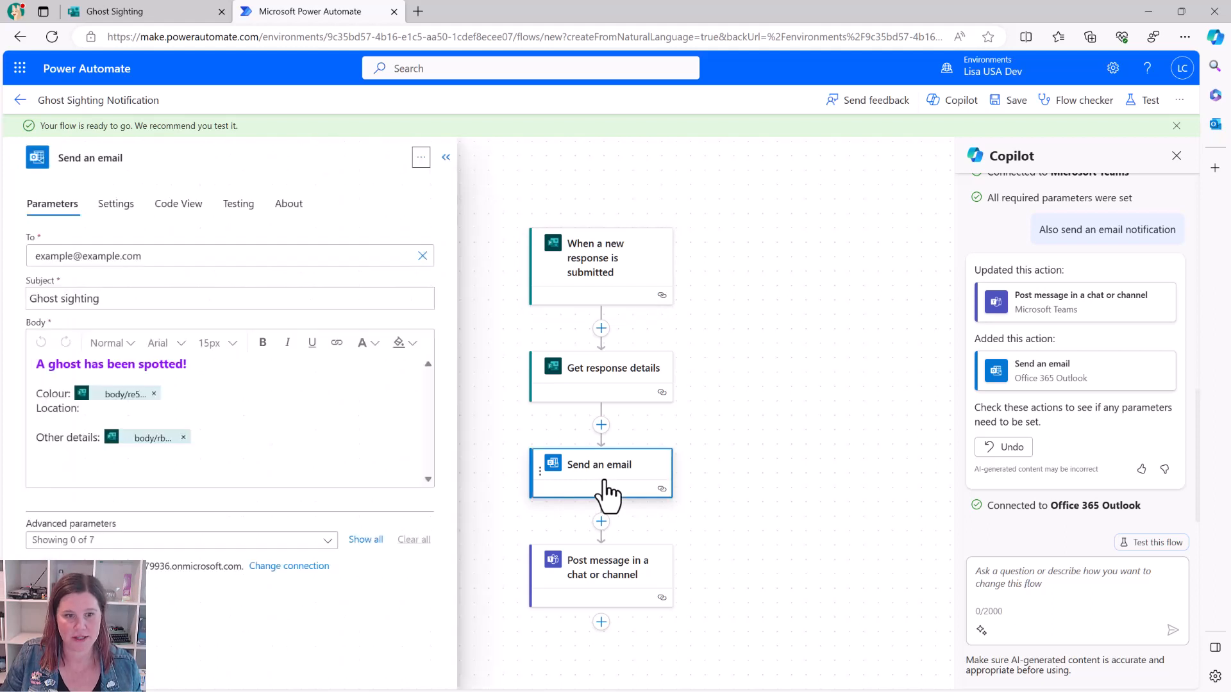
pyautogui.moveTo(149, 323)
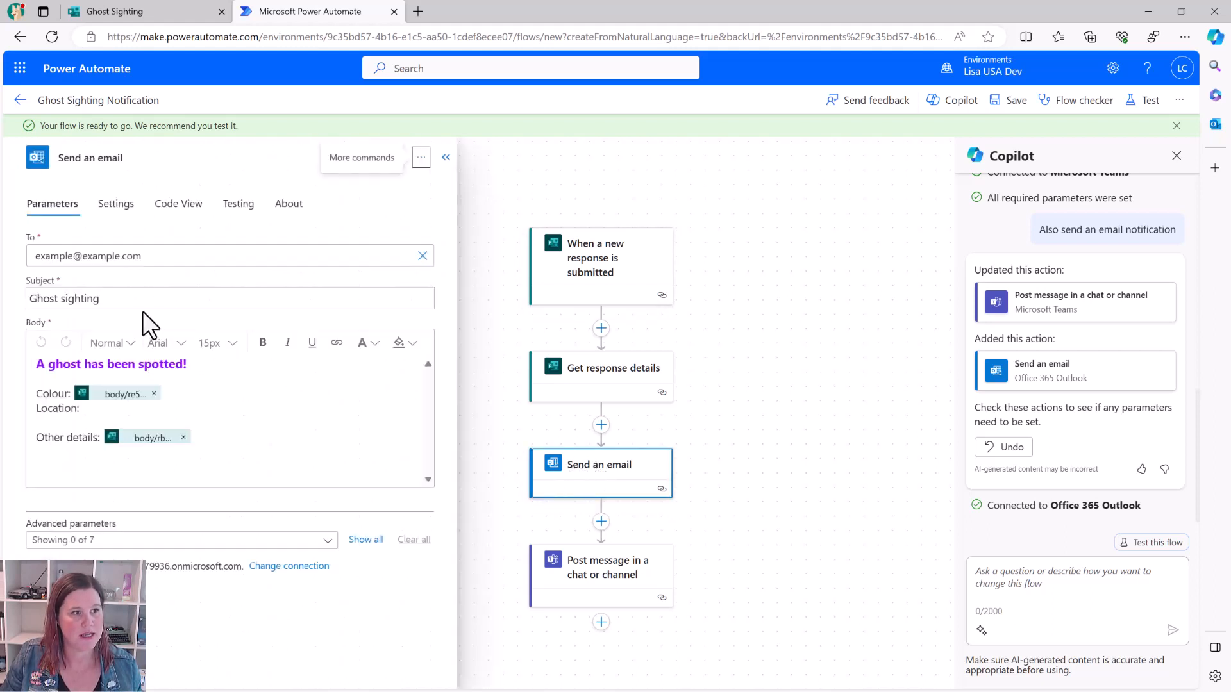
pyautogui.moveTo(117, 370)
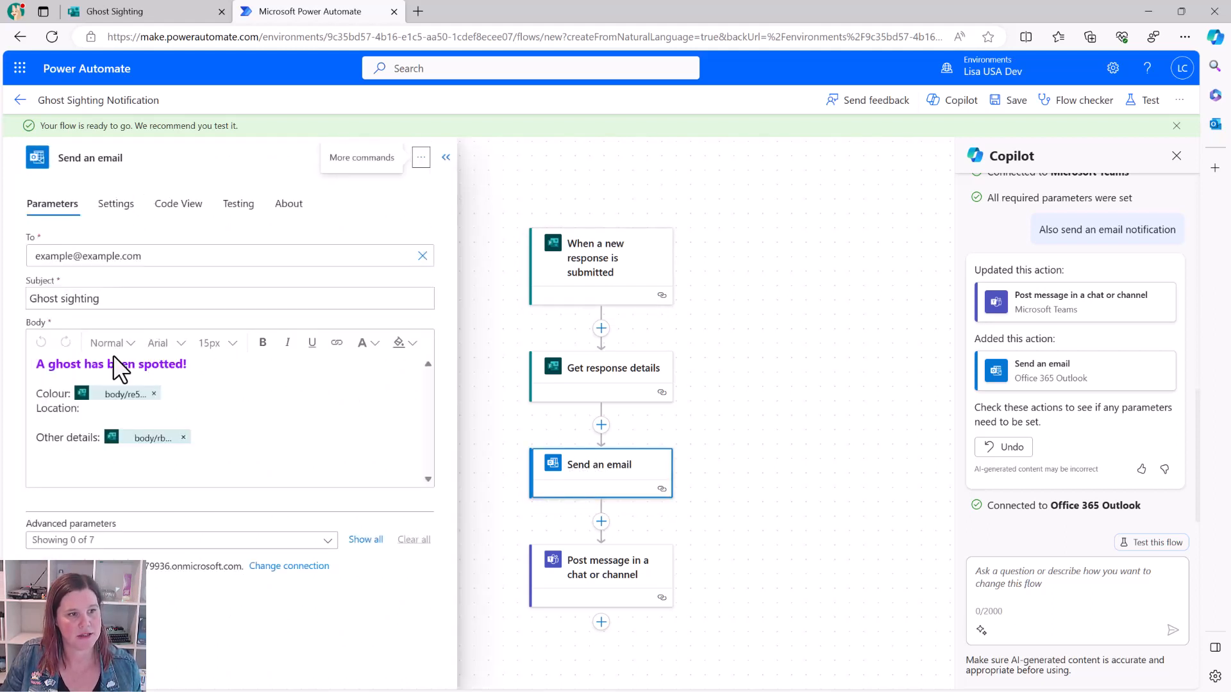
pyautogui.click(605, 567)
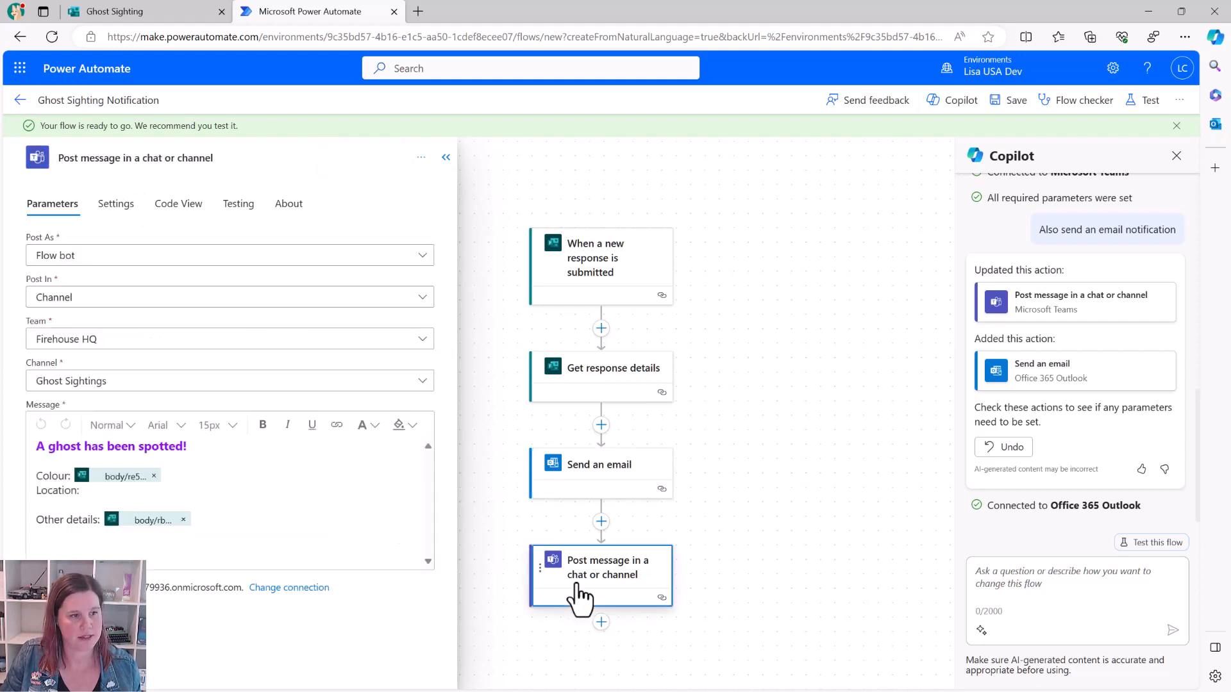
pyautogui.moveTo(587, 491)
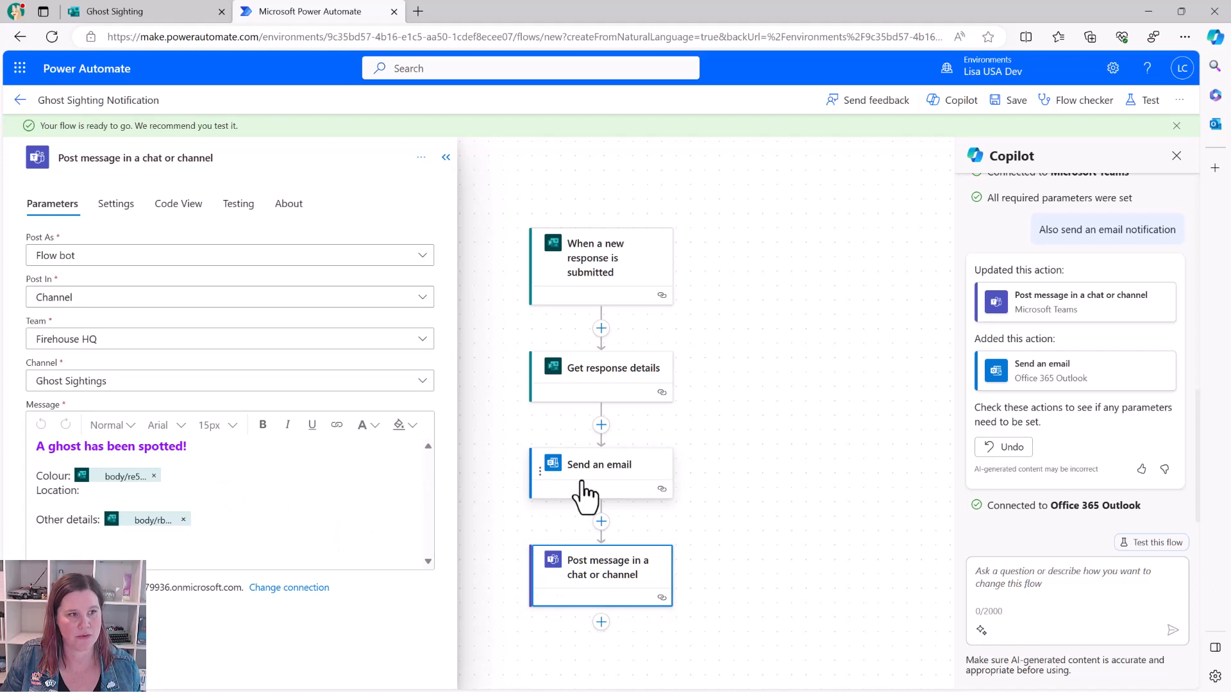
pyautogui.click(599, 464)
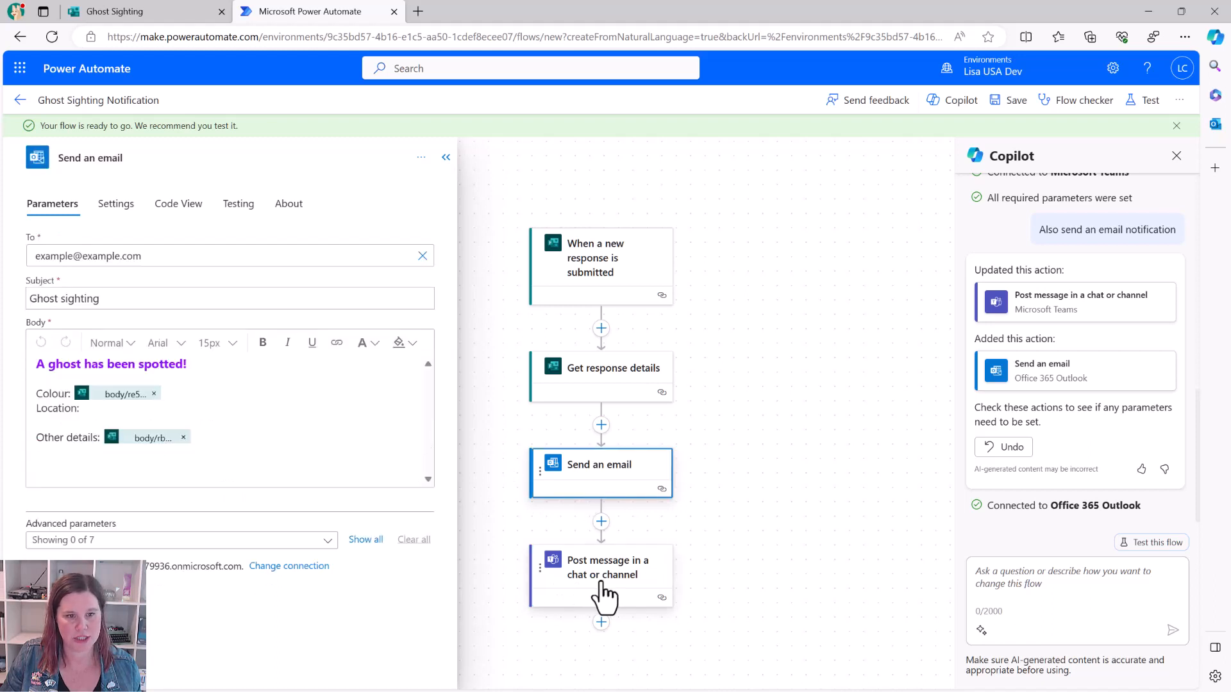
pyautogui.moveTo(597, 499)
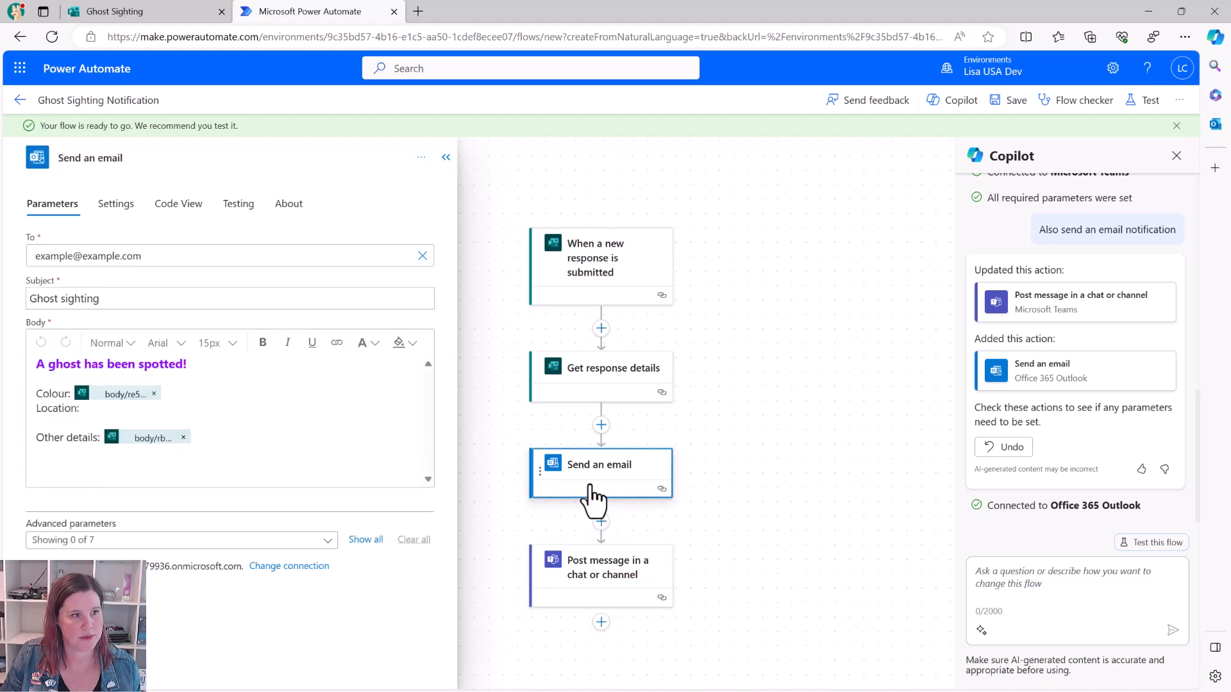
pyautogui.click(600, 567)
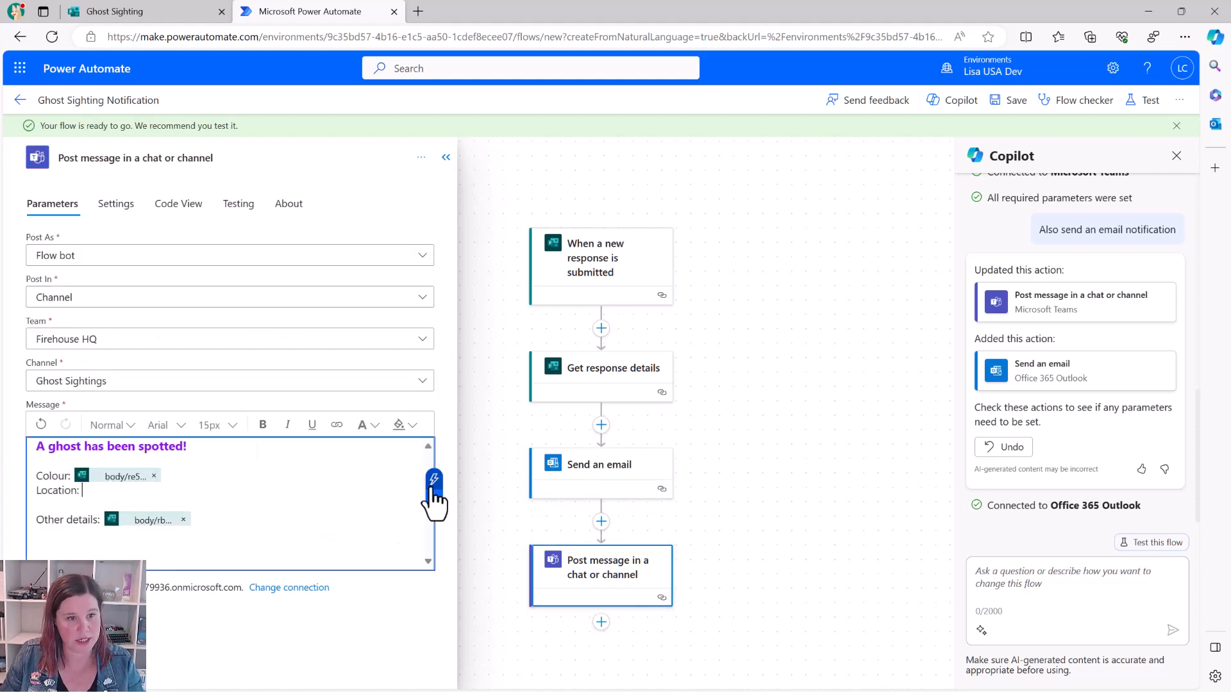
# Step: Insert the 'Where did you see it?' answer after Location in the Teams message and email body, then save
pyautogui.click(434, 480)
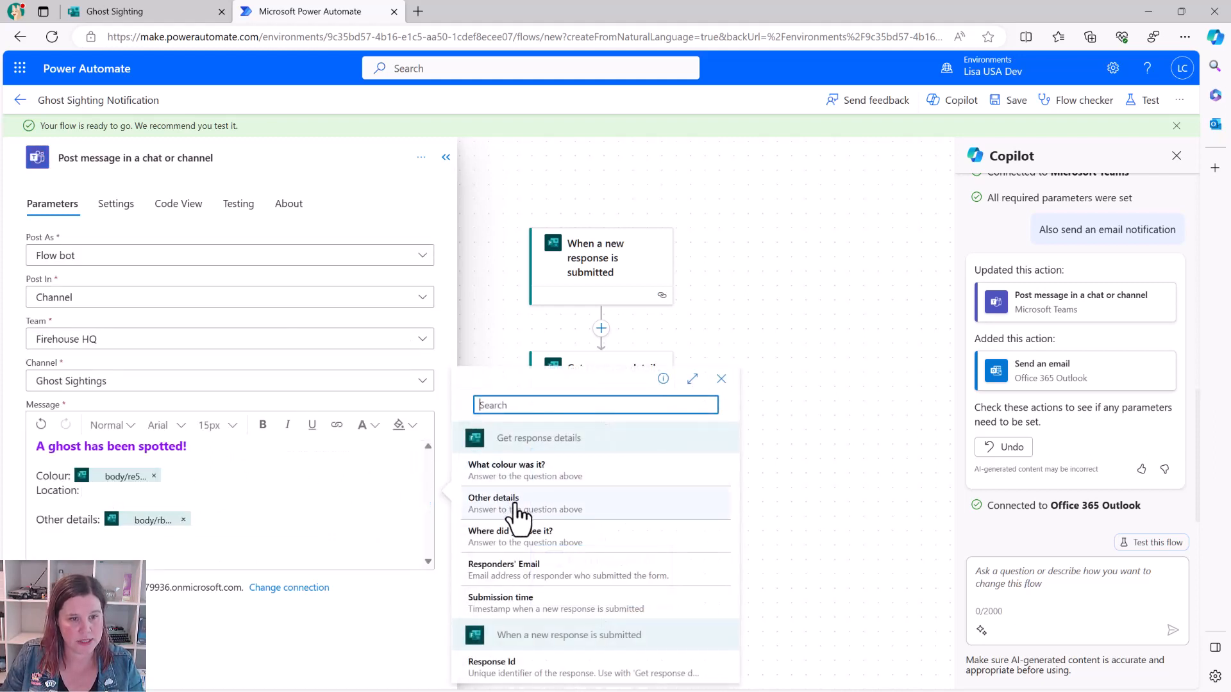
pyautogui.click(509, 530)
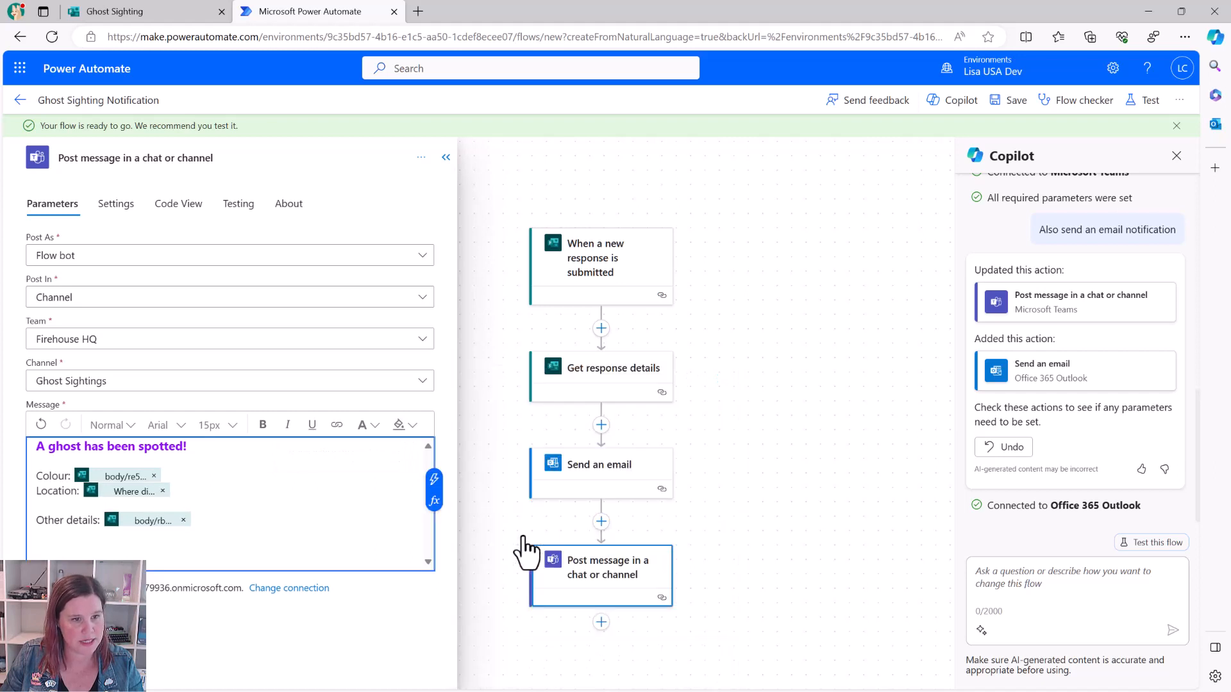
pyautogui.moveTo(791, 395)
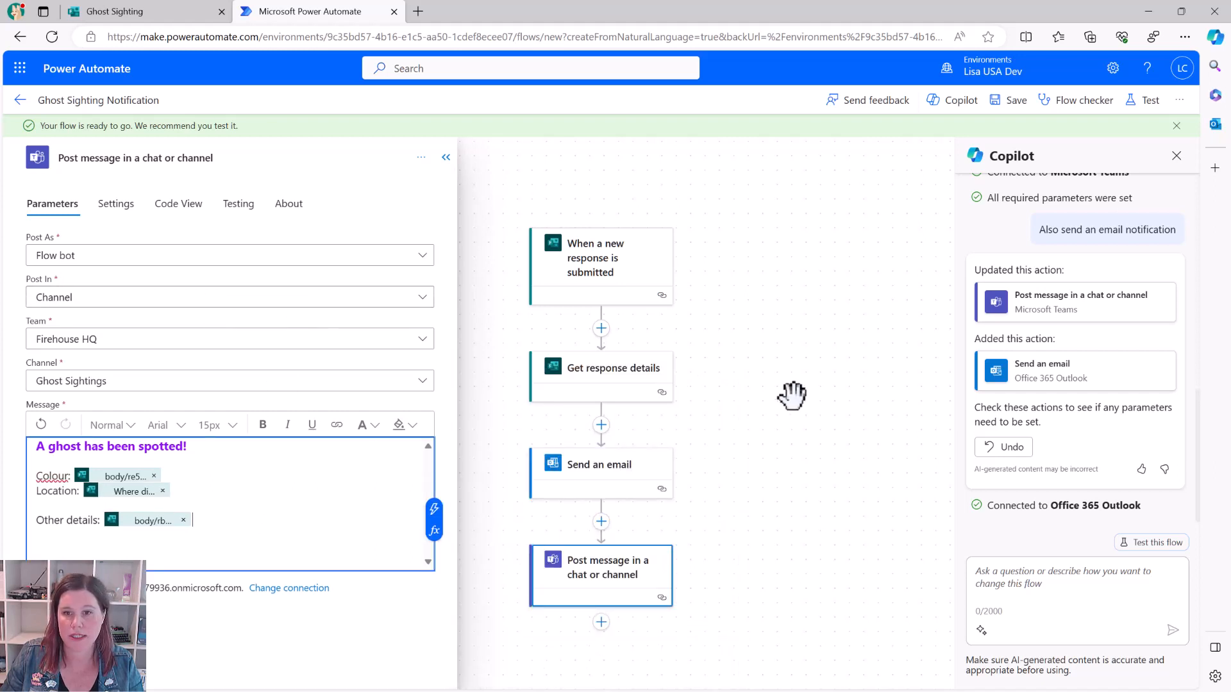
pyautogui.moveTo(592, 478)
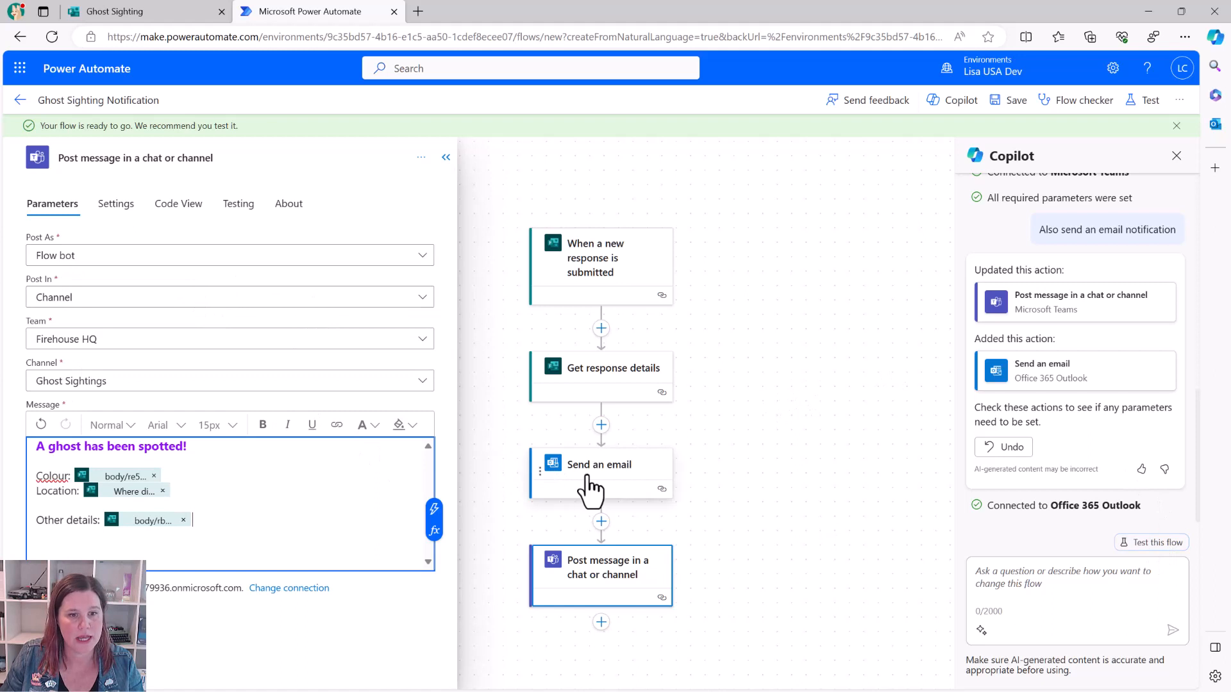
pyautogui.click(599, 464)
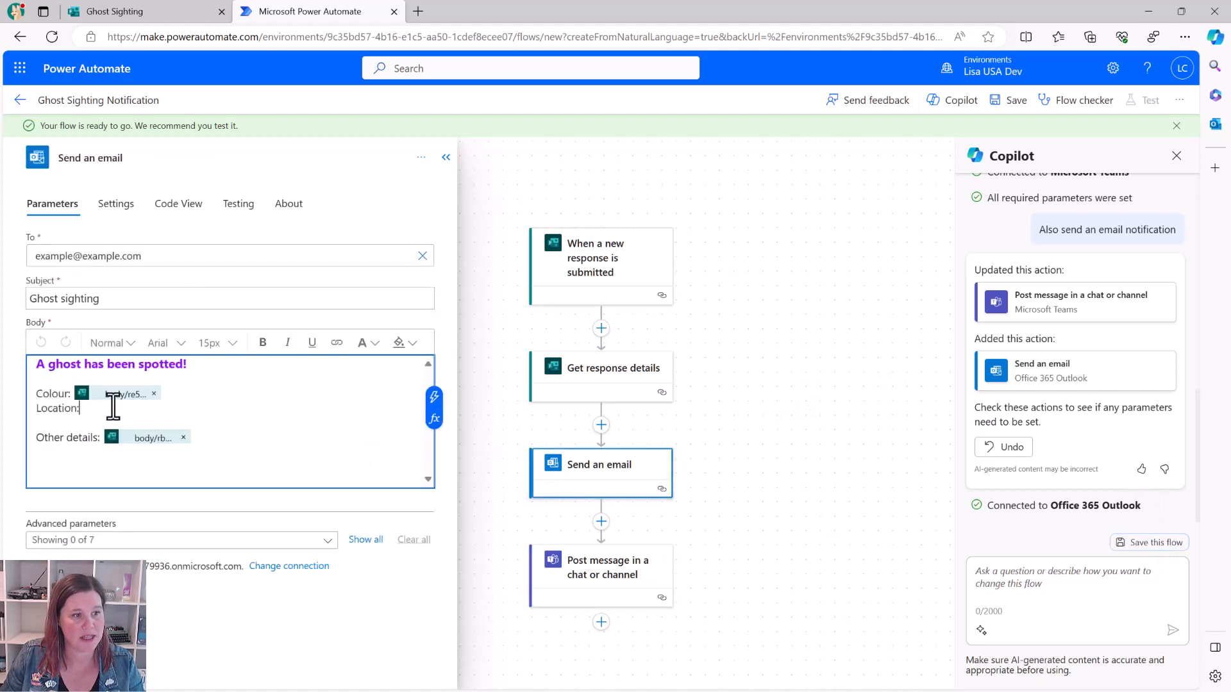
pyautogui.moveTo(454, 416)
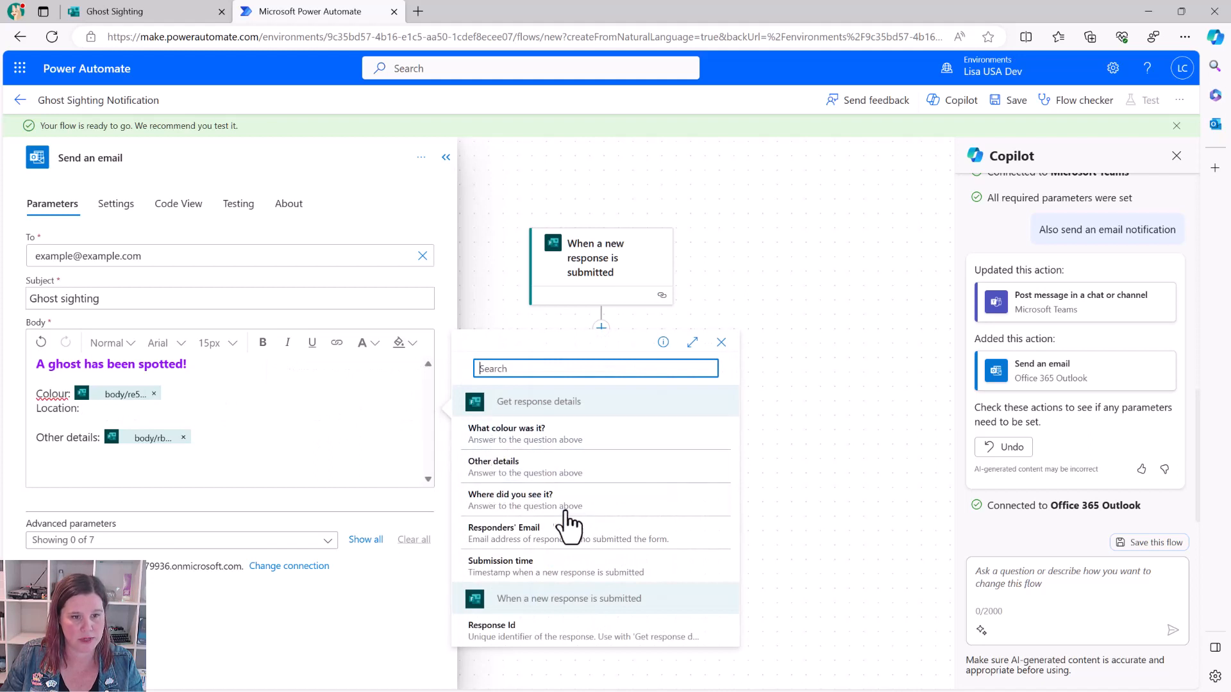
pyautogui.click(511, 501)
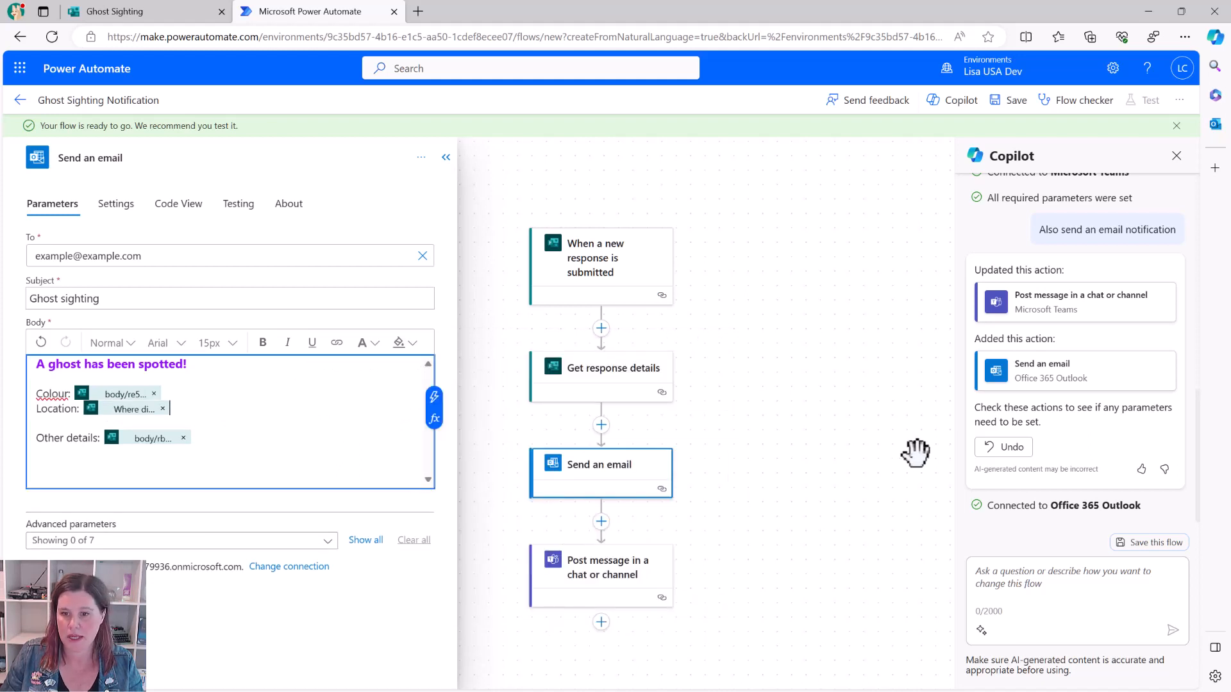
pyautogui.click(1149, 543)
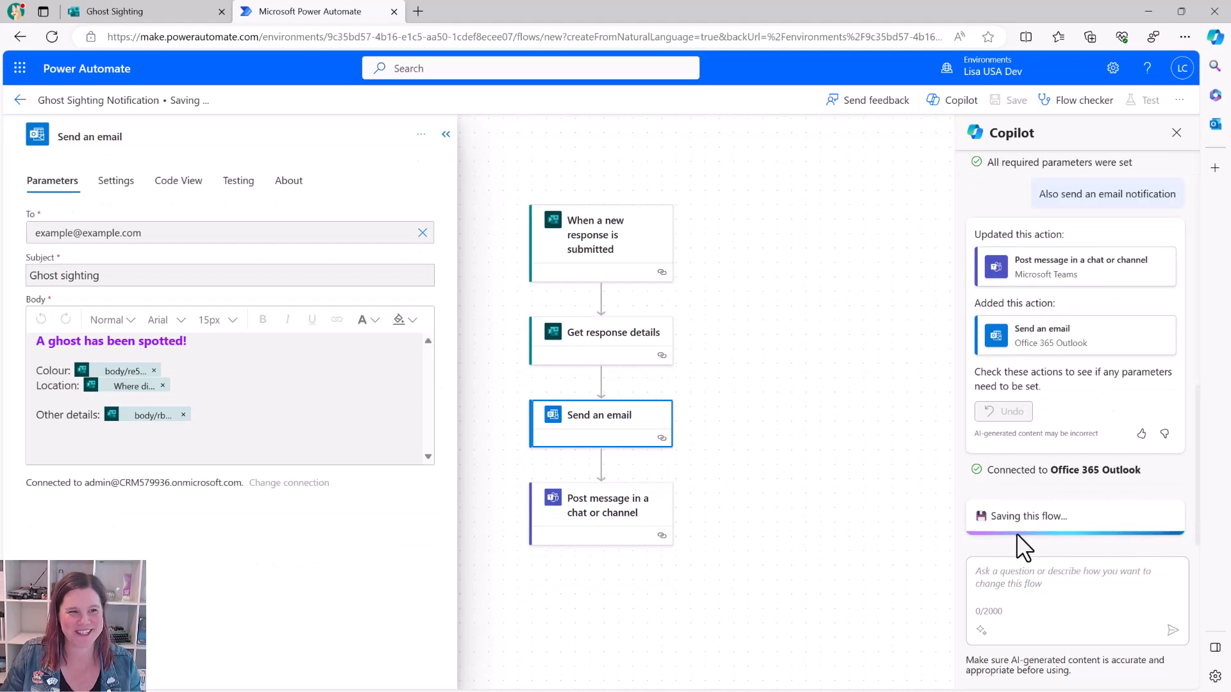
pyautogui.moveTo(287, 545)
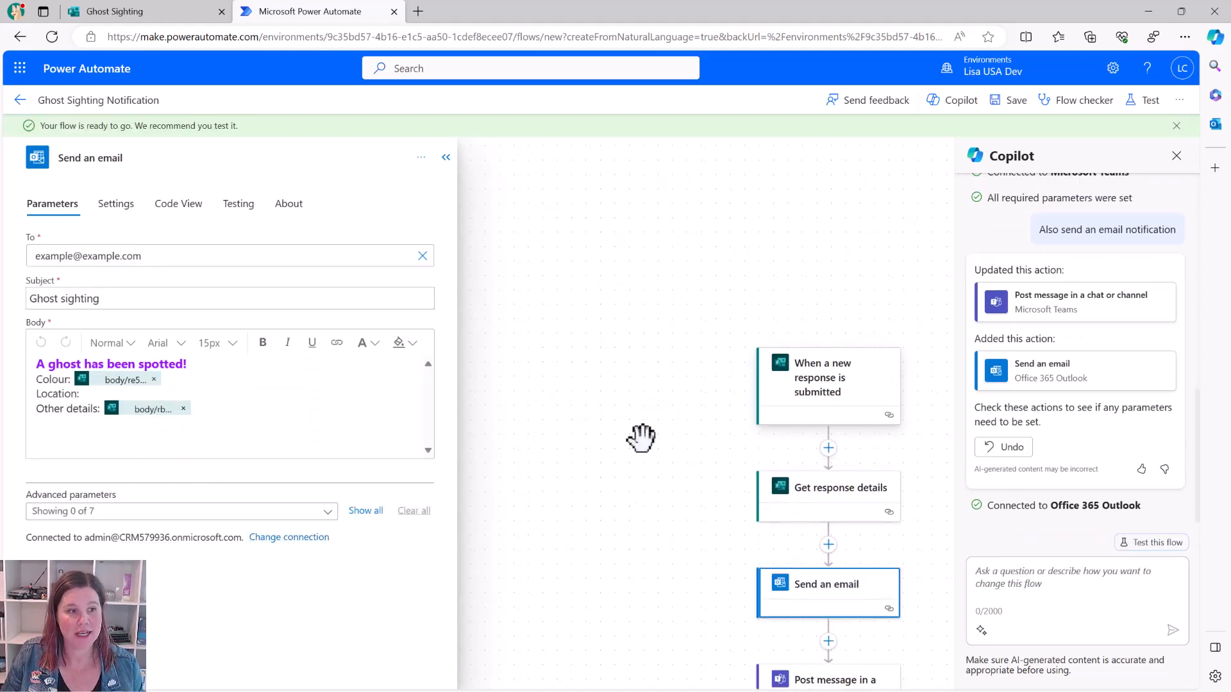
pyautogui.moveTo(232, 377)
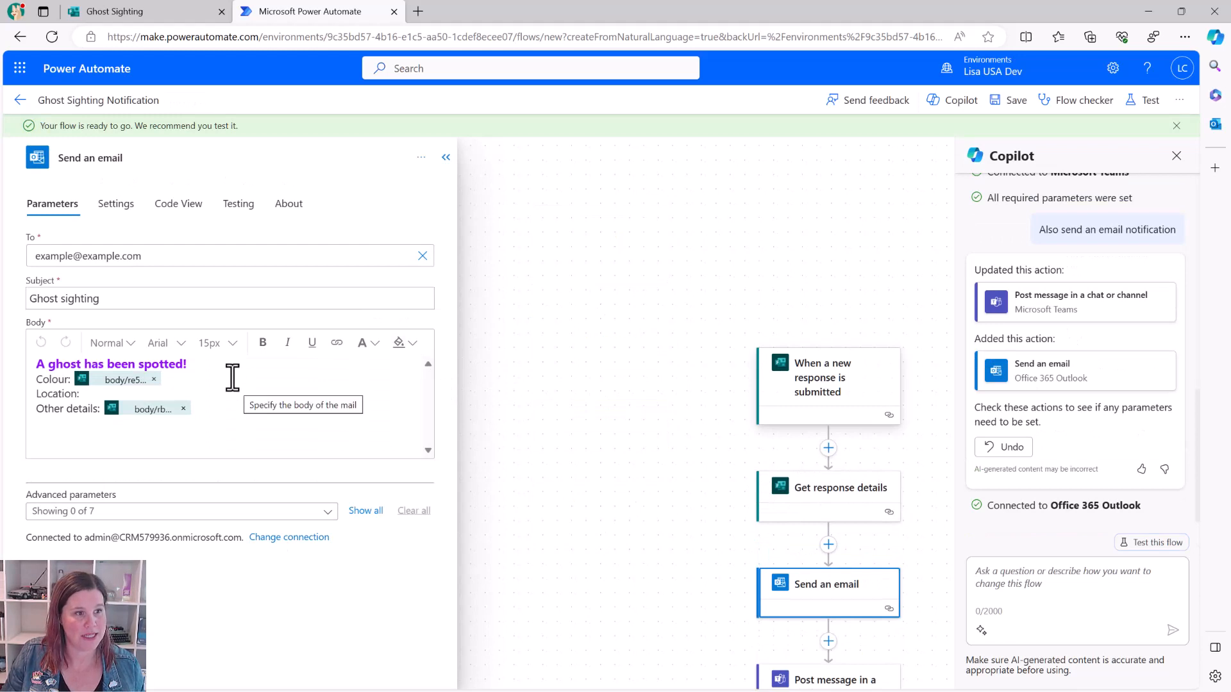
pyautogui.moveTo(99, 257)
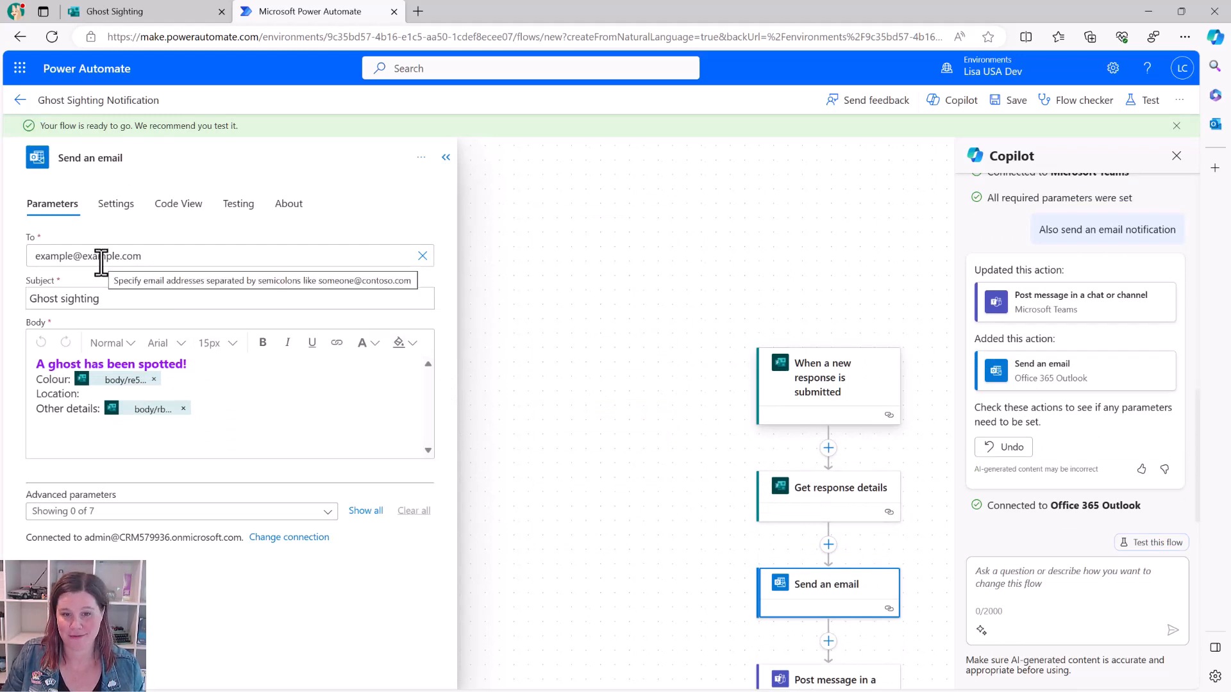
pyautogui.moveTo(839, 621)
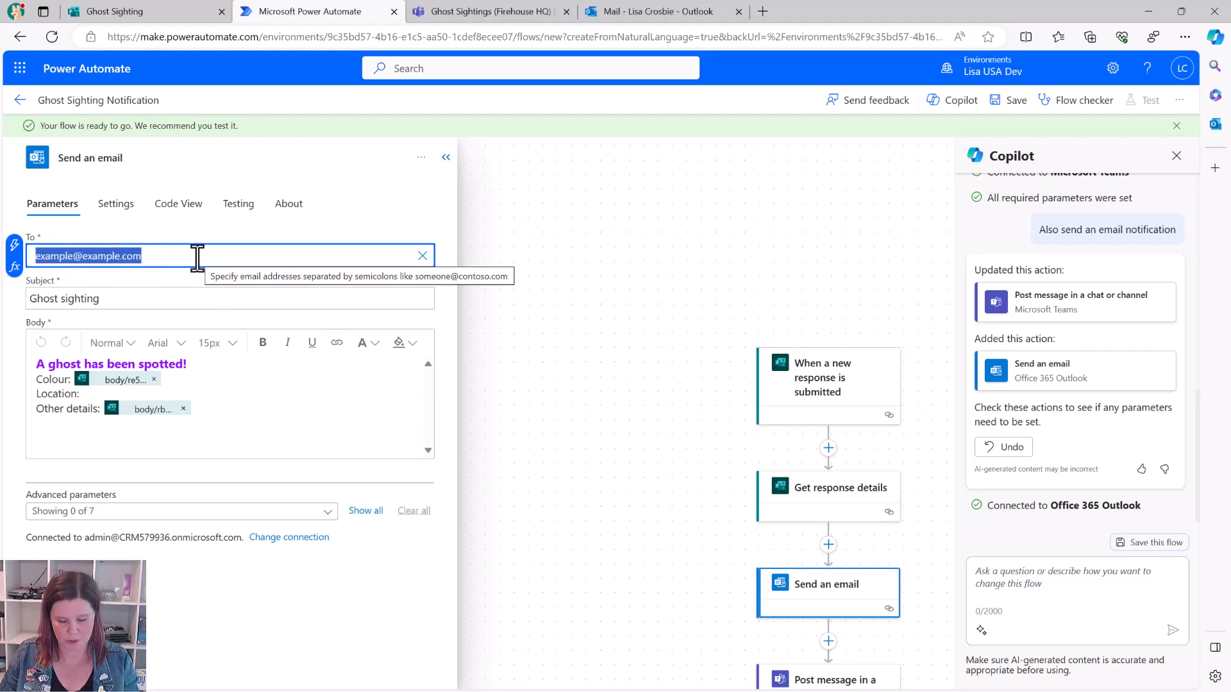
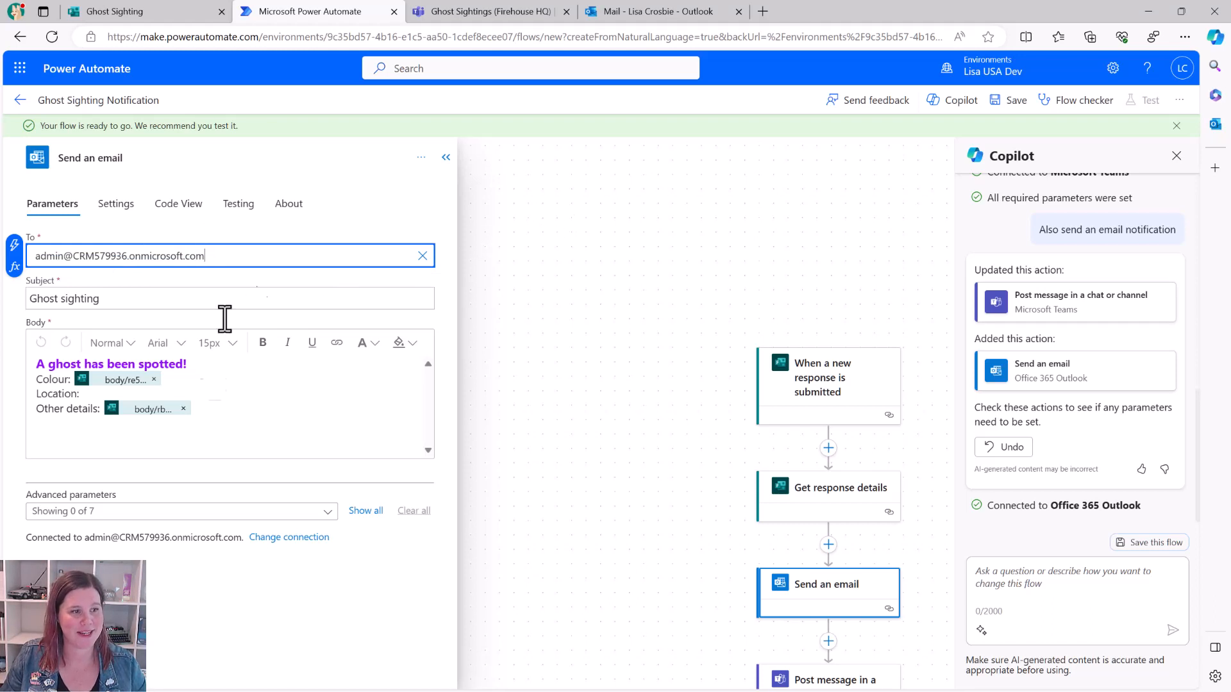
pyautogui.moveTo(304, 598)
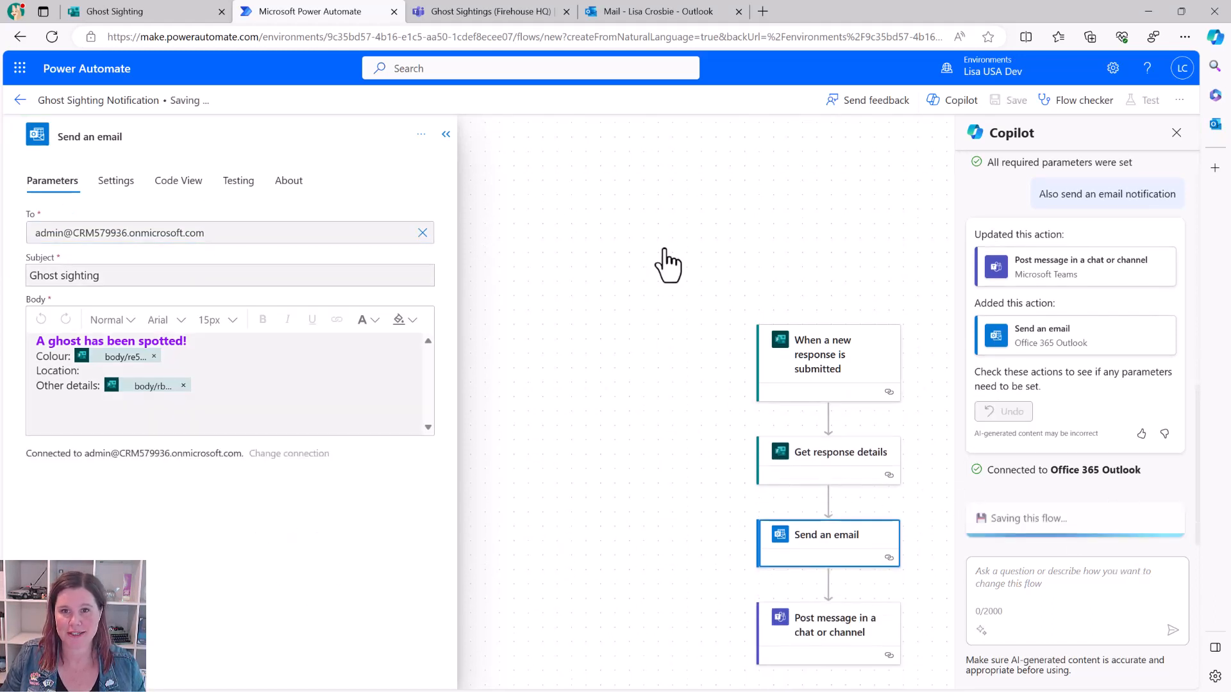
pyautogui.moveTo(454, 106)
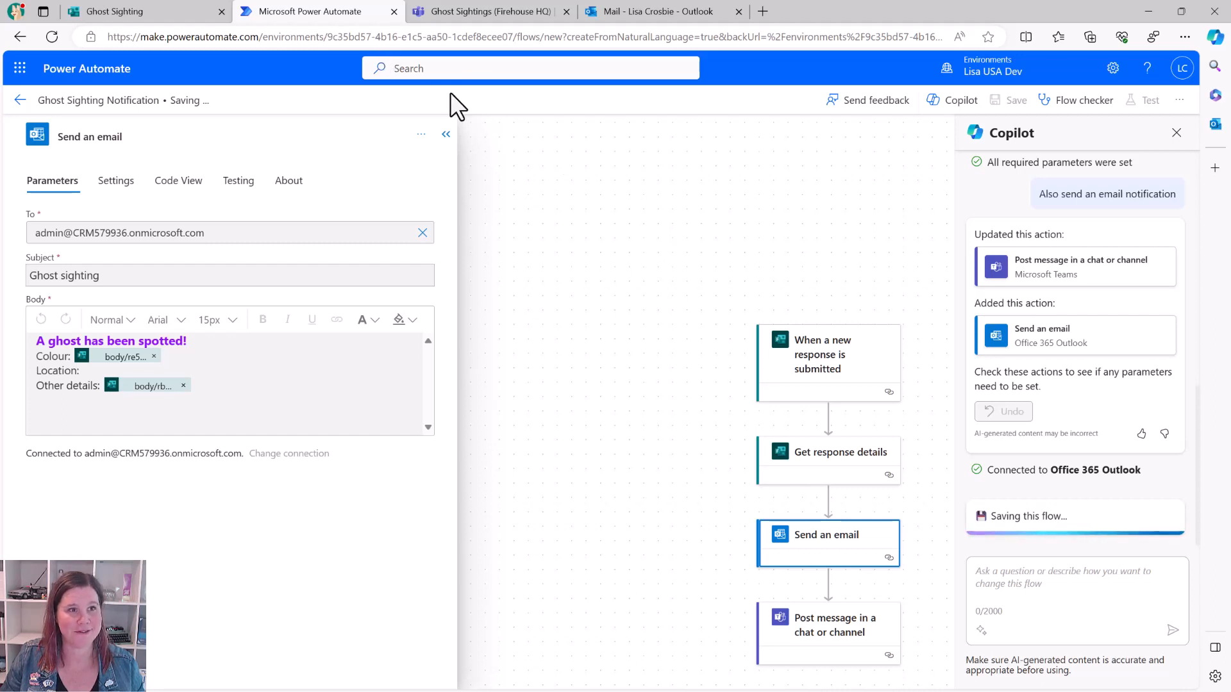
pyautogui.moveTo(396, 43)
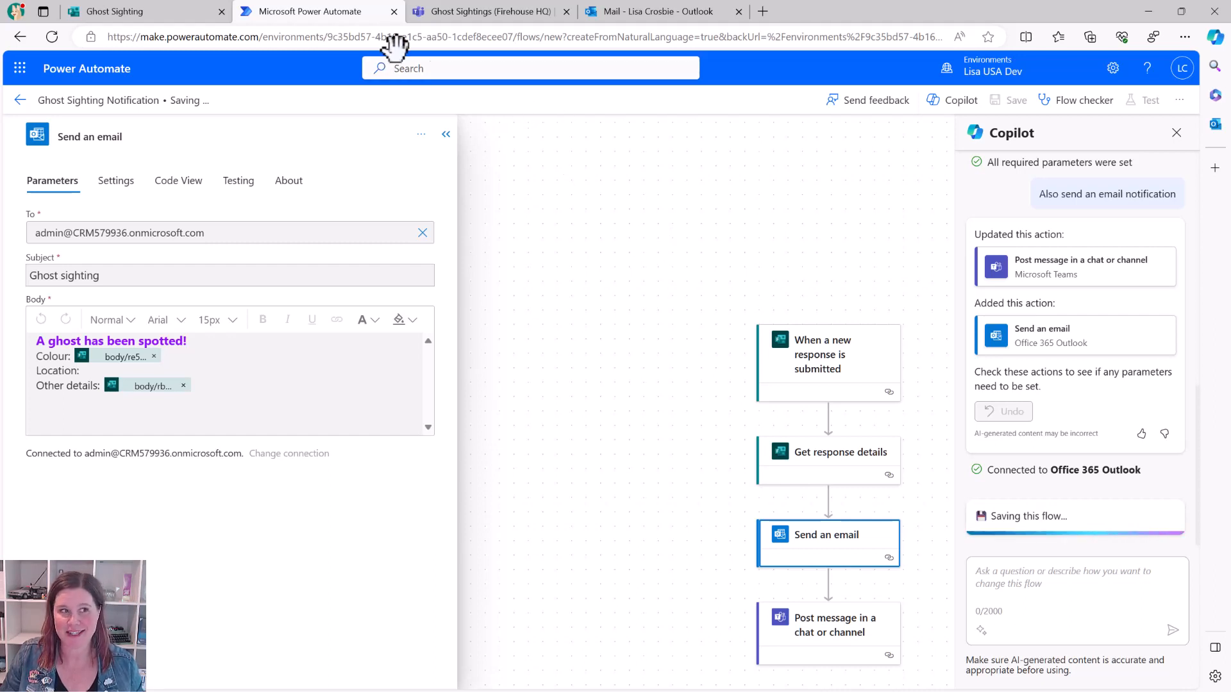
# Step: Return to the Ghost Sighting form, check Collect responses allows anyone, and close the dialog
pyautogui.click(114, 11)
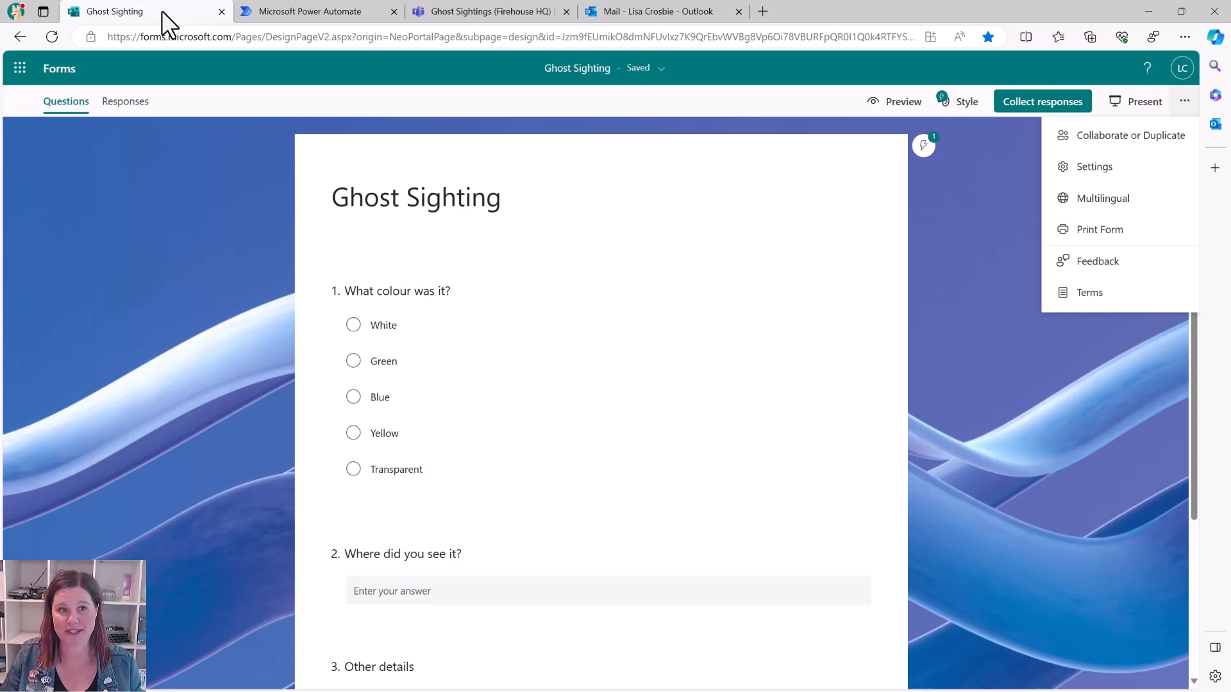
pyautogui.moveTo(355, 252)
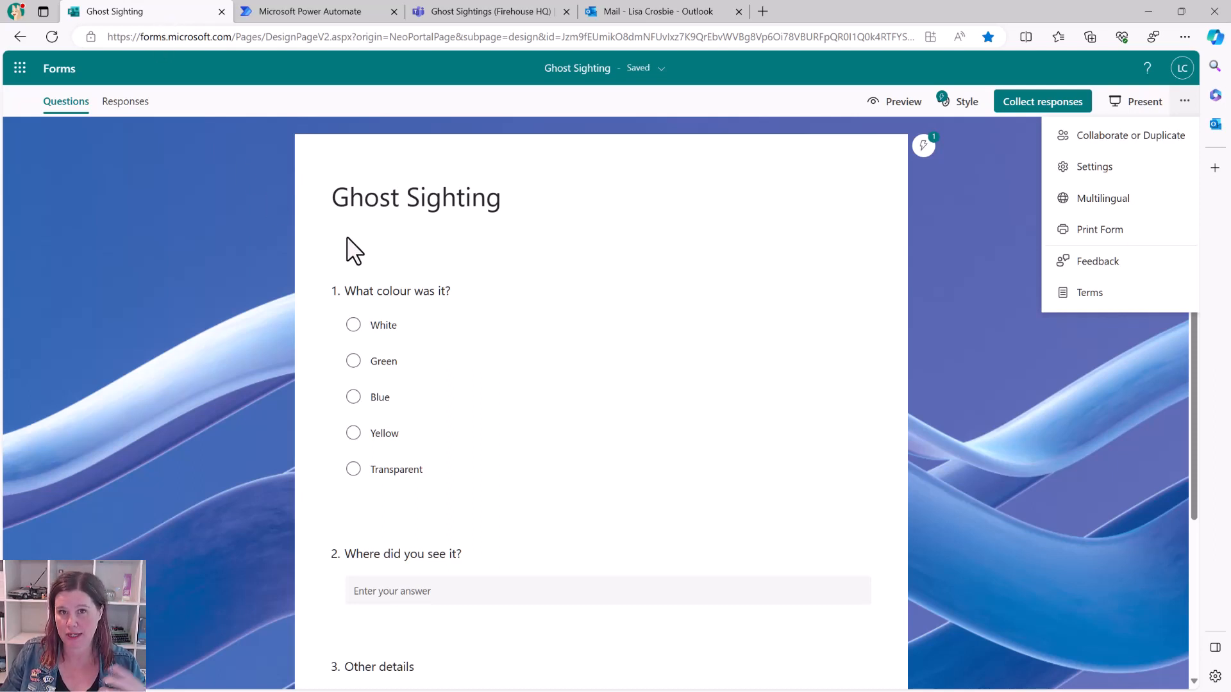
pyautogui.moveTo(1060, 125)
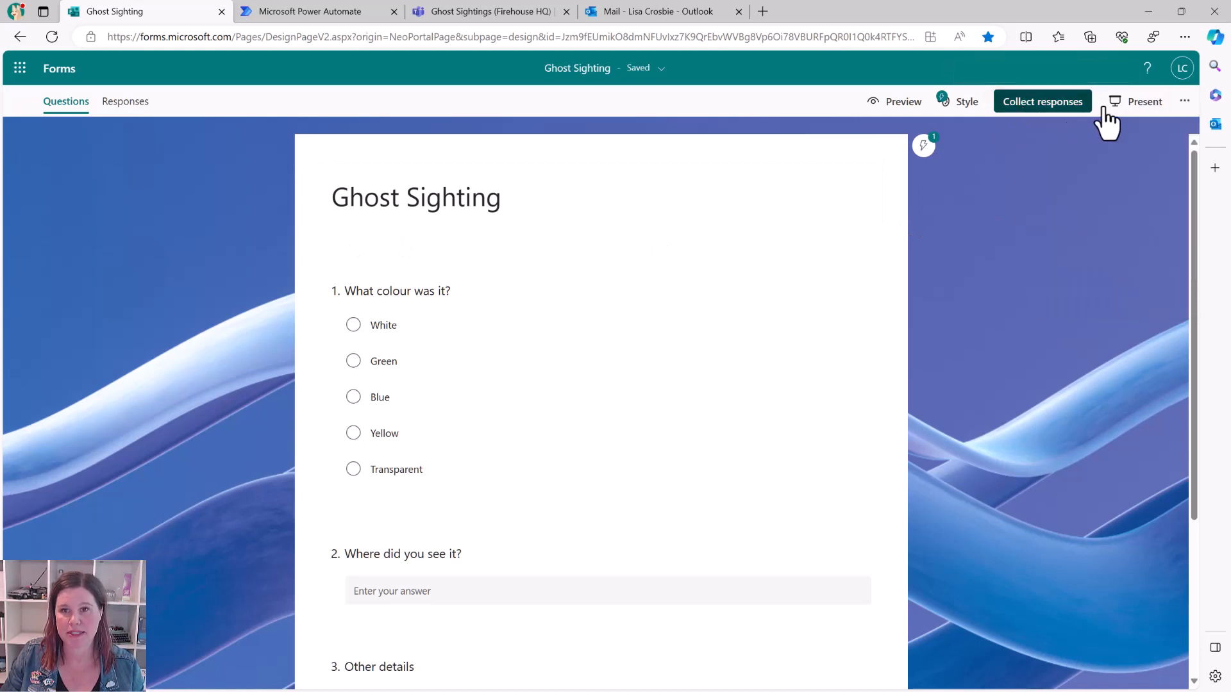
pyautogui.click(1041, 100)
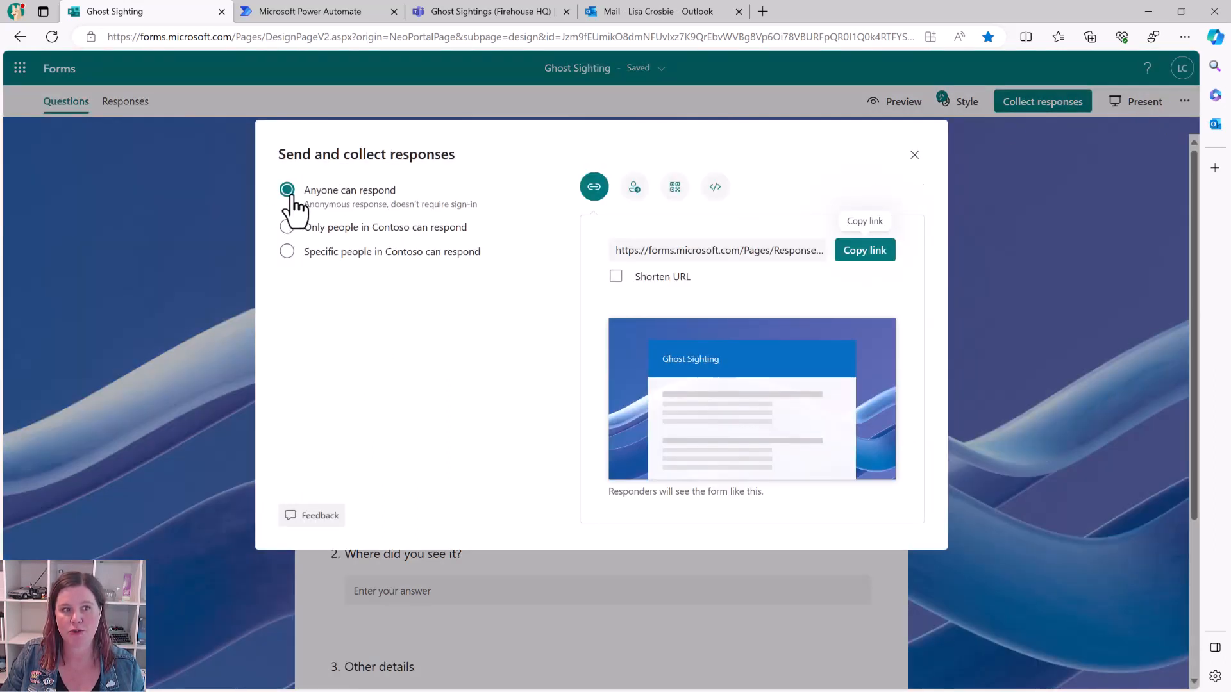
pyautogui.moveTo(289, 198)
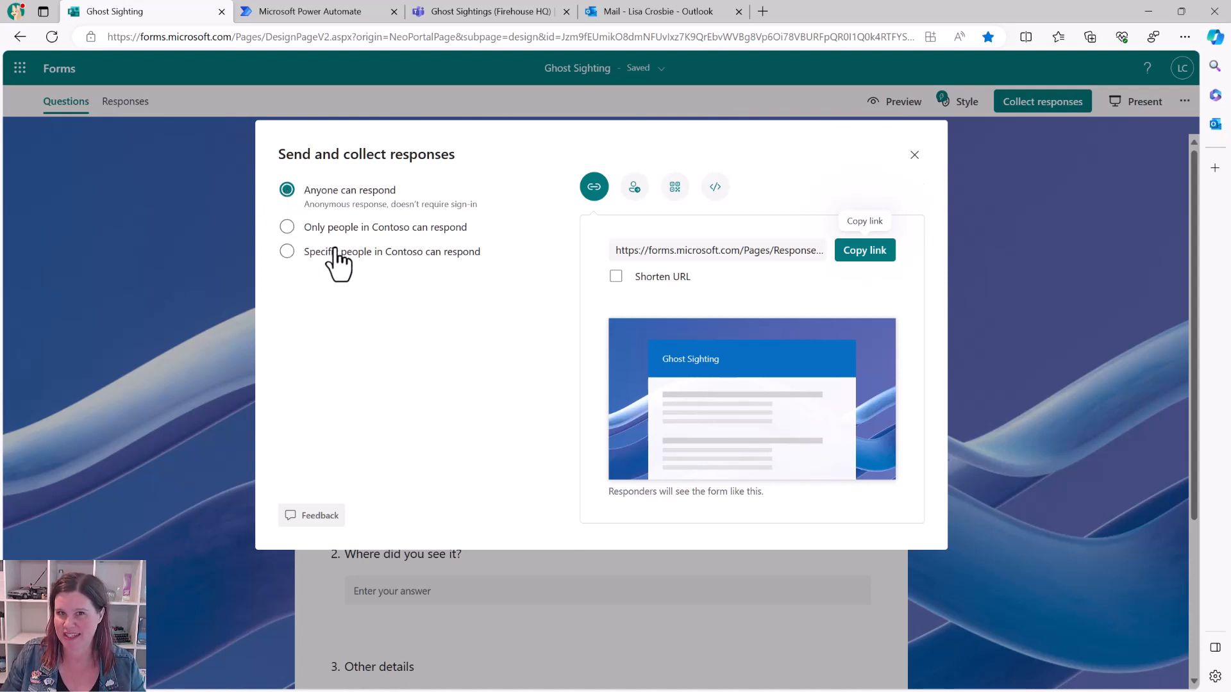
pyautogui.click(915, 156)
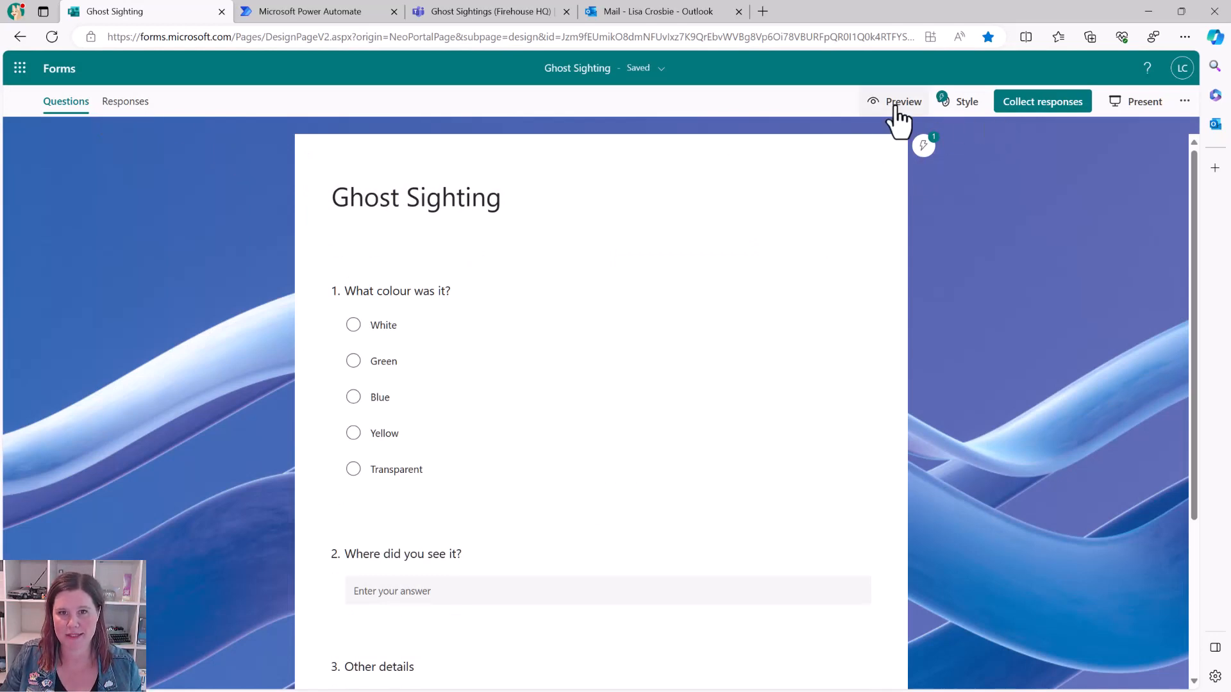
# Step: Preview the form and submit Green, 'New York Public Library', 'Mouth full of hot dogs' as a test response
pyautogui.click(902, 101)
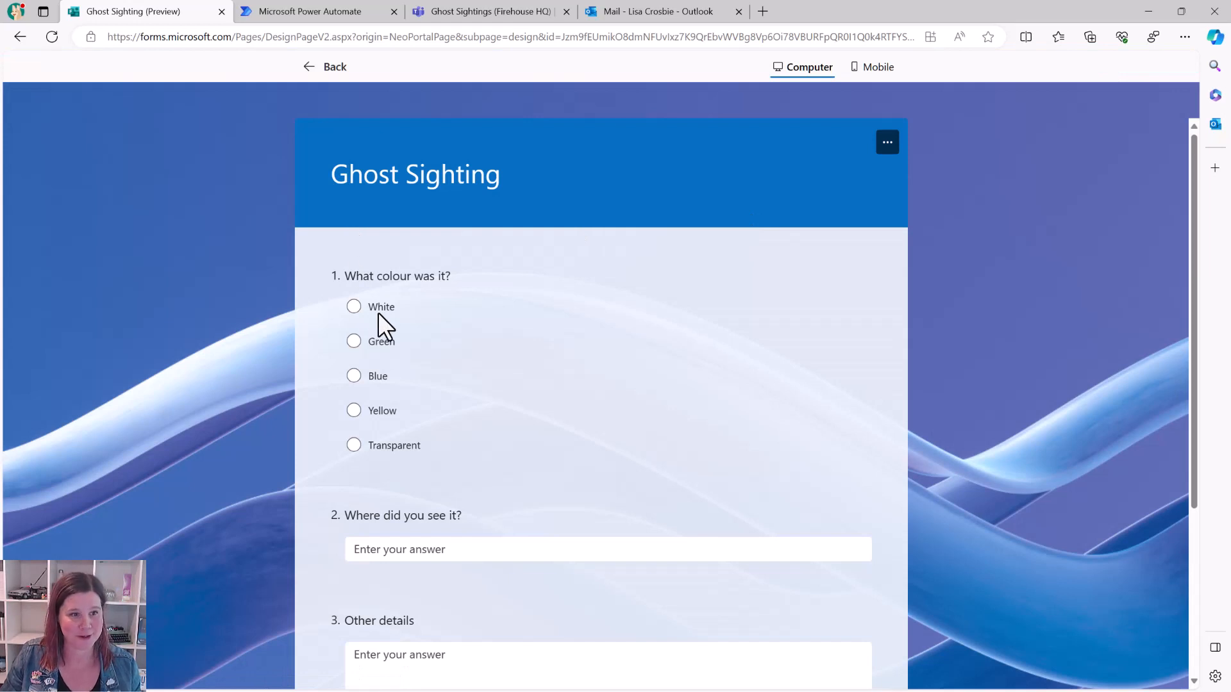
pyautogui.click(354, 341)
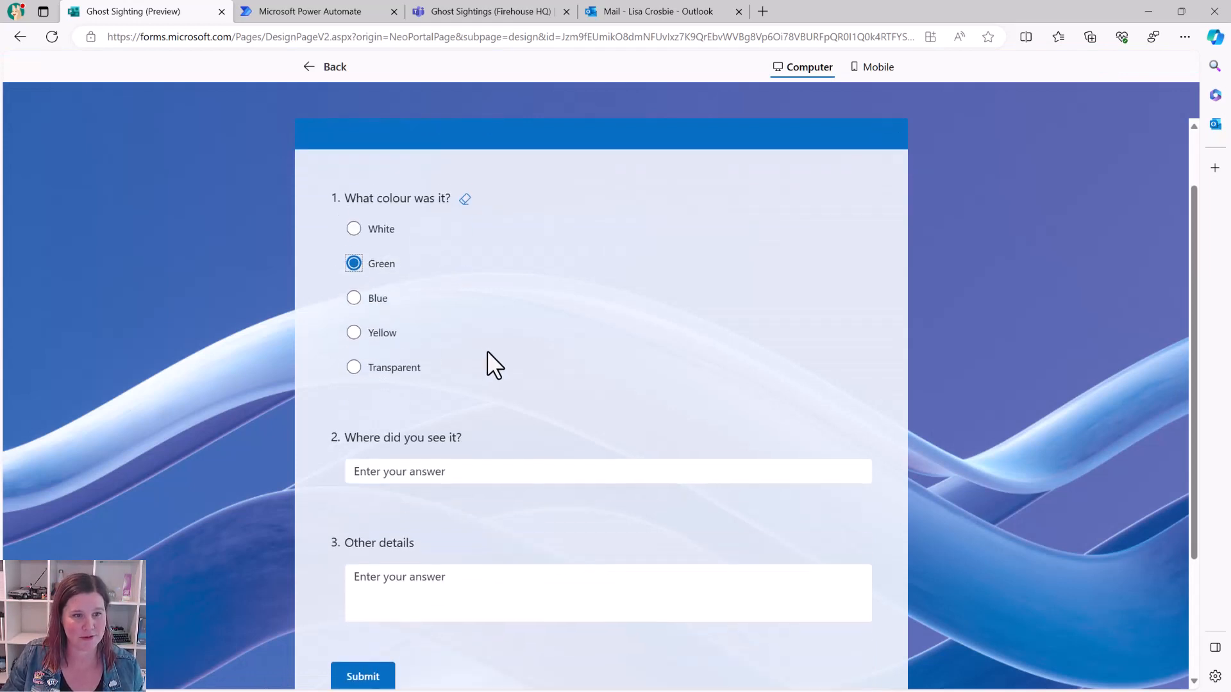
pyautogui.write('New')
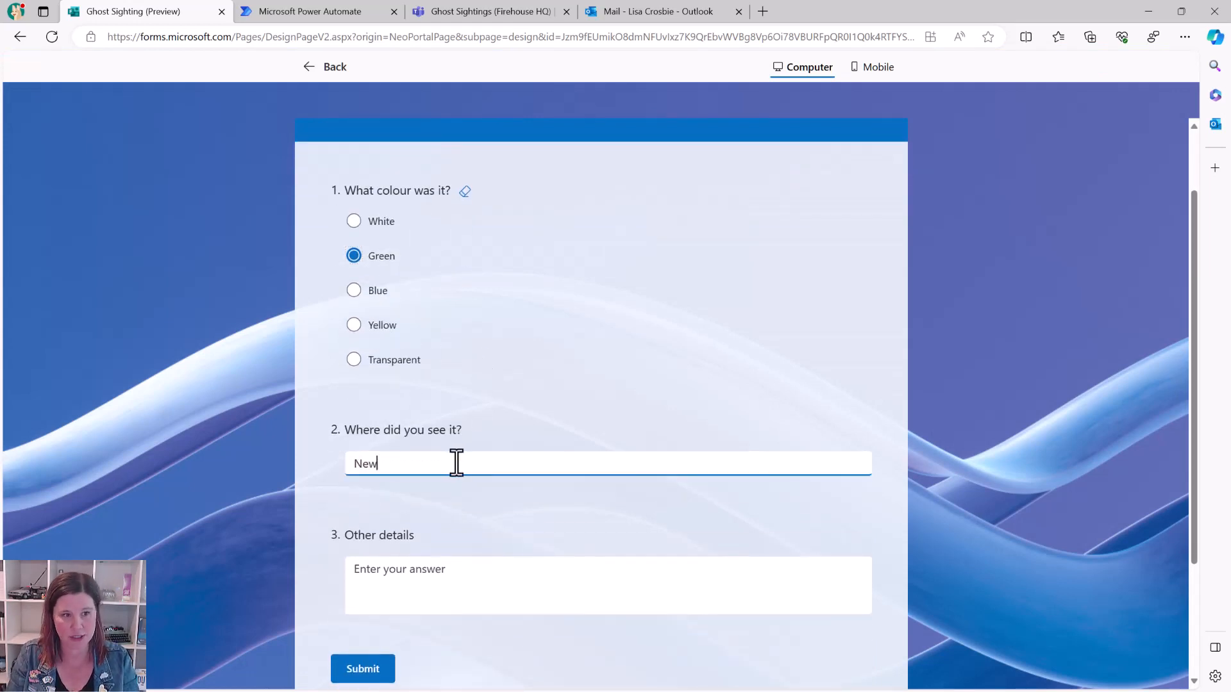
pyautogui.write('York PUbl')
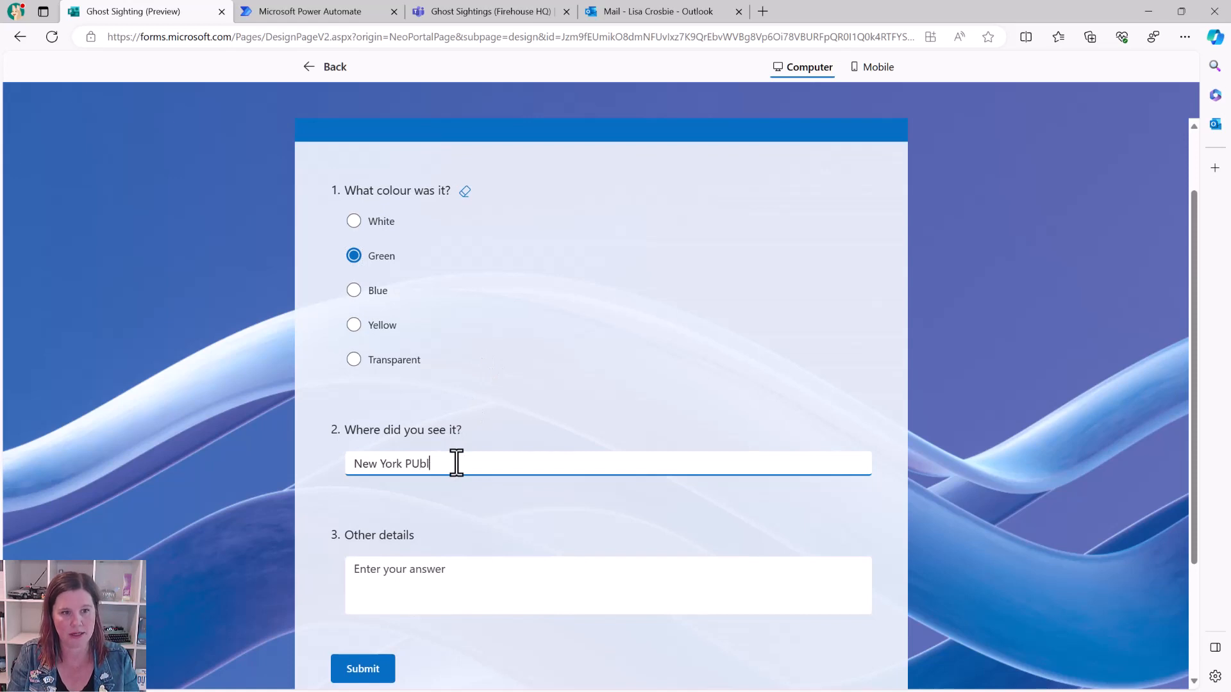
pyautogui.write('ic Library')
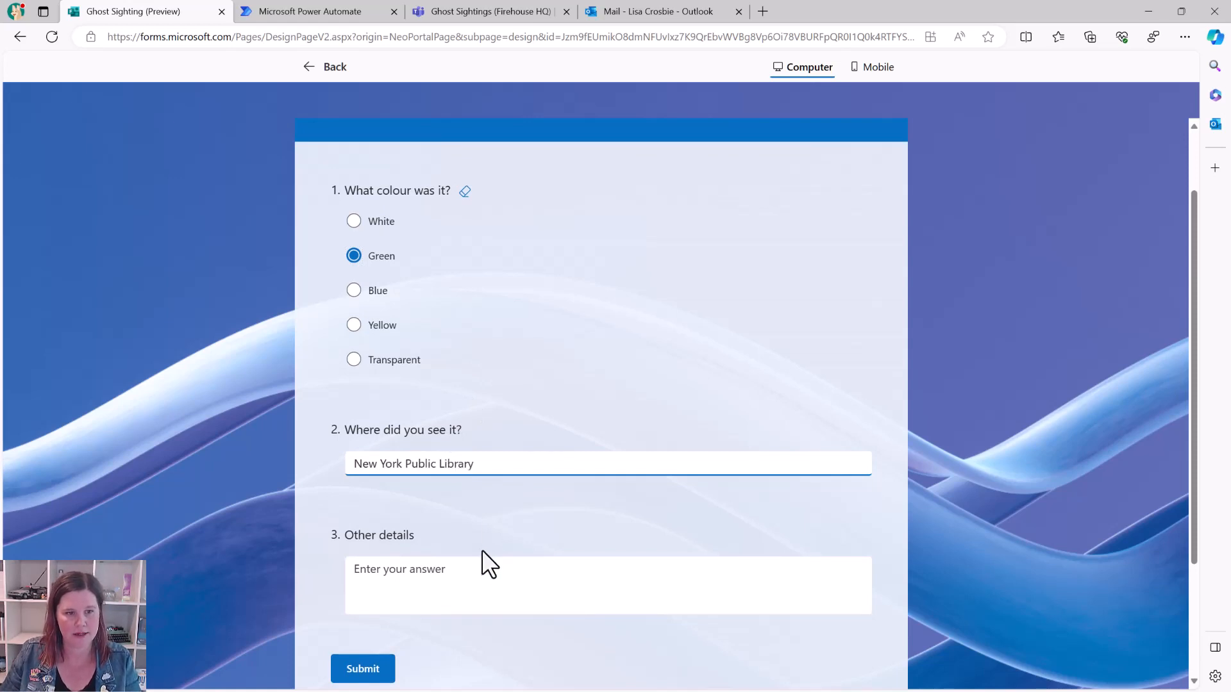
pyautogui.write('Mouth f')
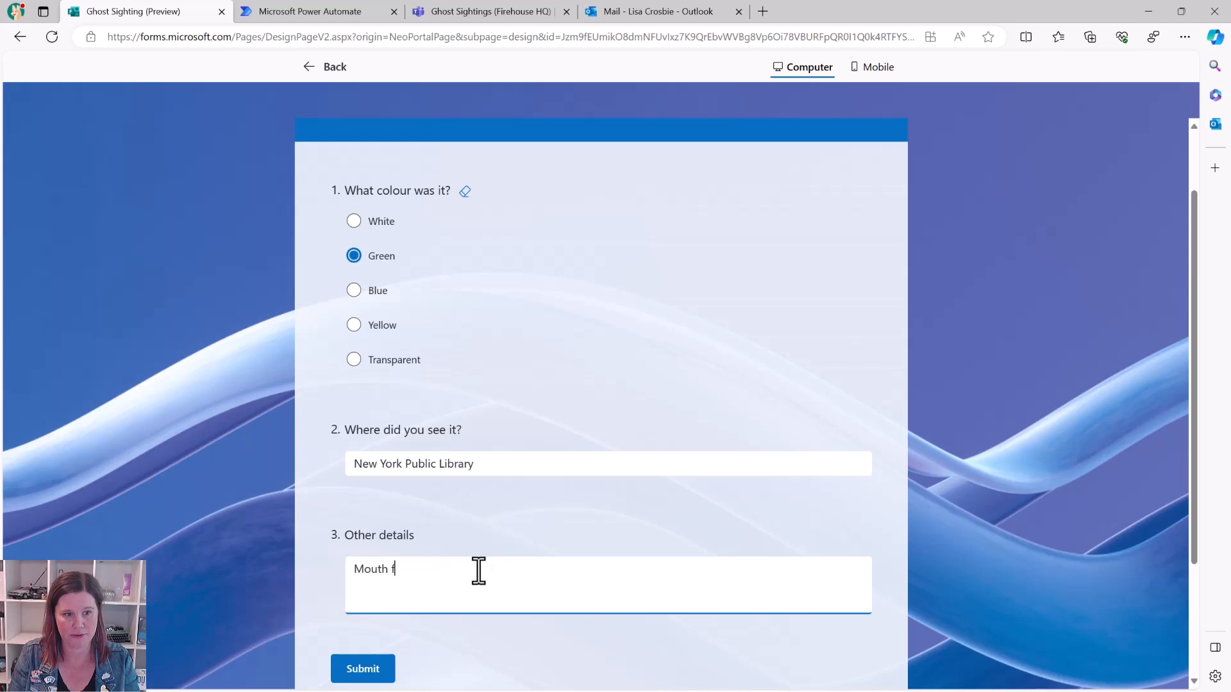
pyautogui.write('ull of hot dogs')
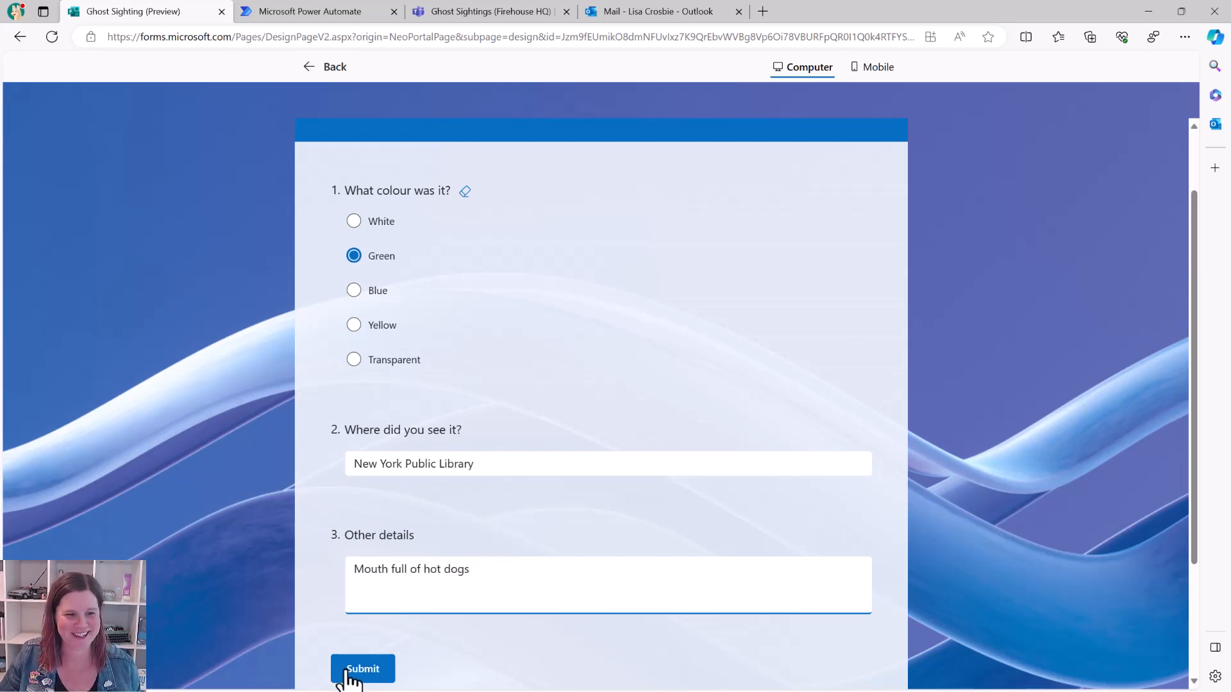
pyautogui.click(362, 669)
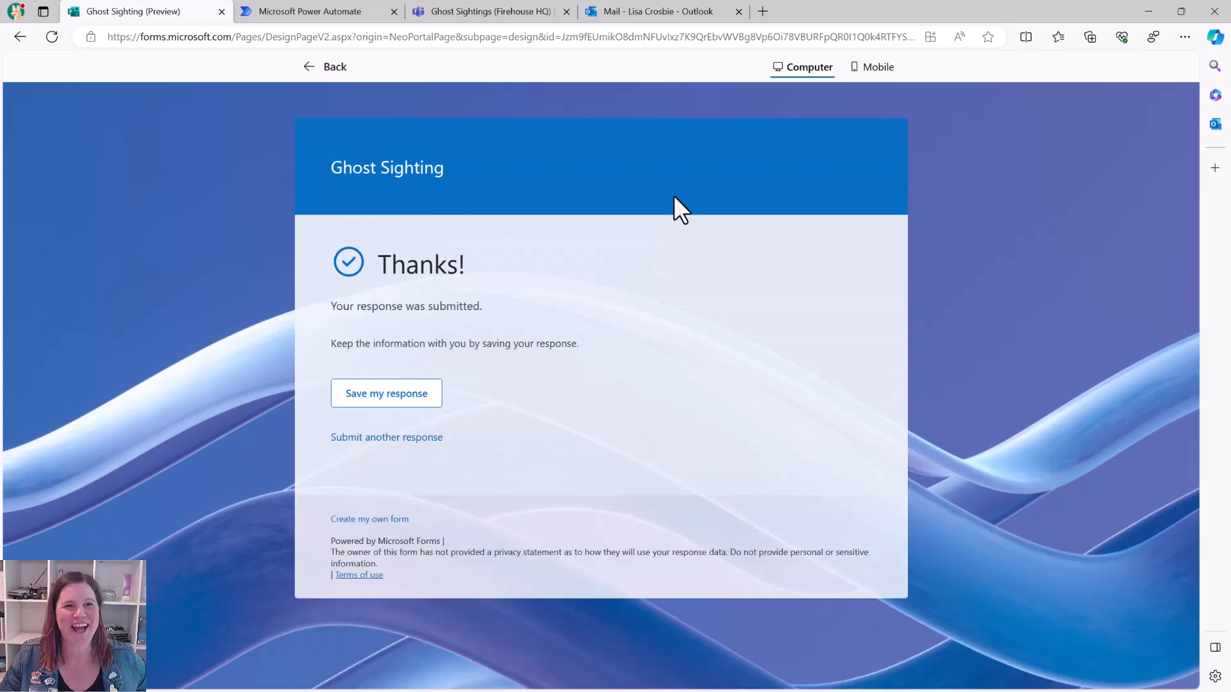
pyautogui.moveTo(443, 82)
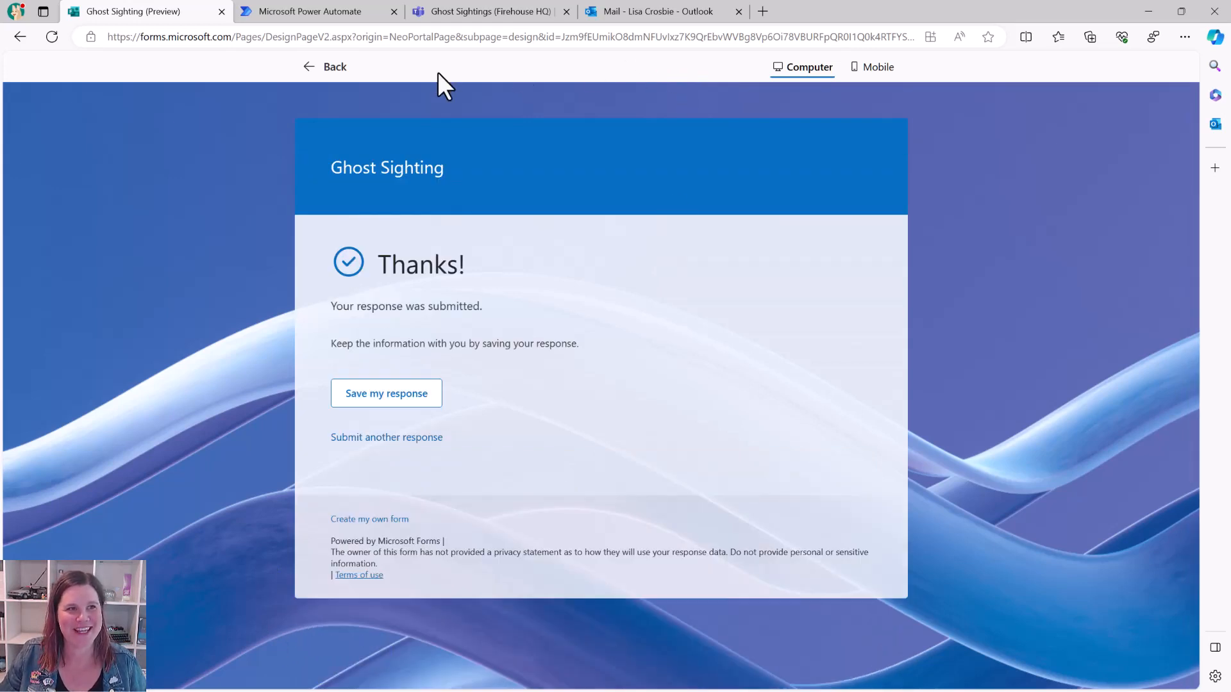
pyautogui.moveTo(449, 37)
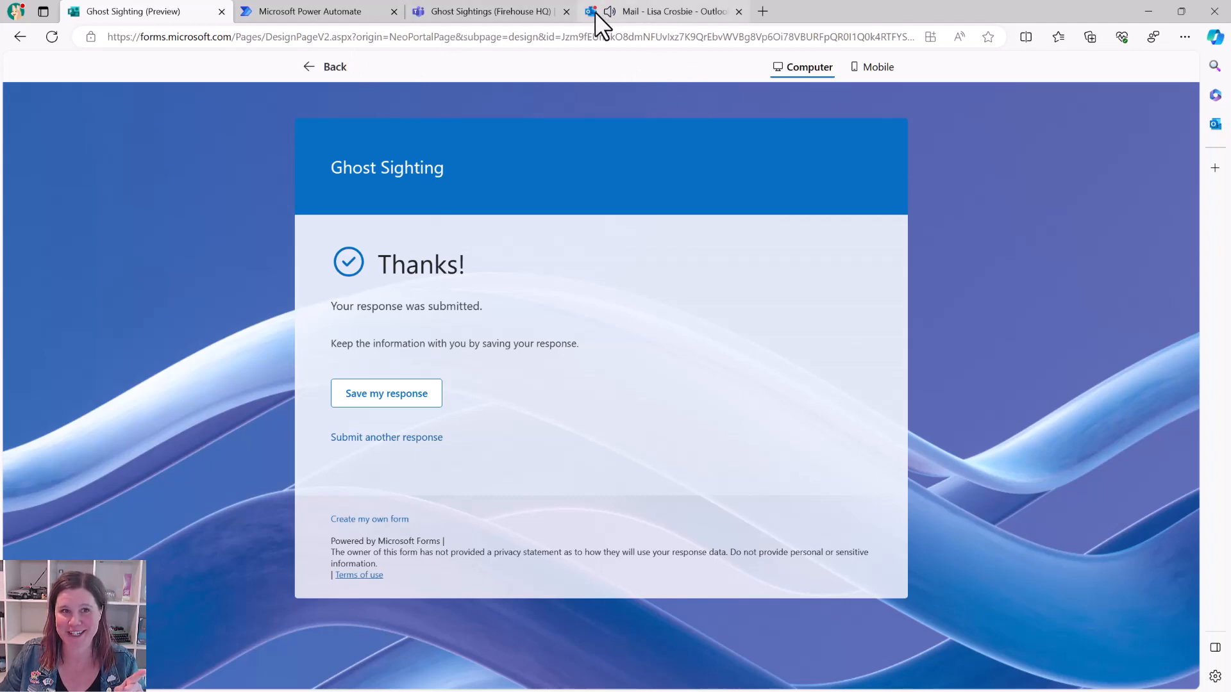
# Step: Check the Ghost sighting email and the Teams channel post (Location blank), then return to the flow editor
pyautogui.click(663, 11)
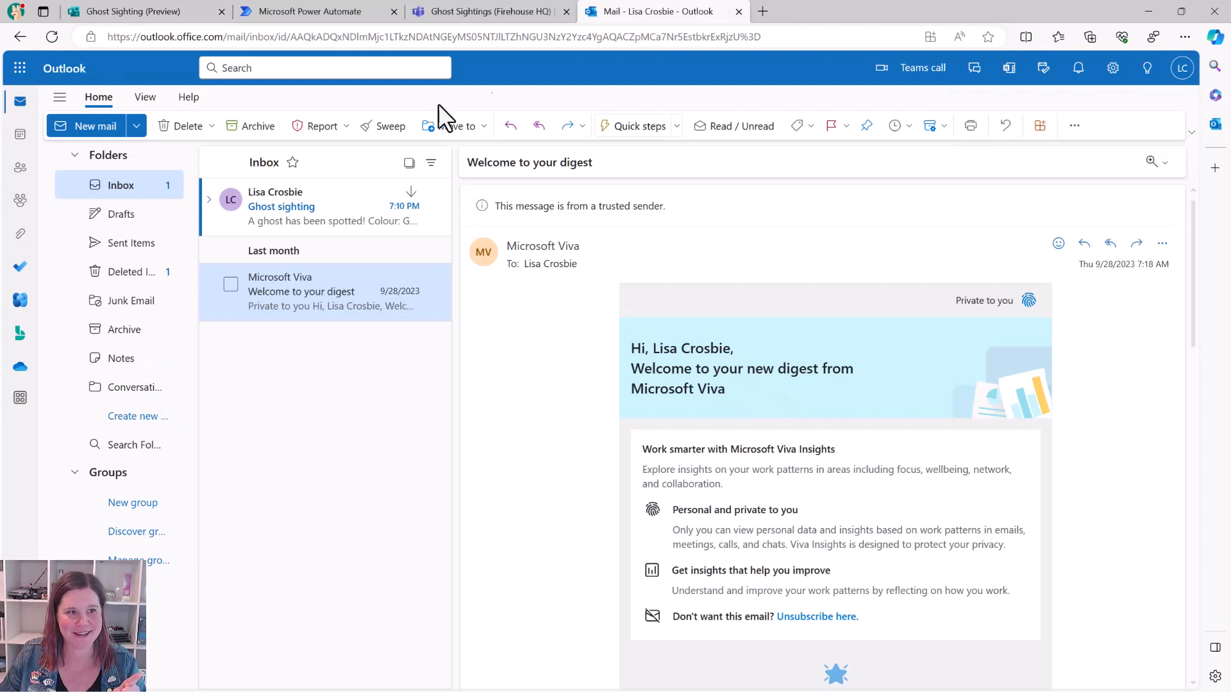
pyautogui.click(314, 206)
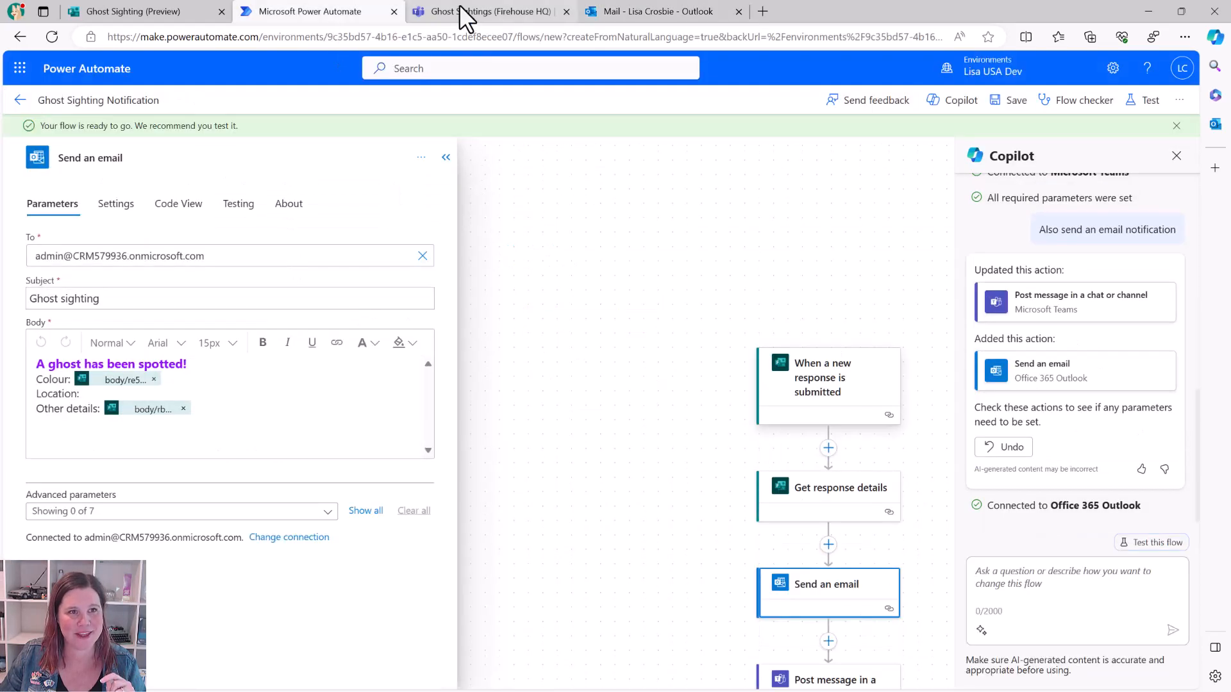
pyautogui.click(485, 12)
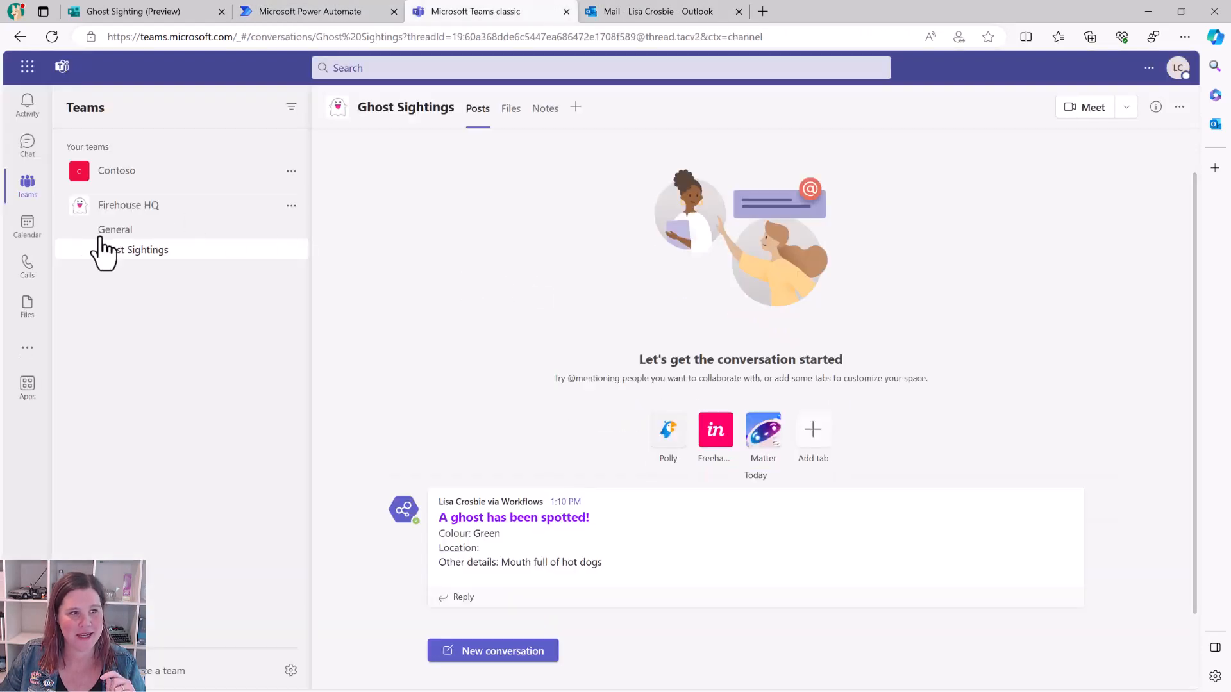
pyautogui.moveTo(522, 389)
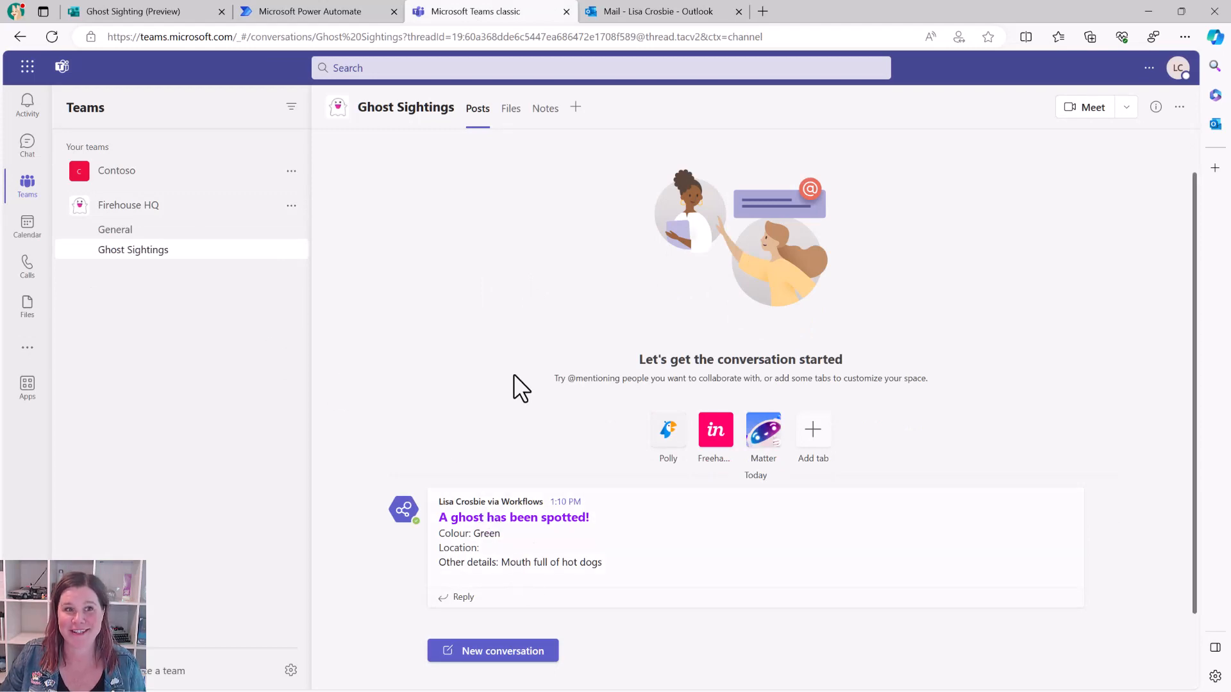
pyautogui.click(317, 12)
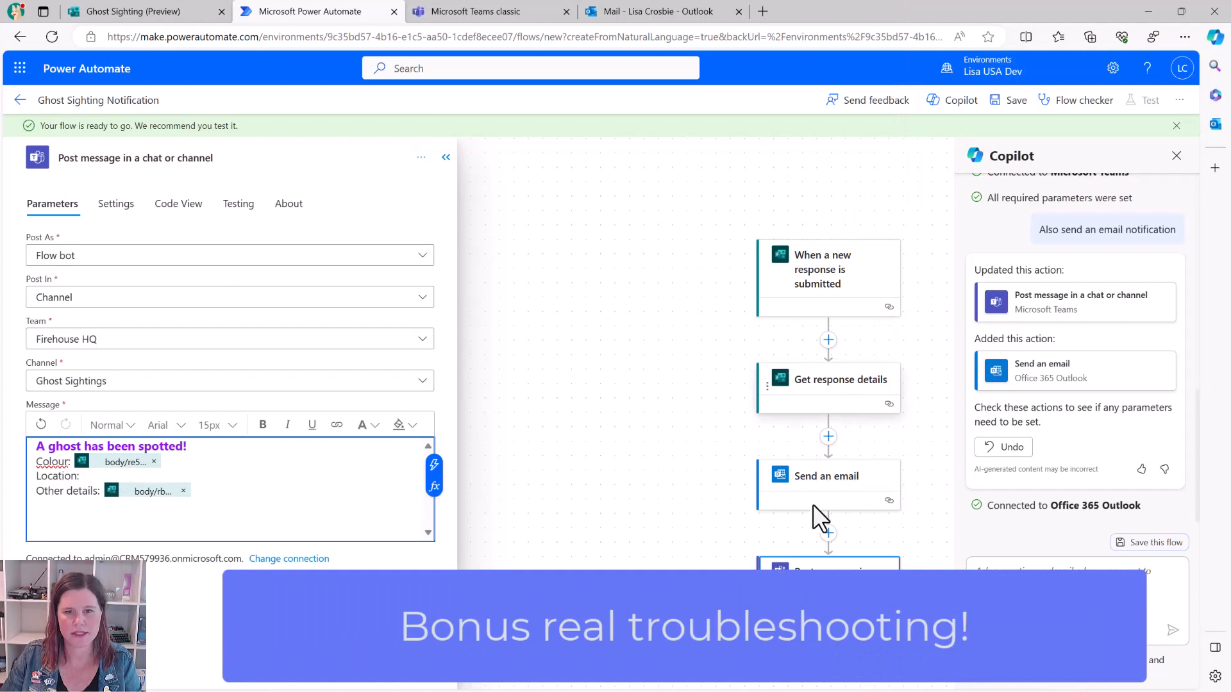
# Step: Insert the 'Where did you see it?' answer on the Teams message's Location line, check the email step, and save
pyautogui.click(435, 479)
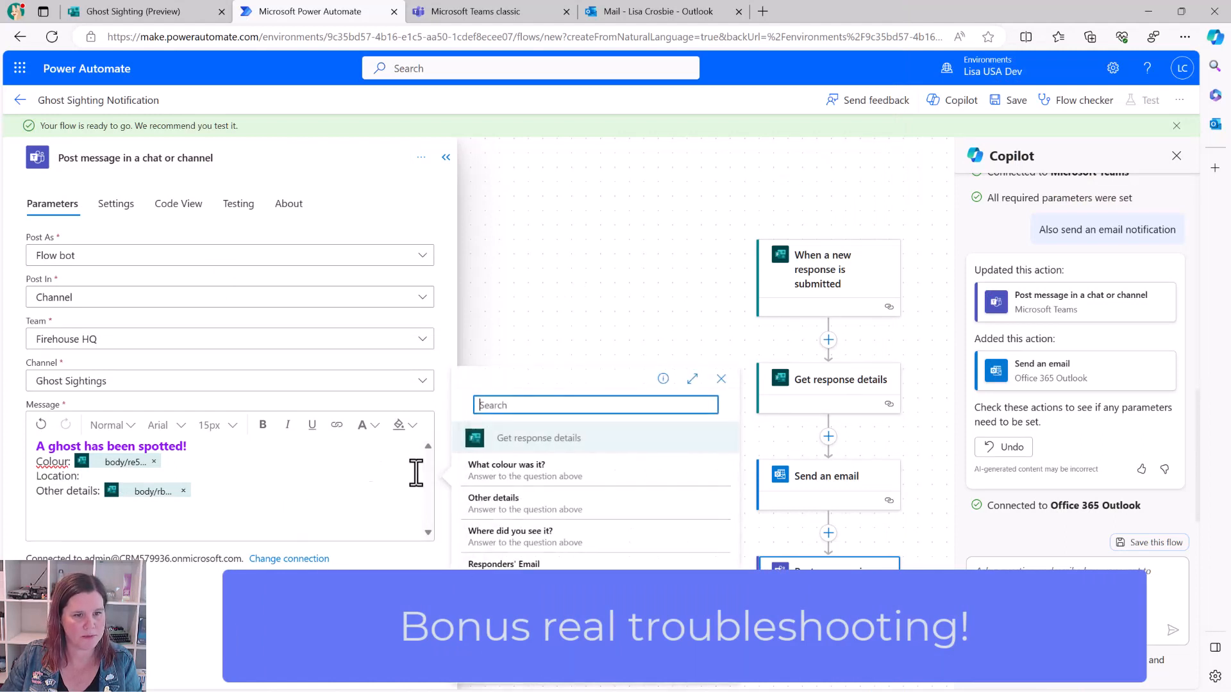
pyautogui.click(511, 531)
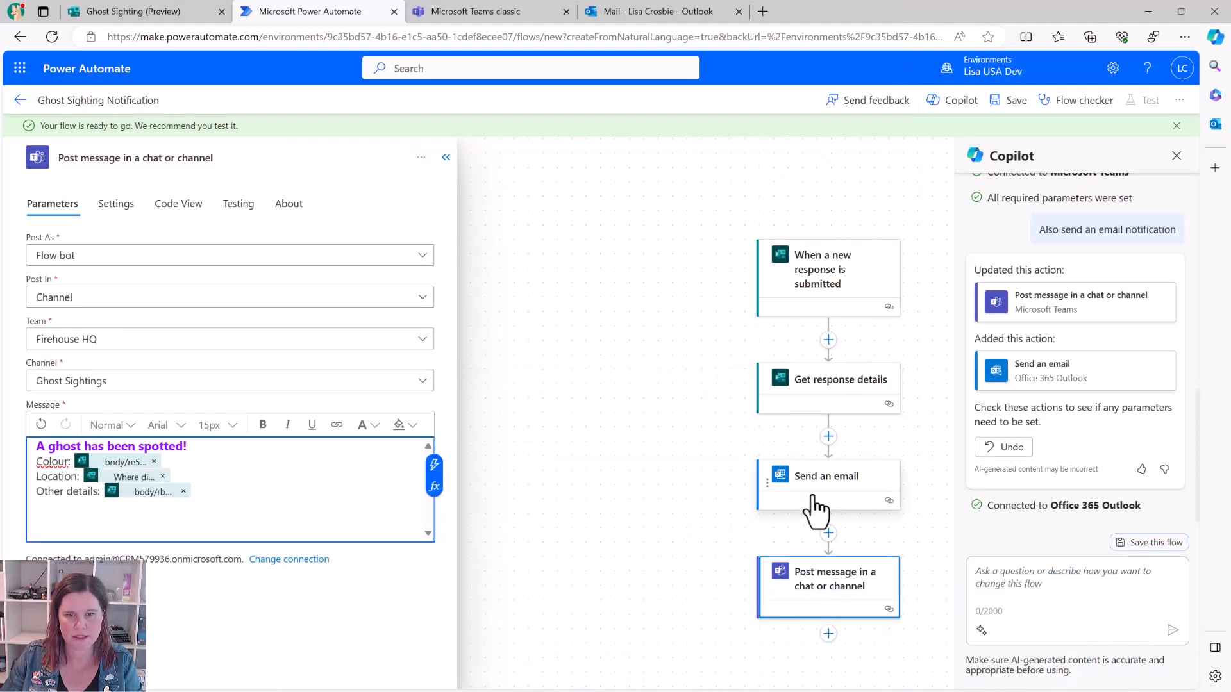
pyautogui.click(826, 476)
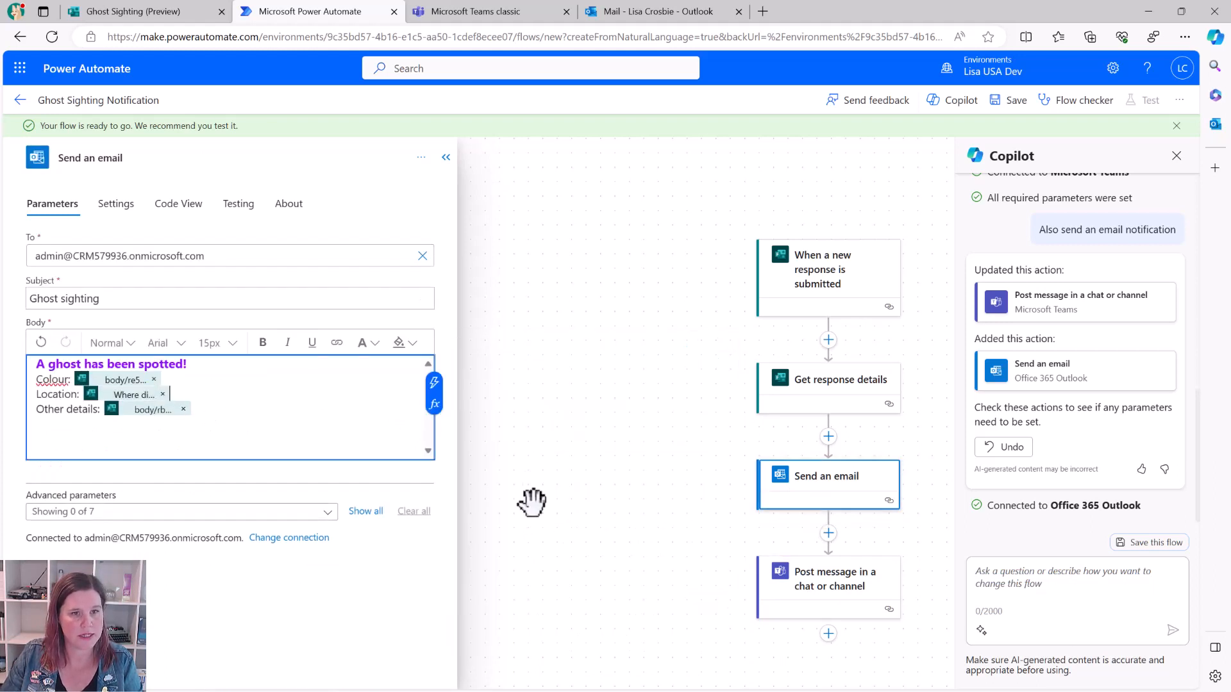
pyautogui.click(1008, 100)
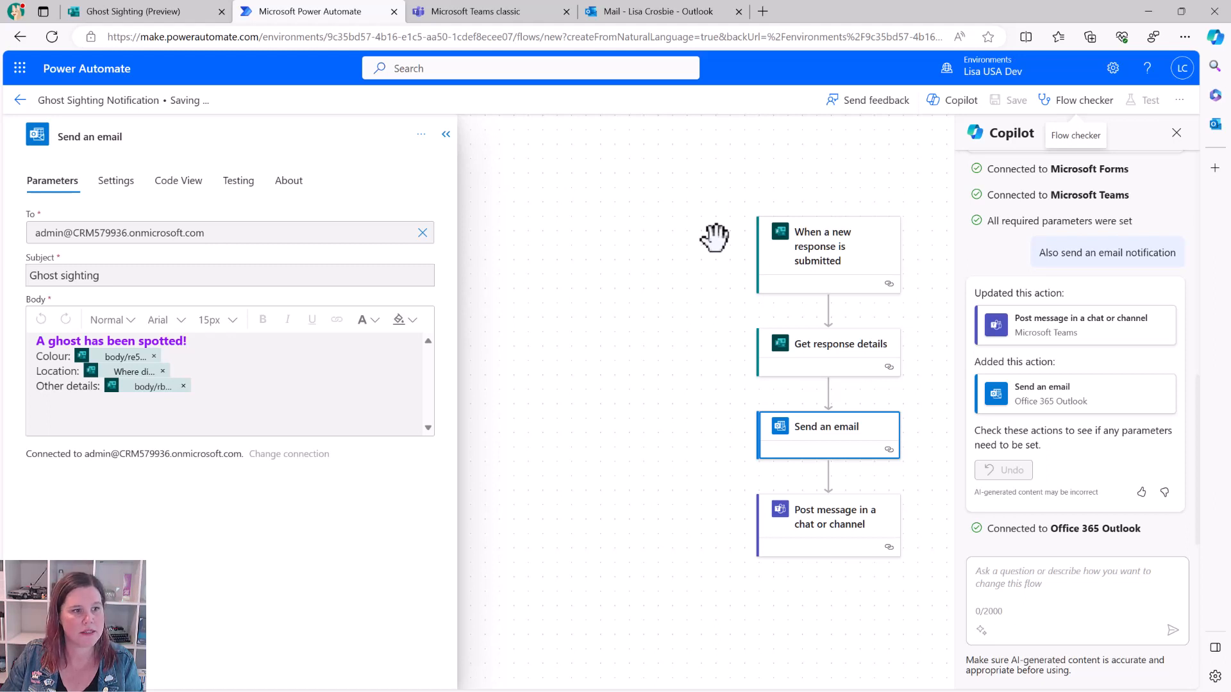
pyautogui.moveTo(261, 382)
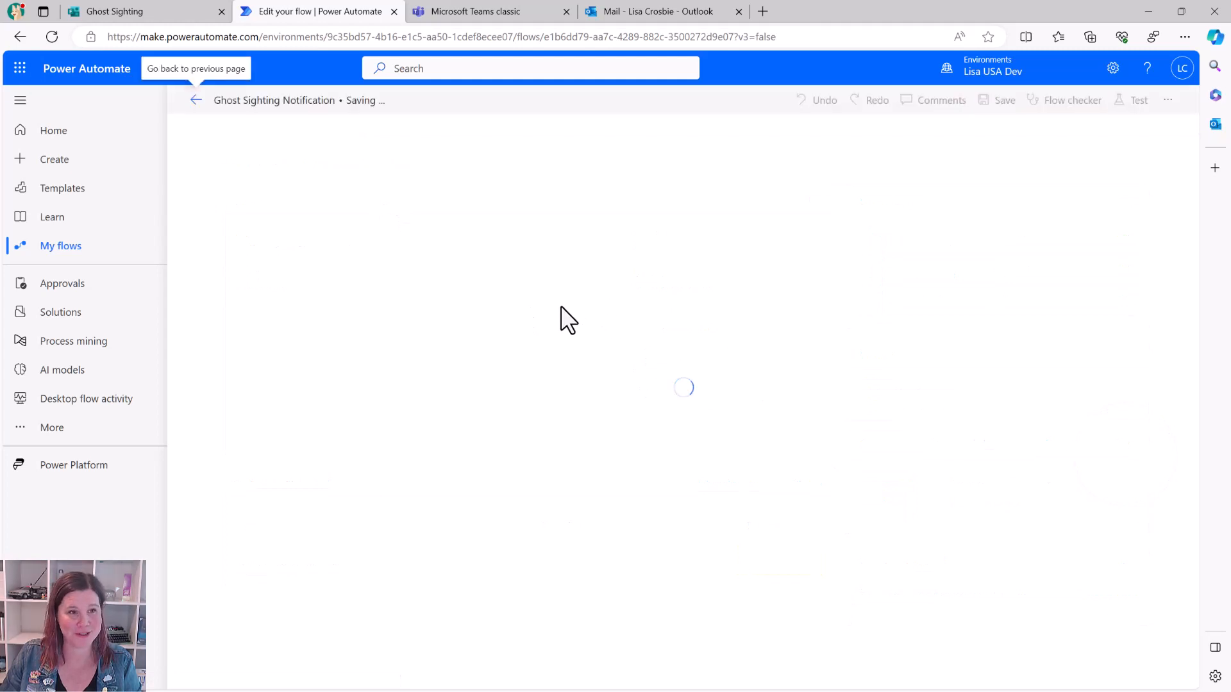
pyautogui.moveTo(656, 455)
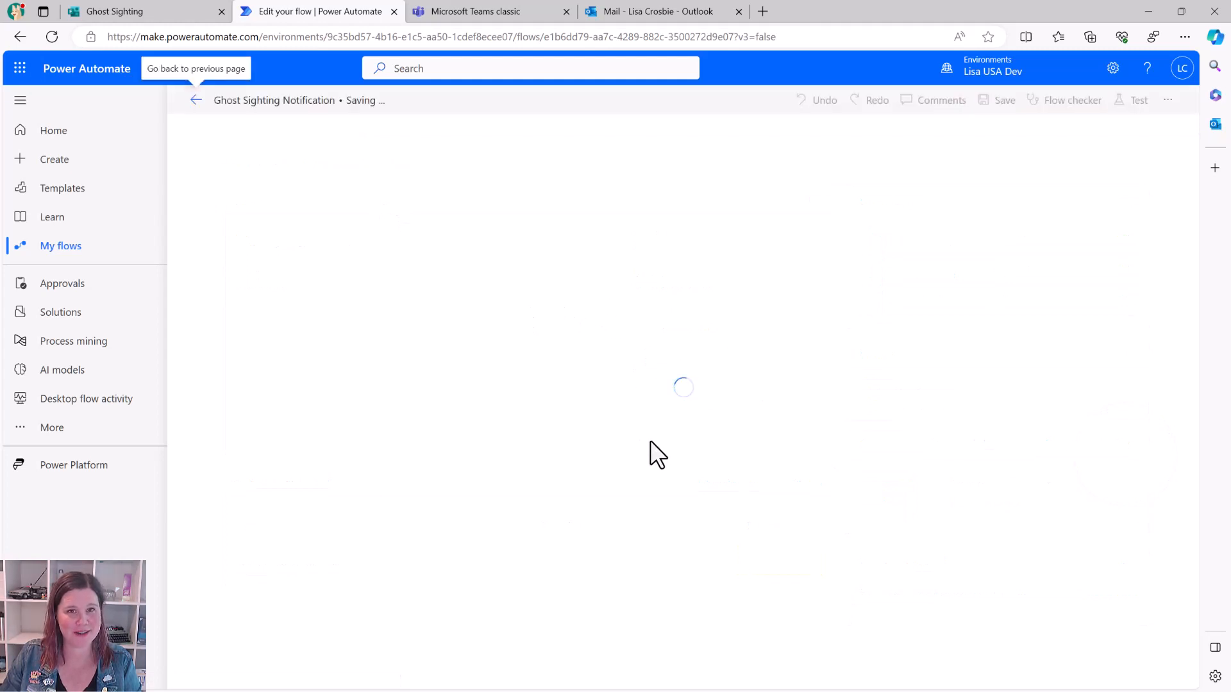
pyautogui.moveTo(586, 305)
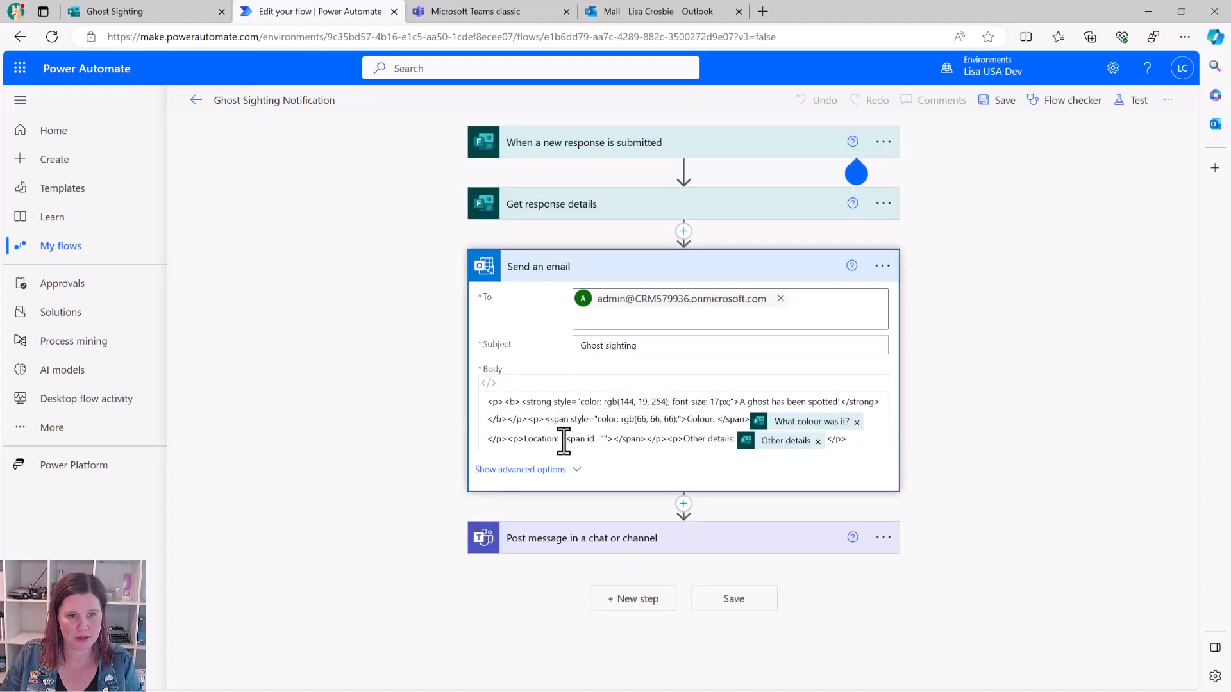
# Step: In the classic designer, add the 'Where did you see it?' answer to the email body's Location line
pyautogui.click(550, 429)
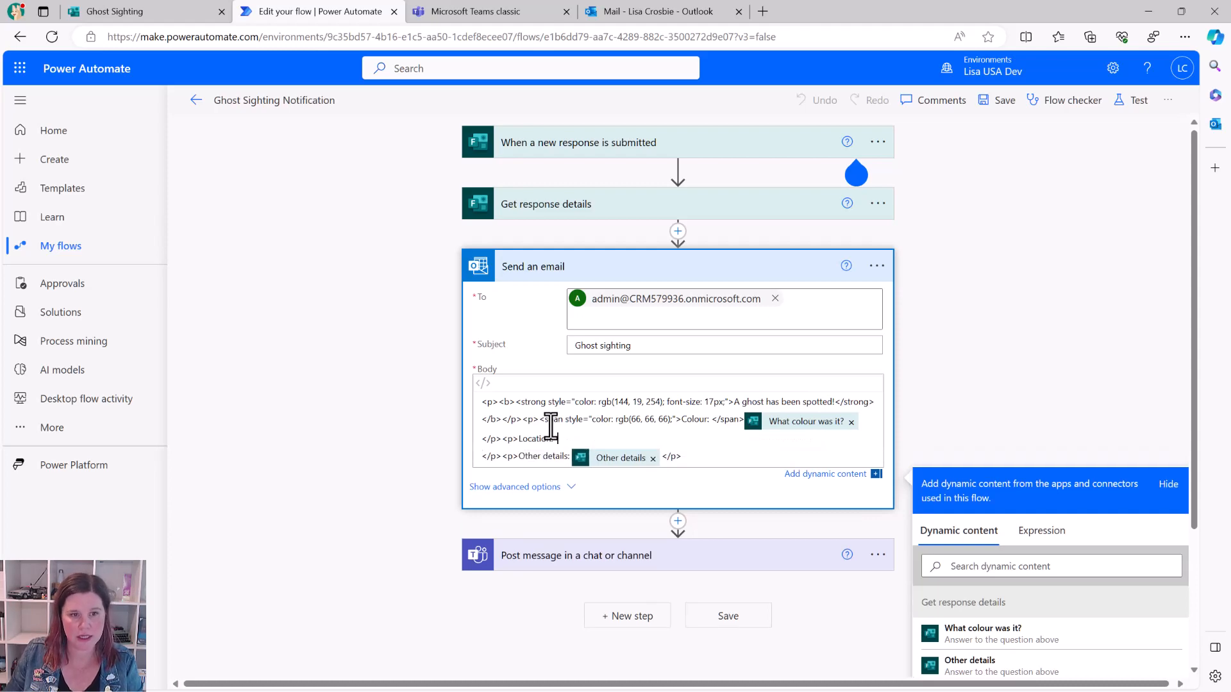
pyautogui.scroll(-3)
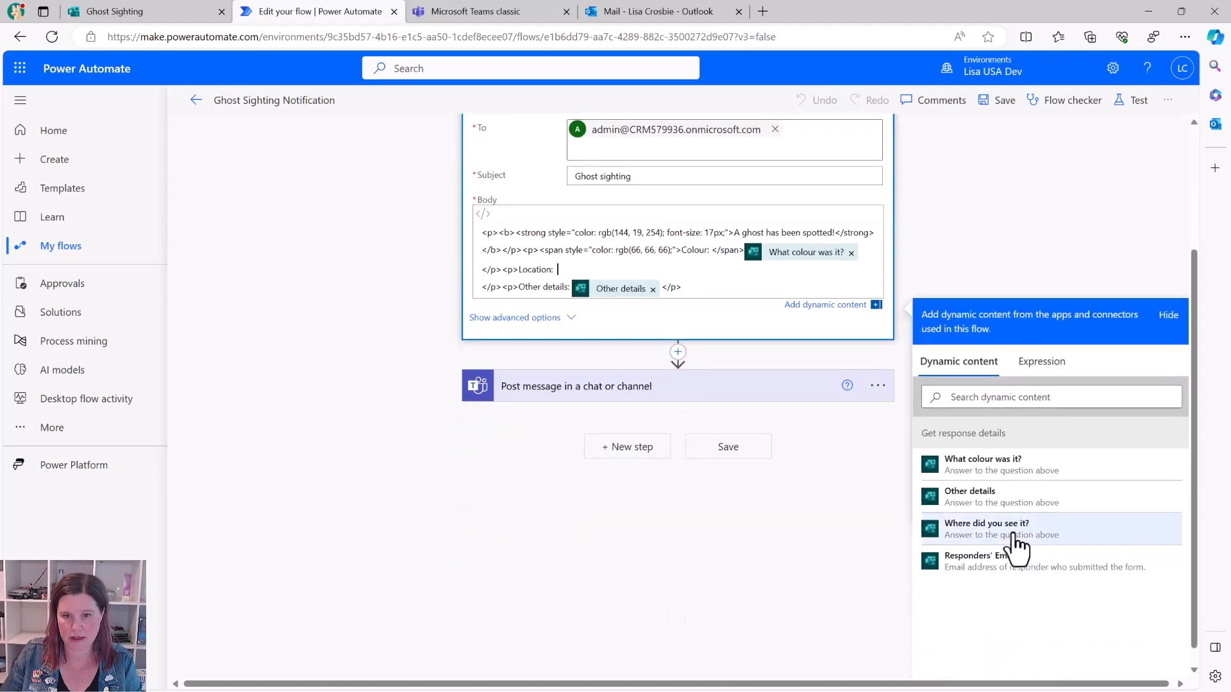
pyautogui.click(988, 529)
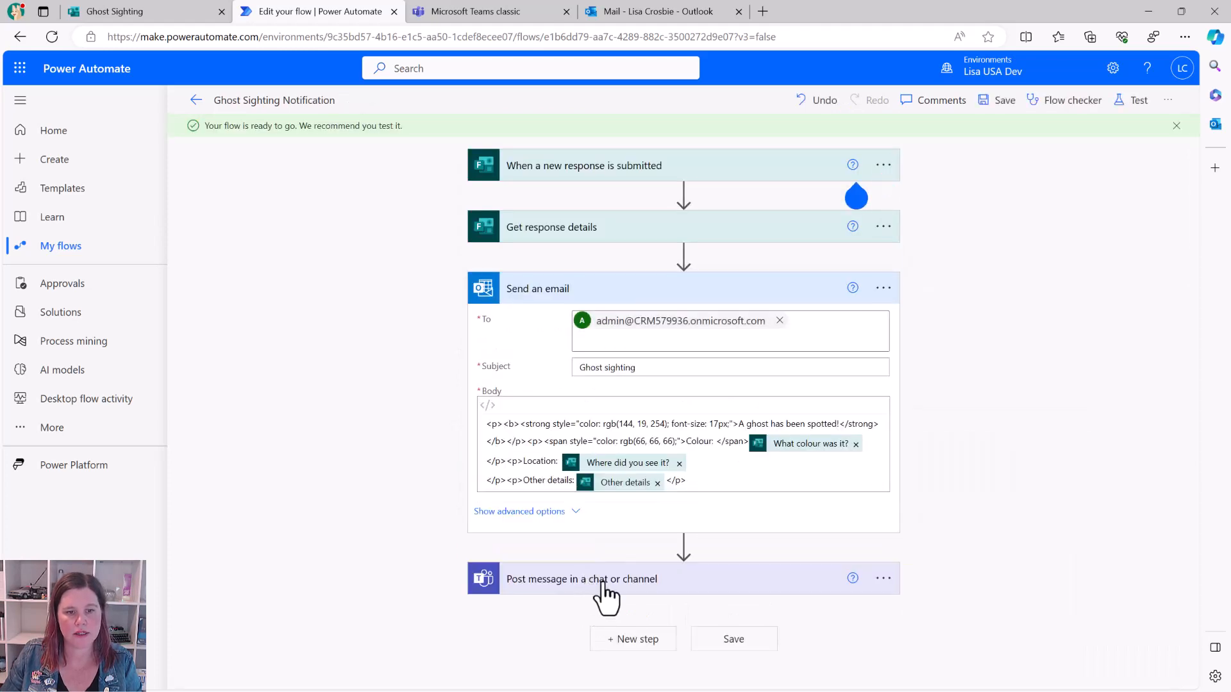
# Step: Delete the empty location markup in the Teams message, insert the answer there, save and leave the editor
pyautogui.click(581, 579)
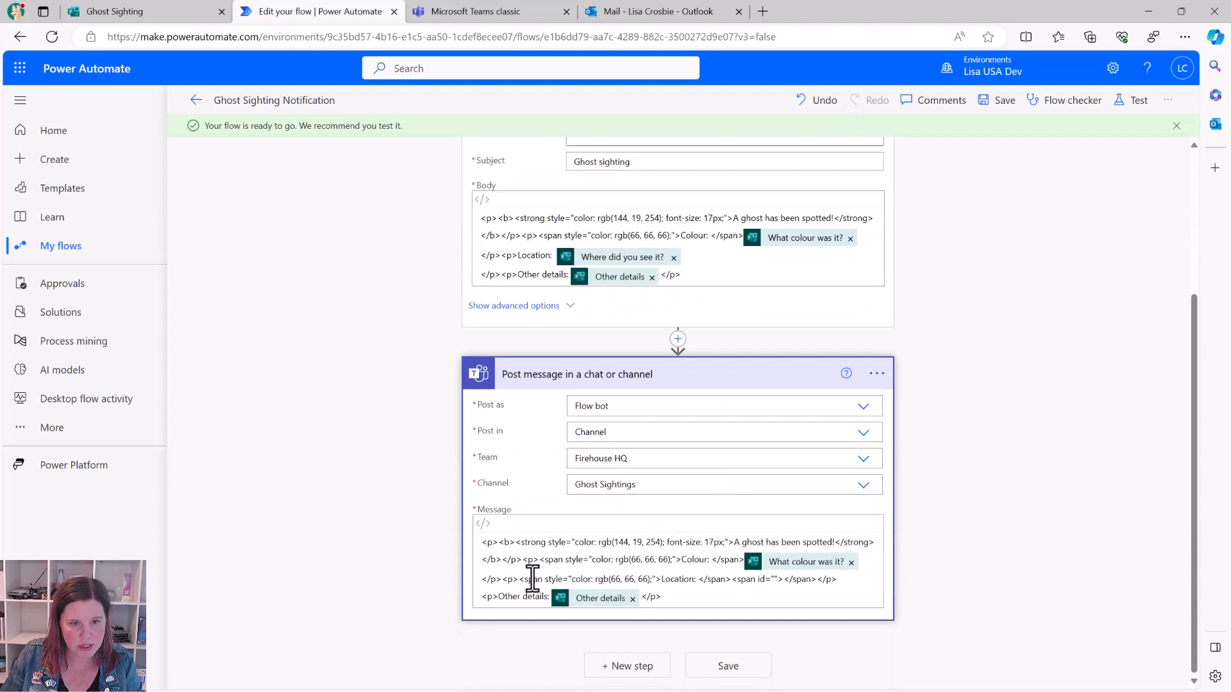
pyautogui.click(698, 580)
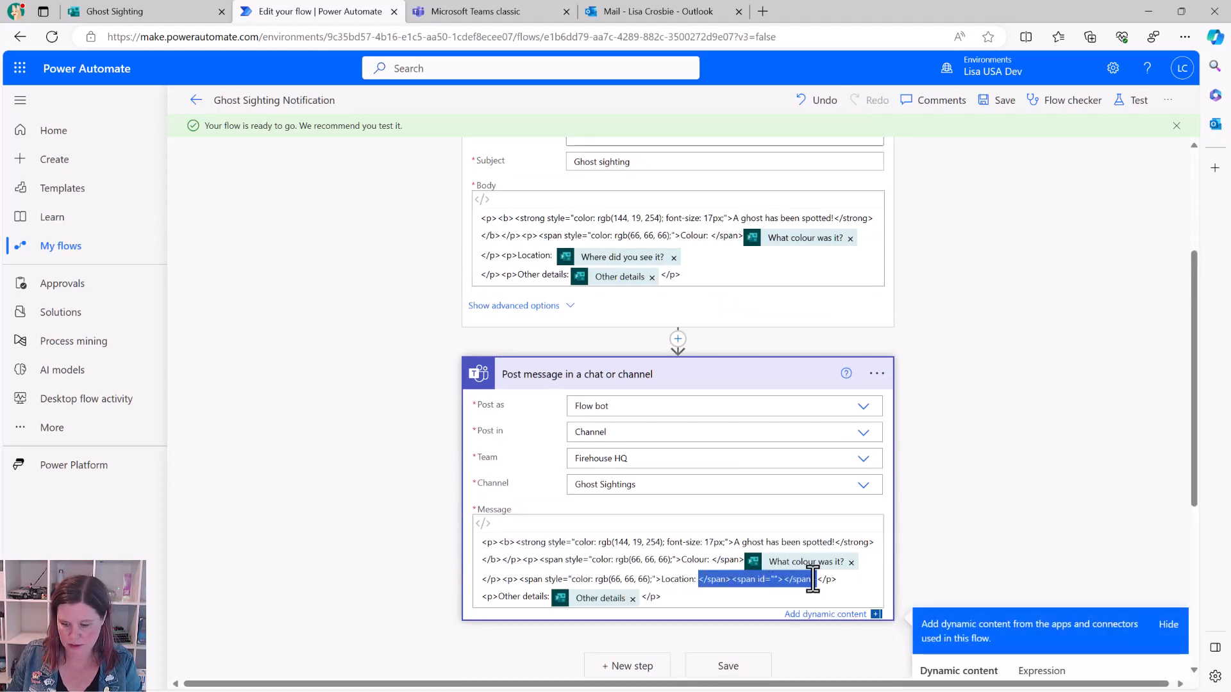
pyautogui.press('Backspace')
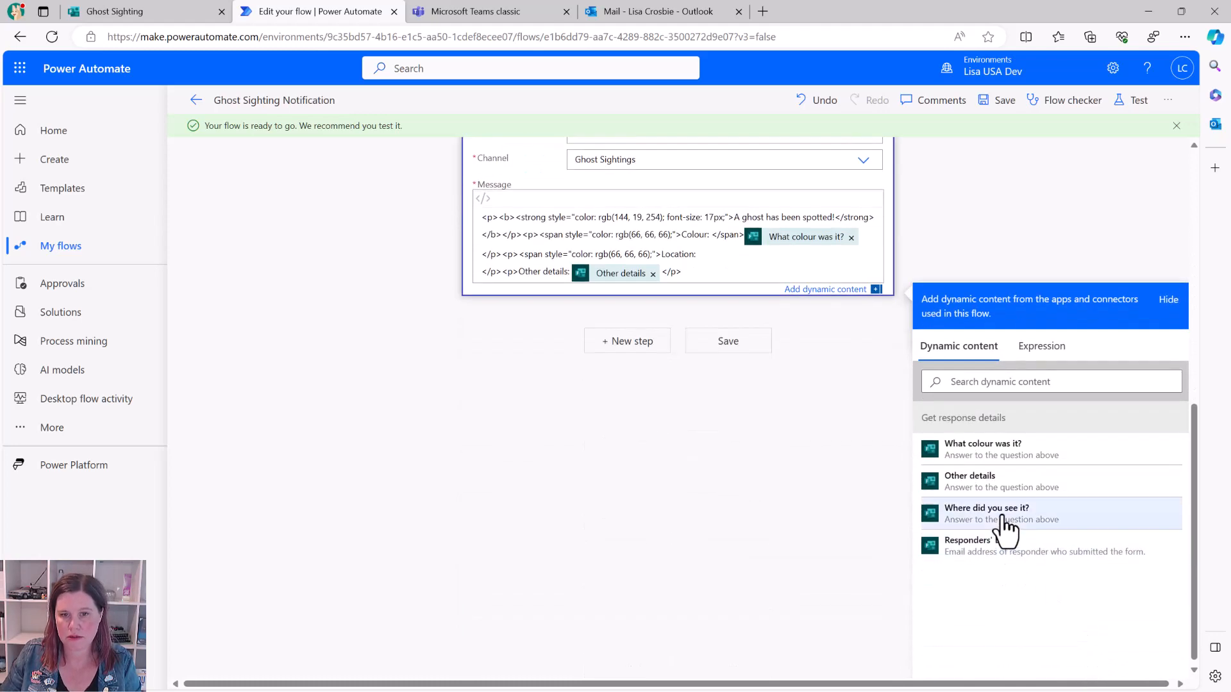
pyautogui.click(987, 508)
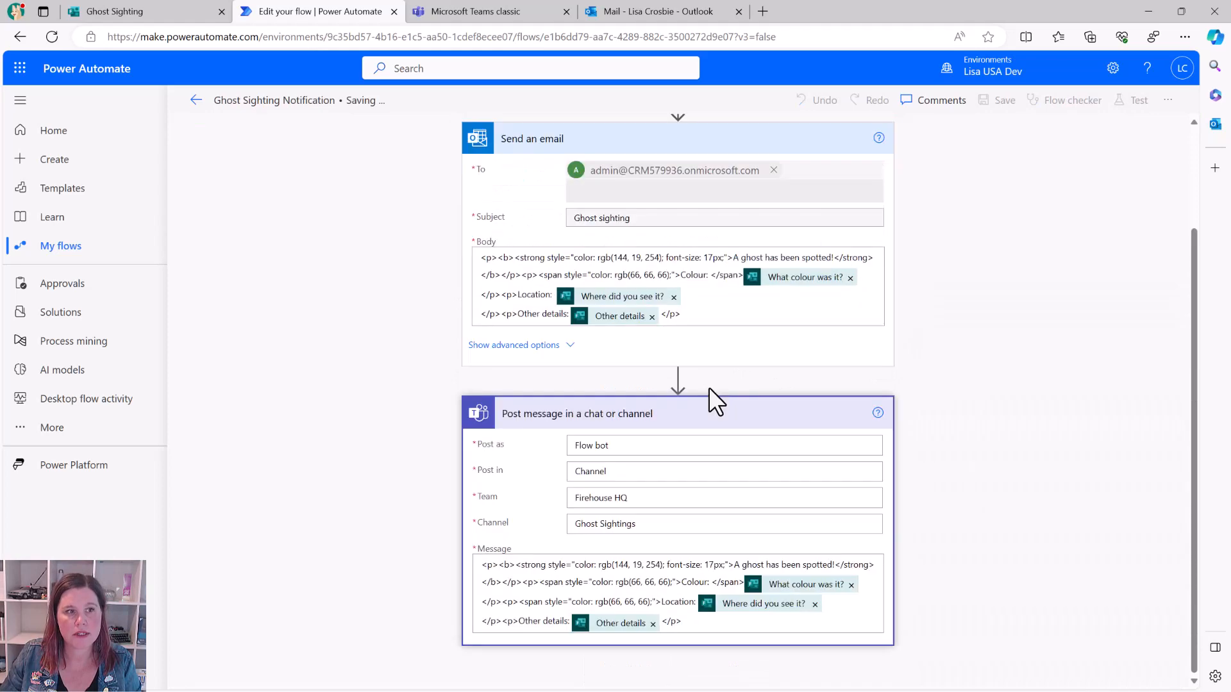
pyautogui.click(1004, 100)
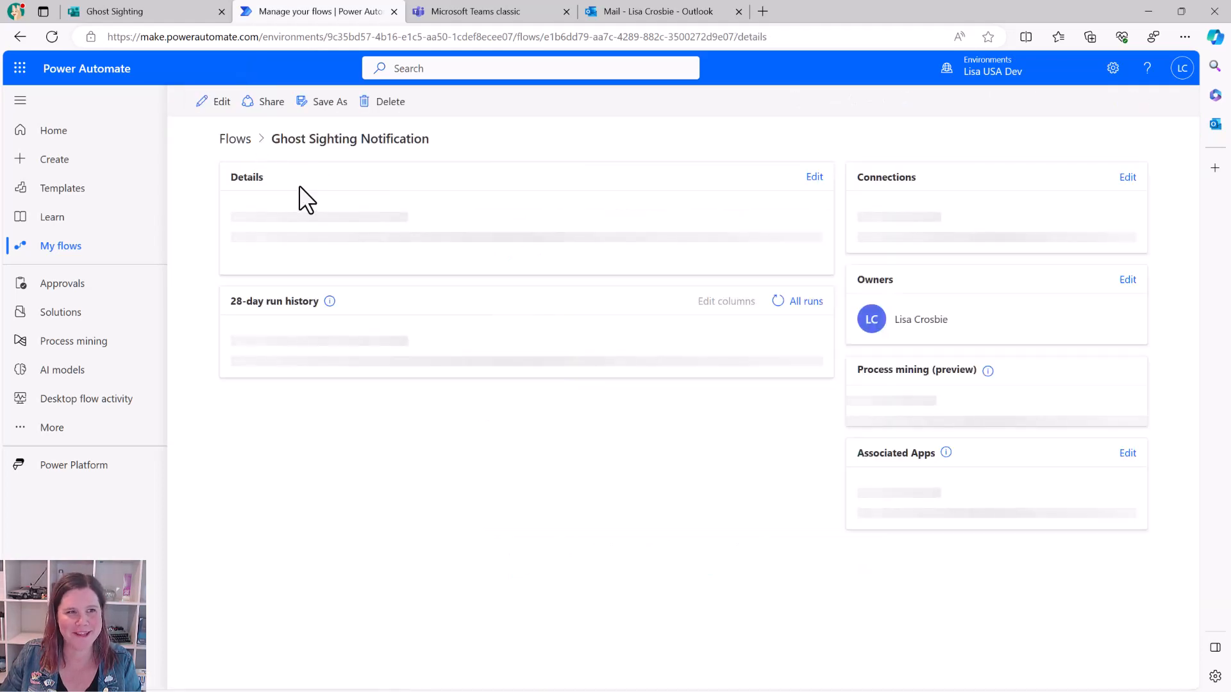
# Step: Reopen the flow in Edit to check the email's Location line, then return to the Ghost Sighting form
pyautogui.click(221, 102)
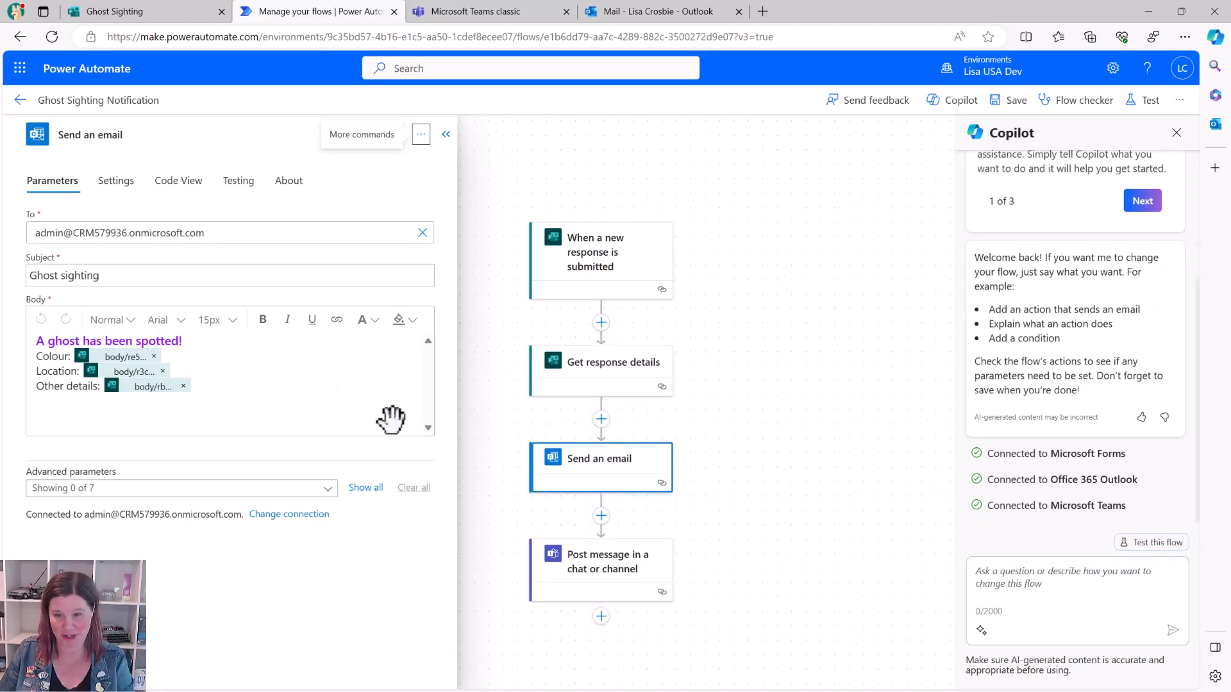
pyautogui.click(446, 135)
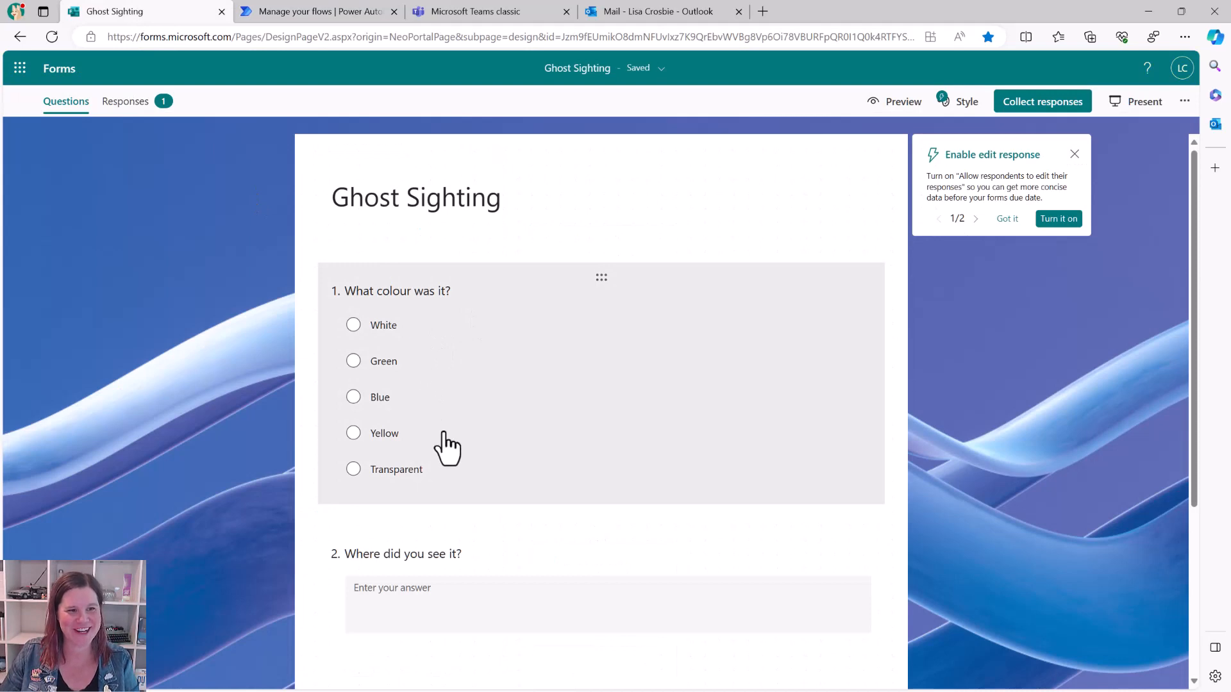
# Step: Submit a test response: Blue ghost, location 'Park Avenue', other details 'Huge'
pyautogui.click(894, 100)
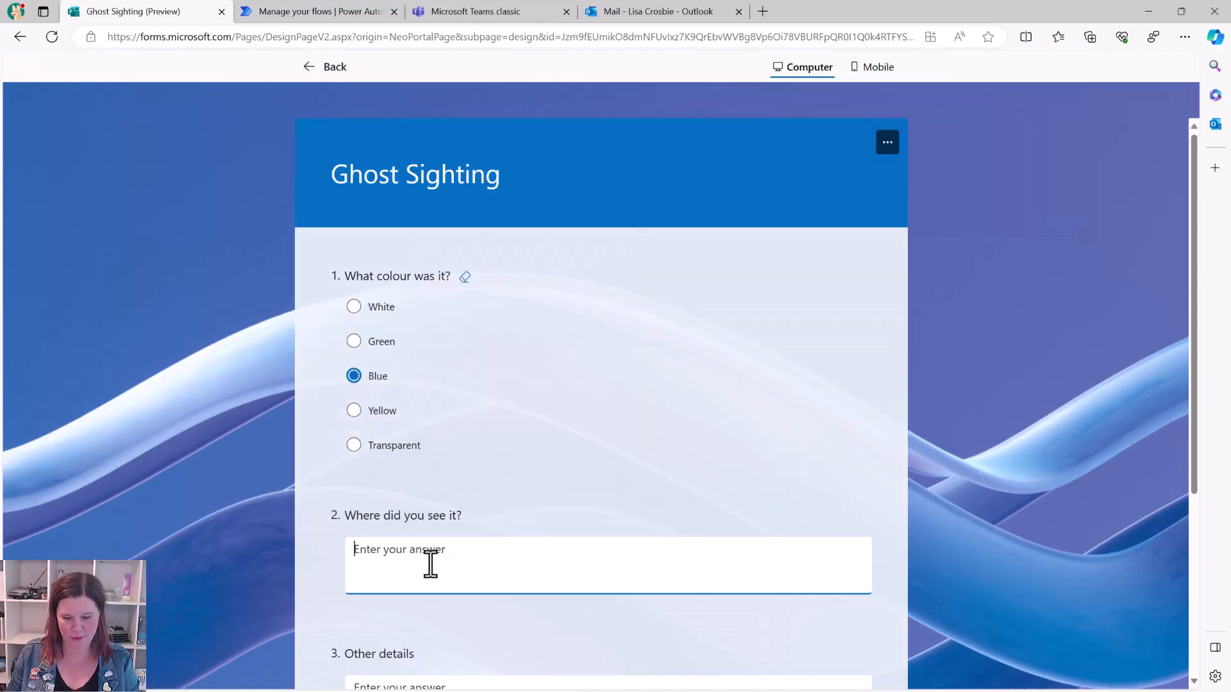
pyautogui.write('P')
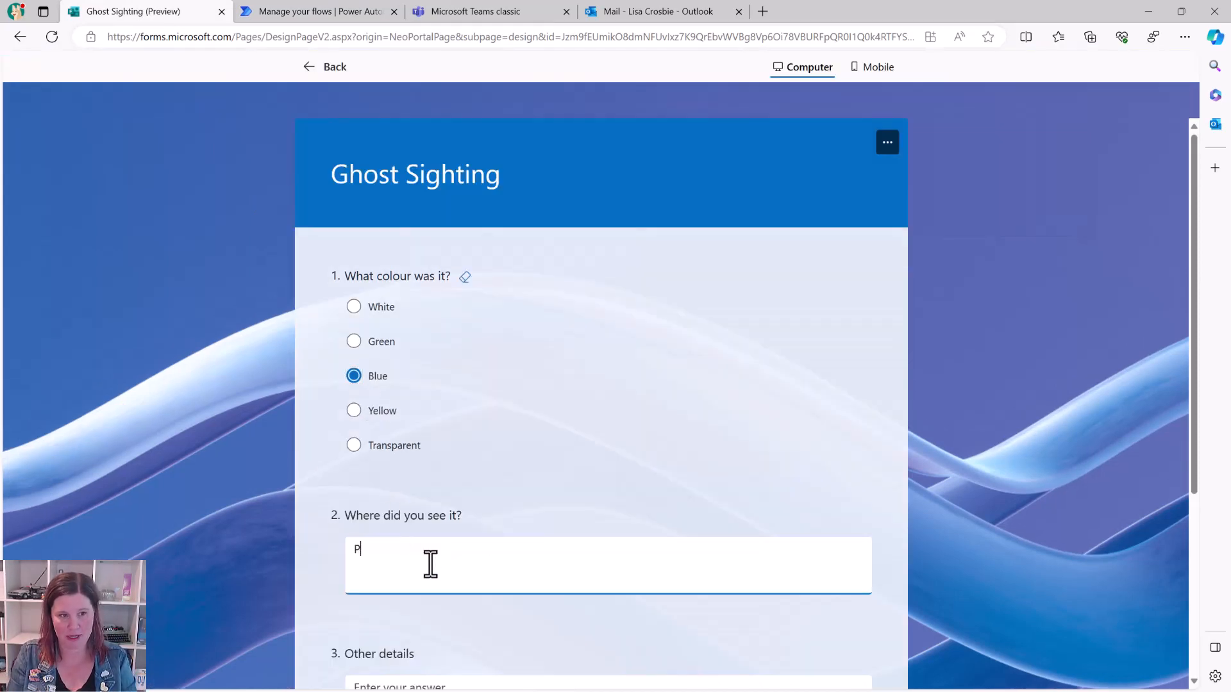
pyautogui.write('Park Avenue')
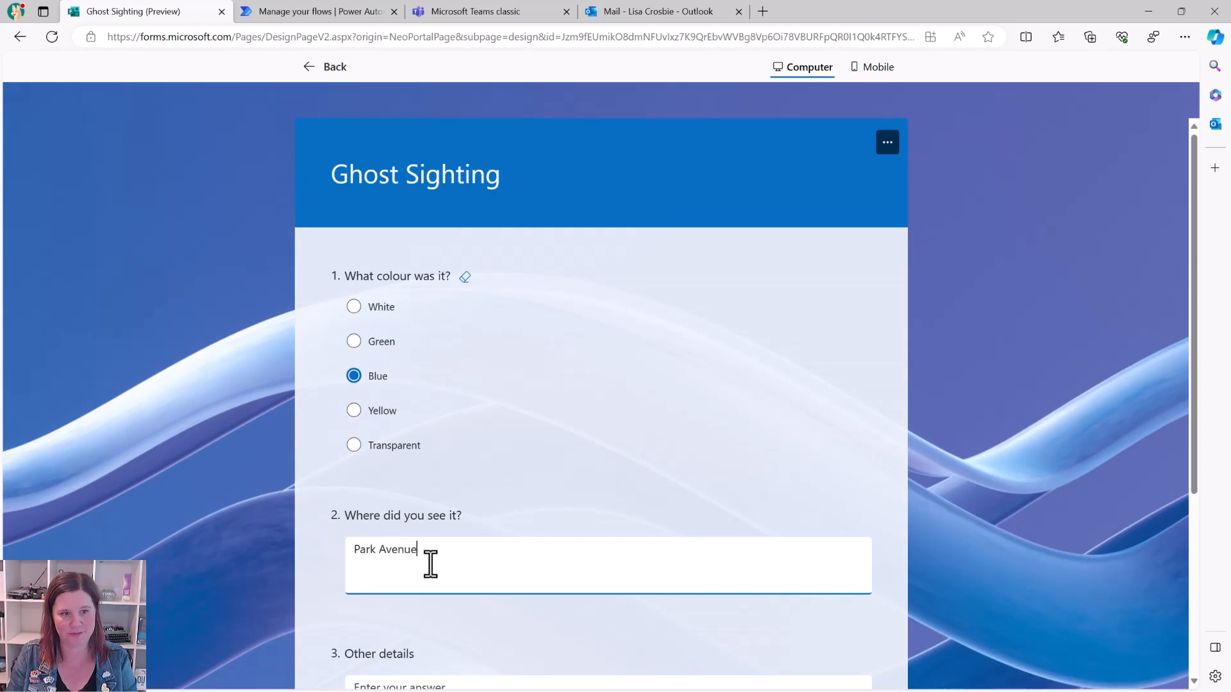
pyautogui.scroll(-3)
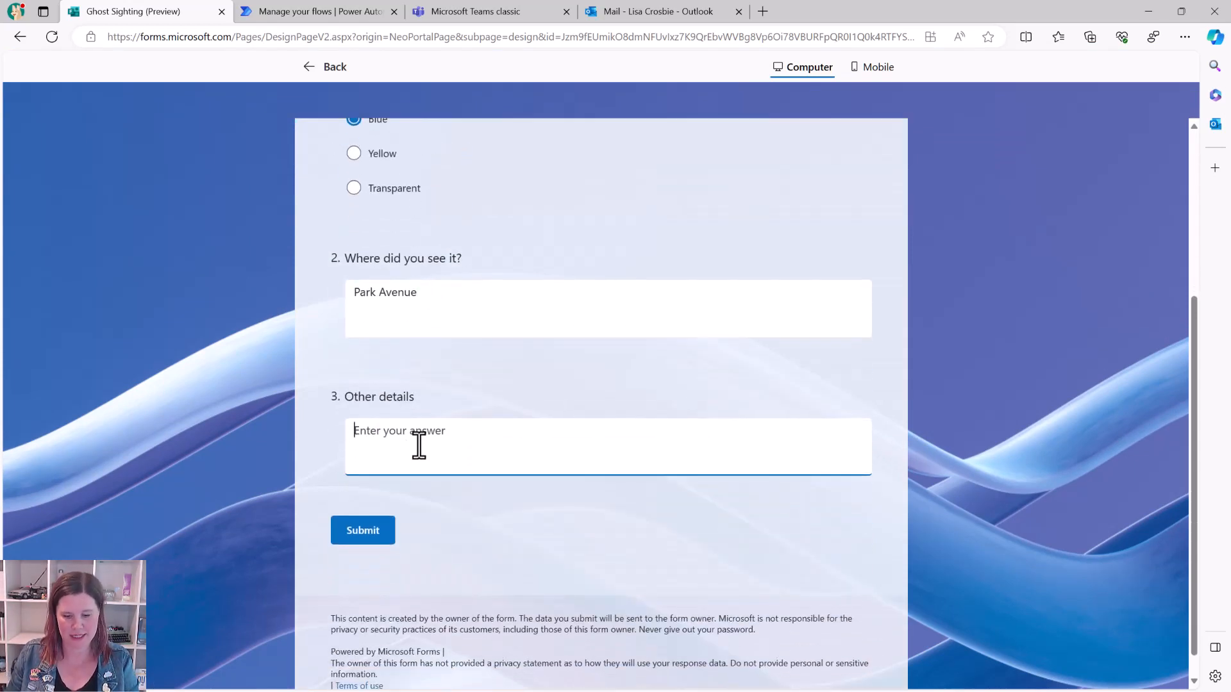
pyautogui.write('Huge')
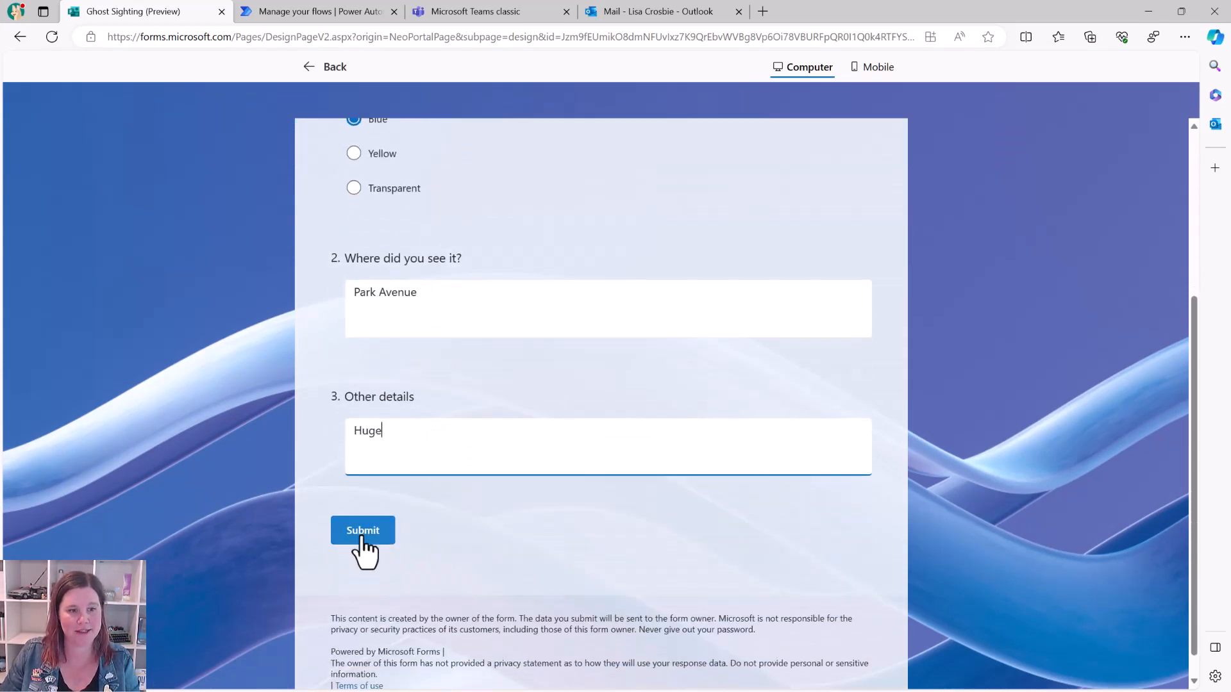
pyautogui.click(363, 530)
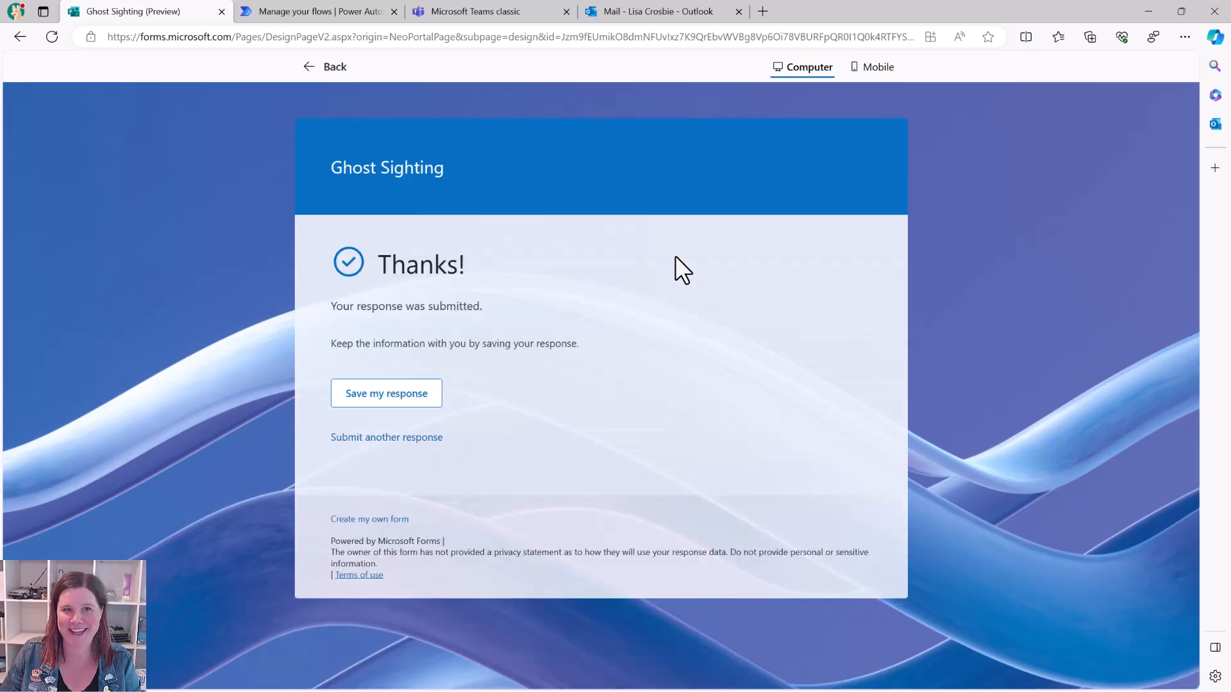
pyautogui.moveTo(621, 36)
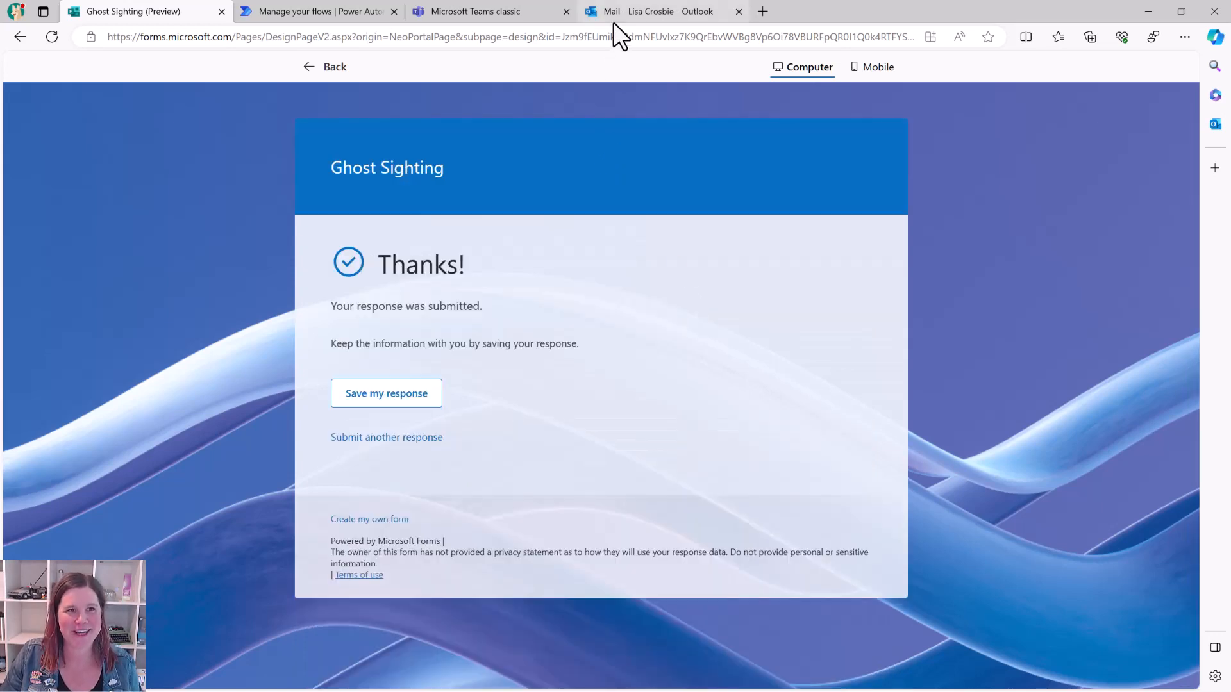
pyautogui.moveTo(475, 11)
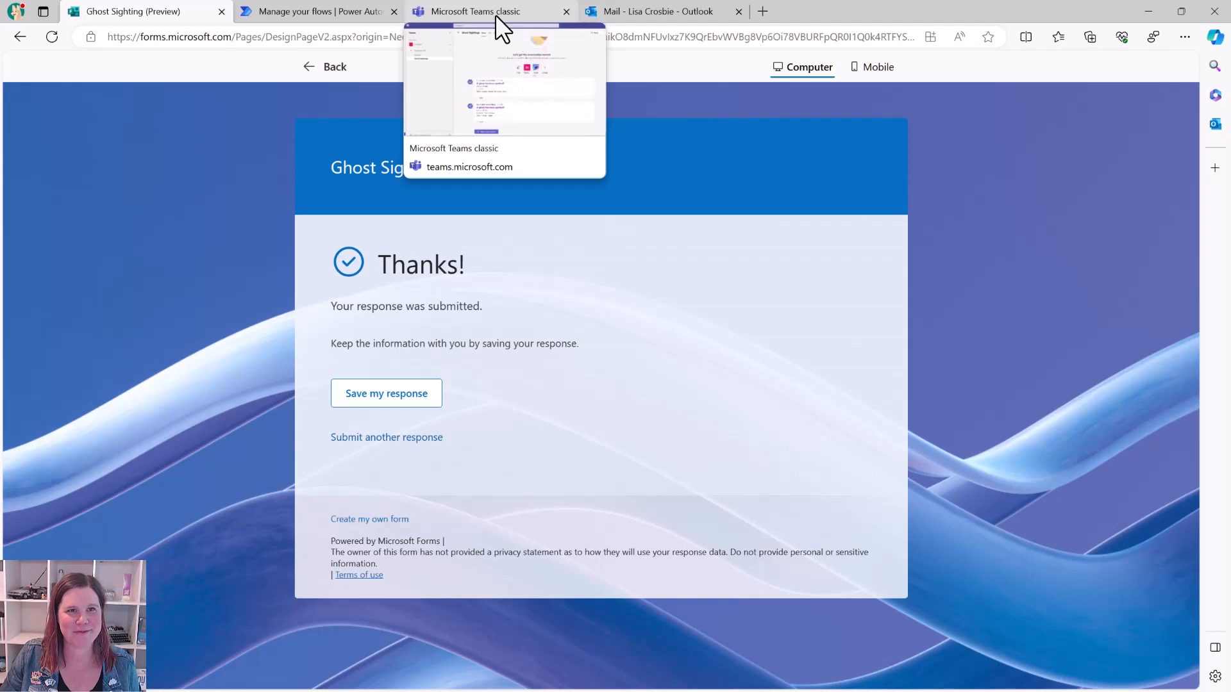
# Step: Verify the Teams post shows Location Park Avenue, then view the matching Ghost sighting email in Outlook
pyautogui.click(476, 12)
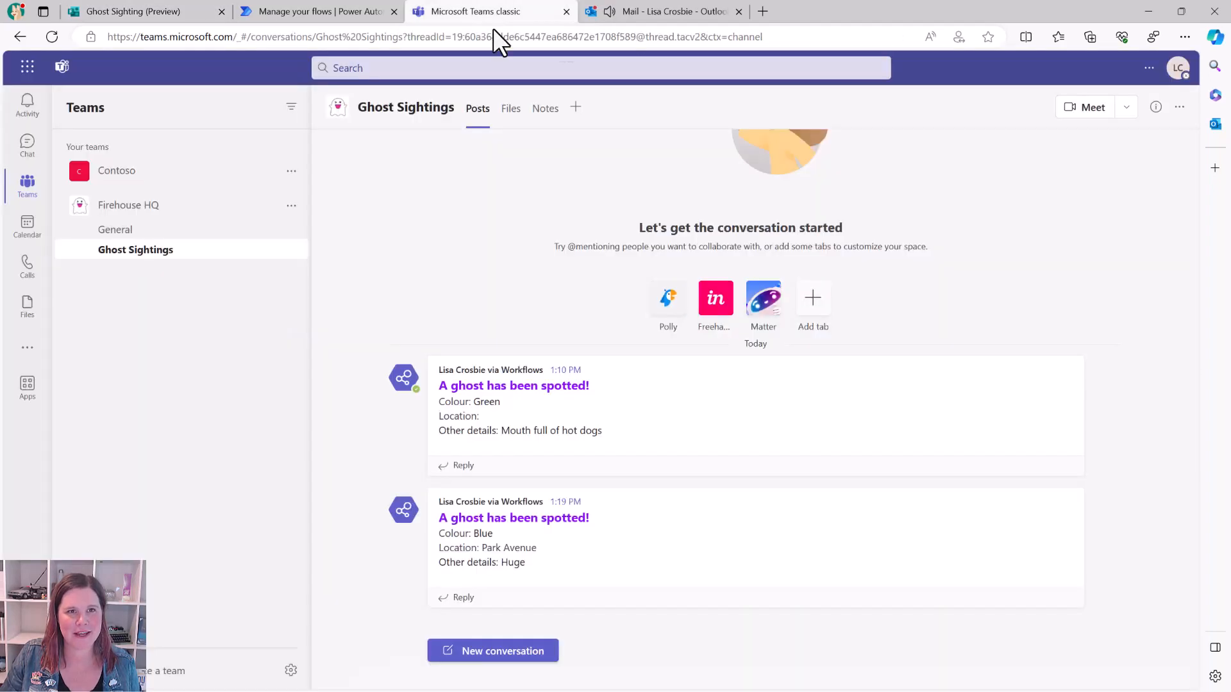
pyautogui.moveTo(588, 540)
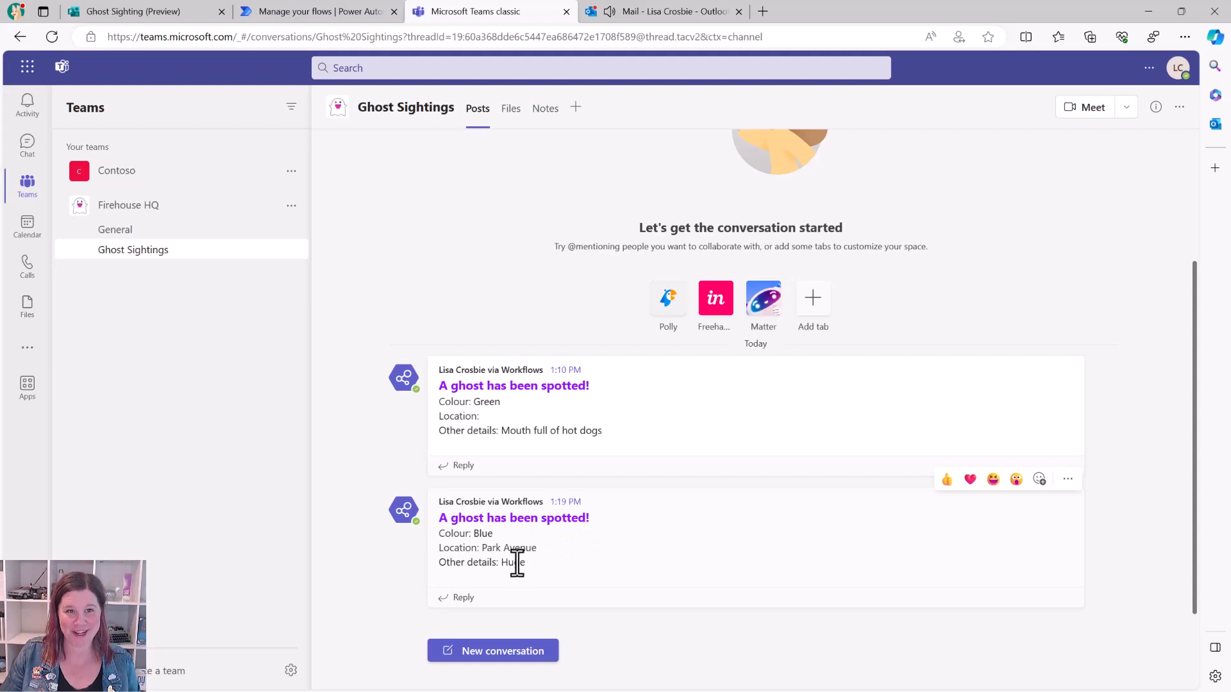
pyautogui.click(662, 12)
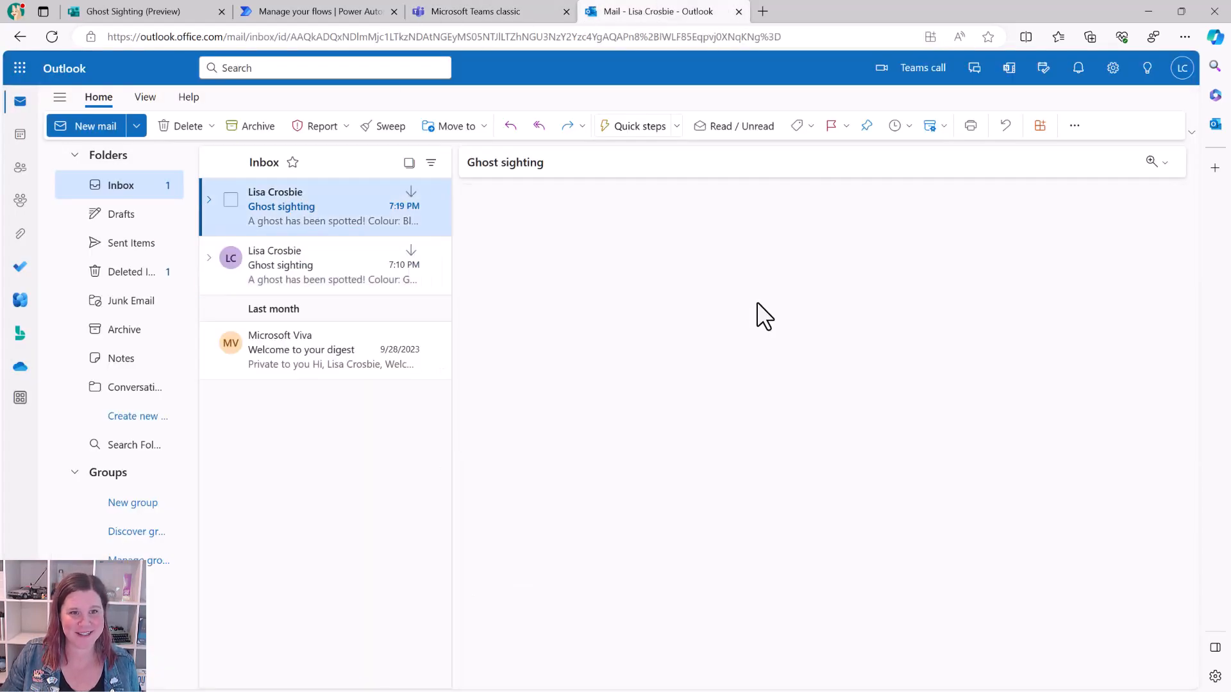